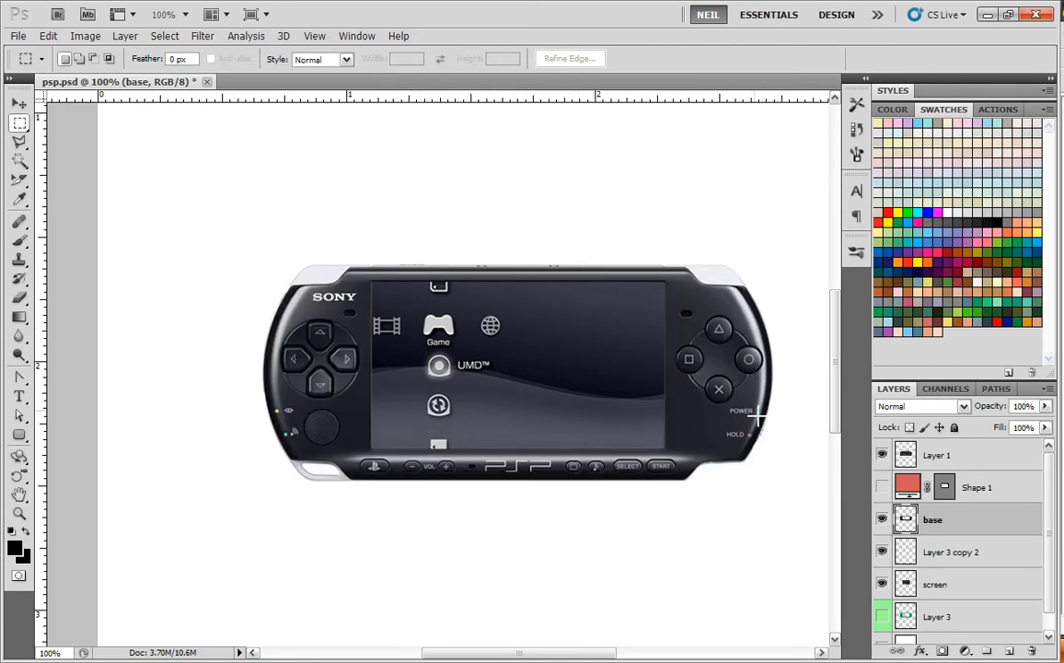
pyautogui.moveTo(847, 479)
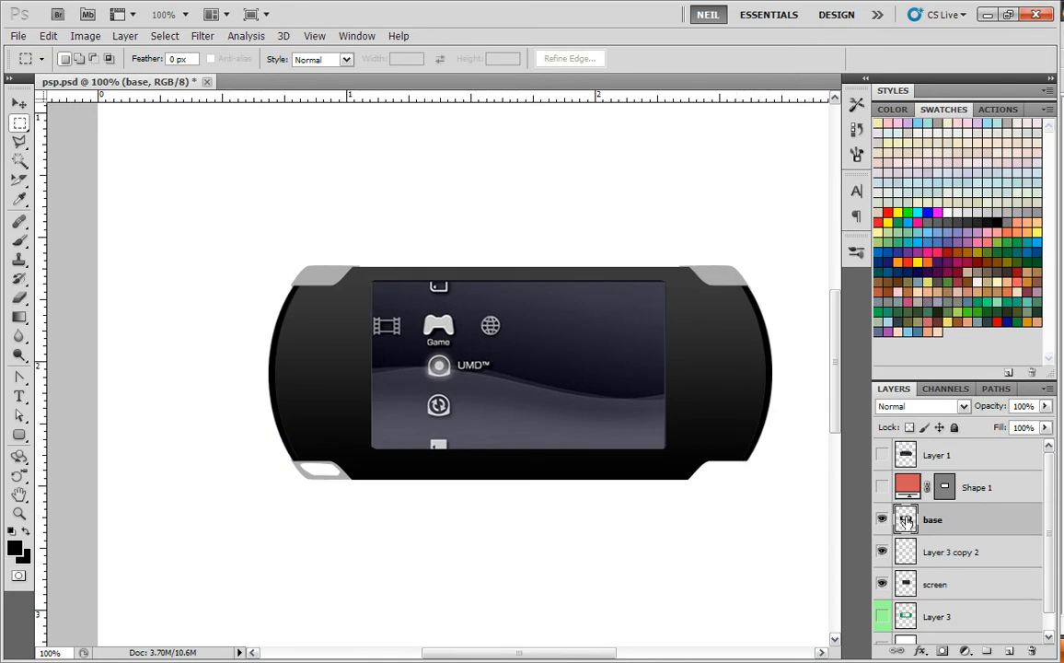
# Load the console body's selection and turn it into a 2 px border via Select > Modify > Border
pyautogui.click(906, 520)
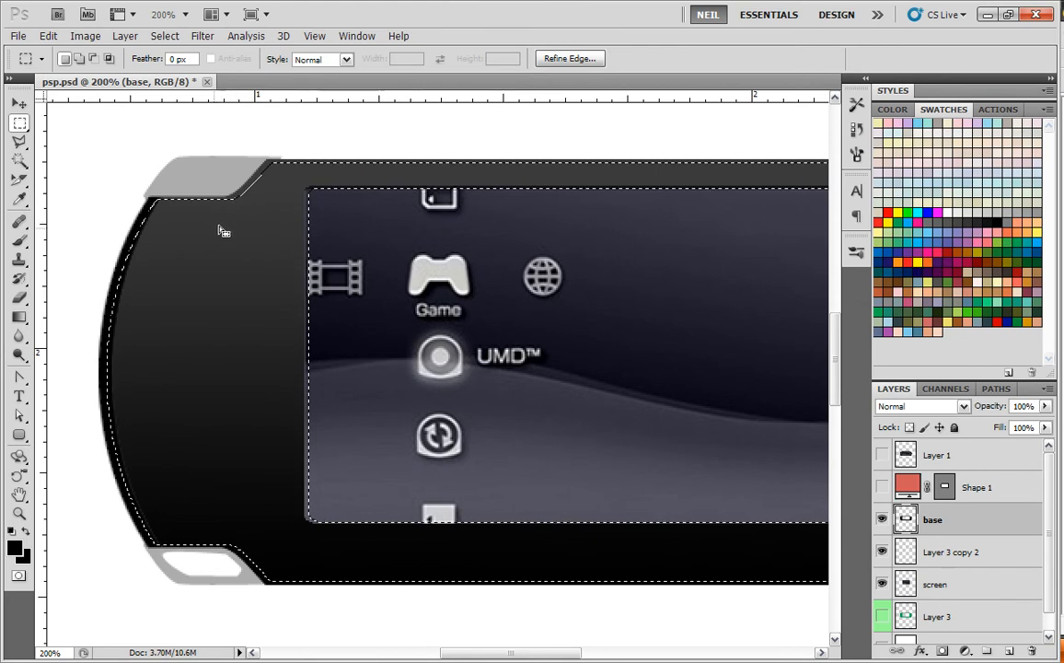
pyautogui.click(164, 37)
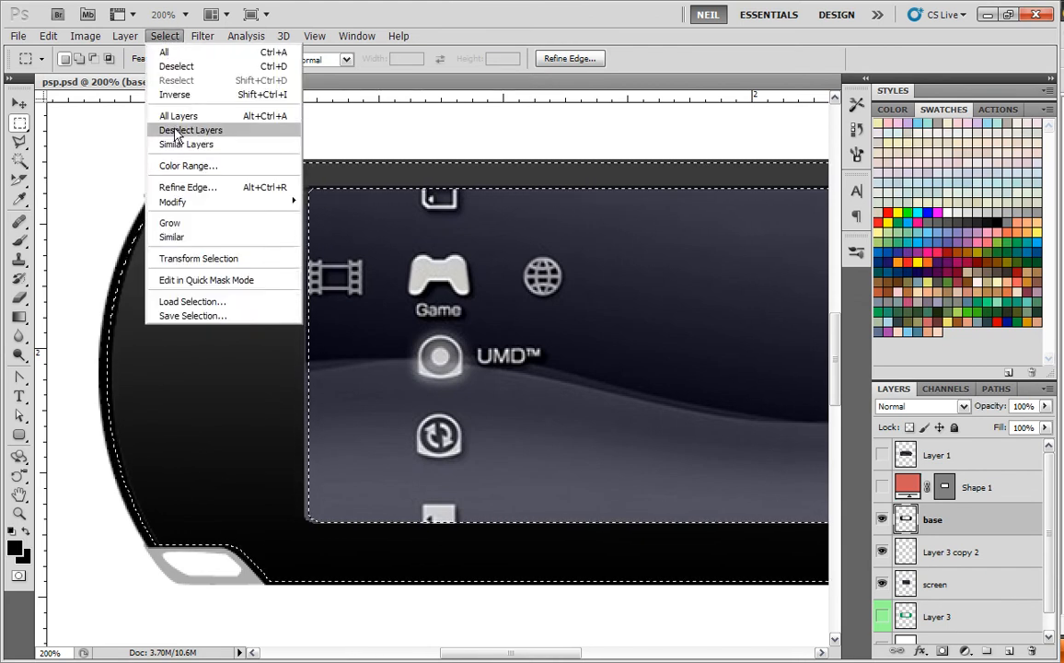
pyautogui.moveTo(173, 200)
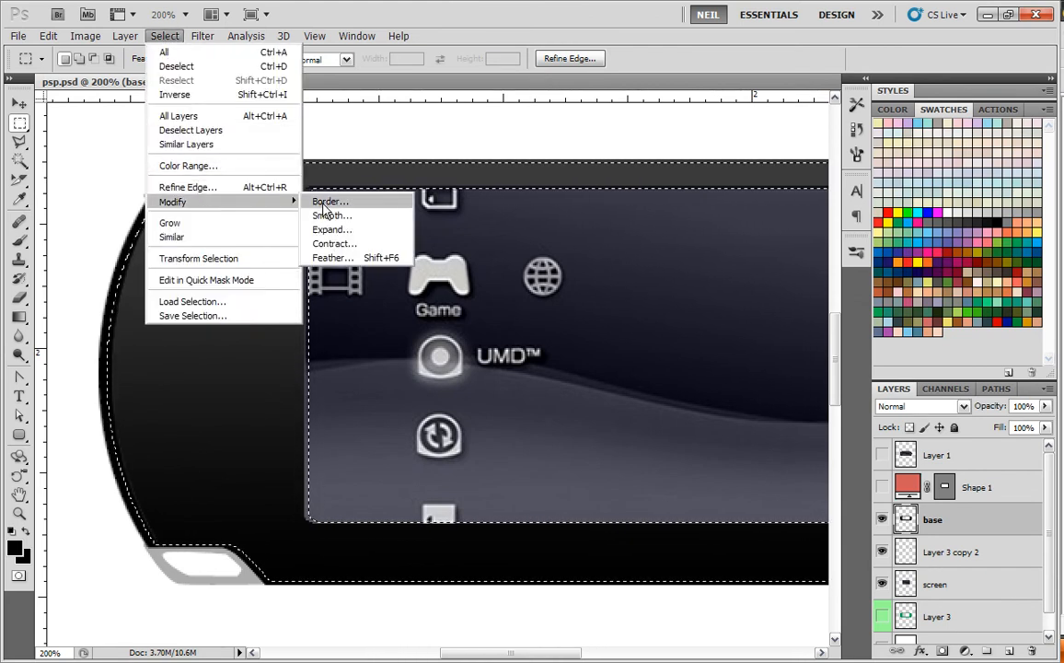
pyautogui.click(329, 200)
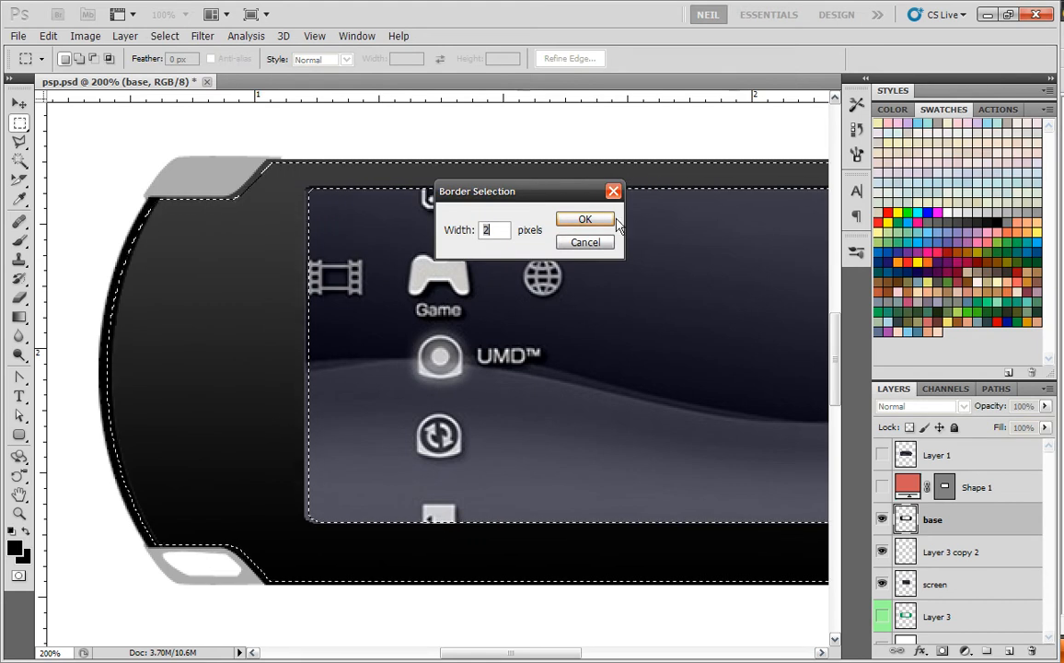
pyautogui.click(585, 219)
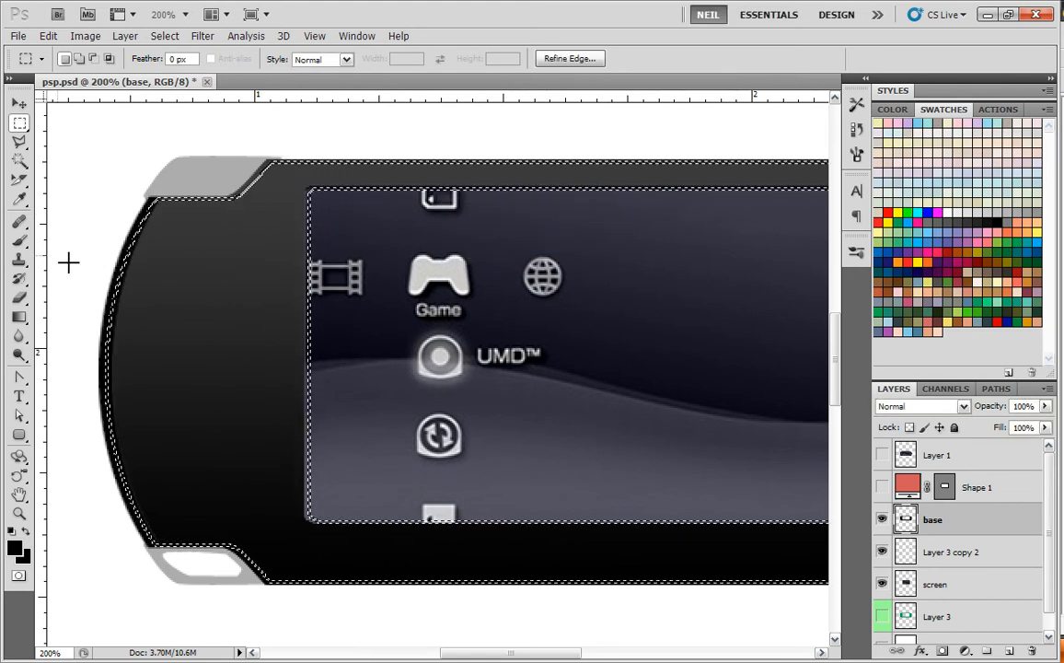
# Fill the border selection with a white gradient on new Layer 4 and lower its opacity to 40%
pyautogui.click(18, 240)
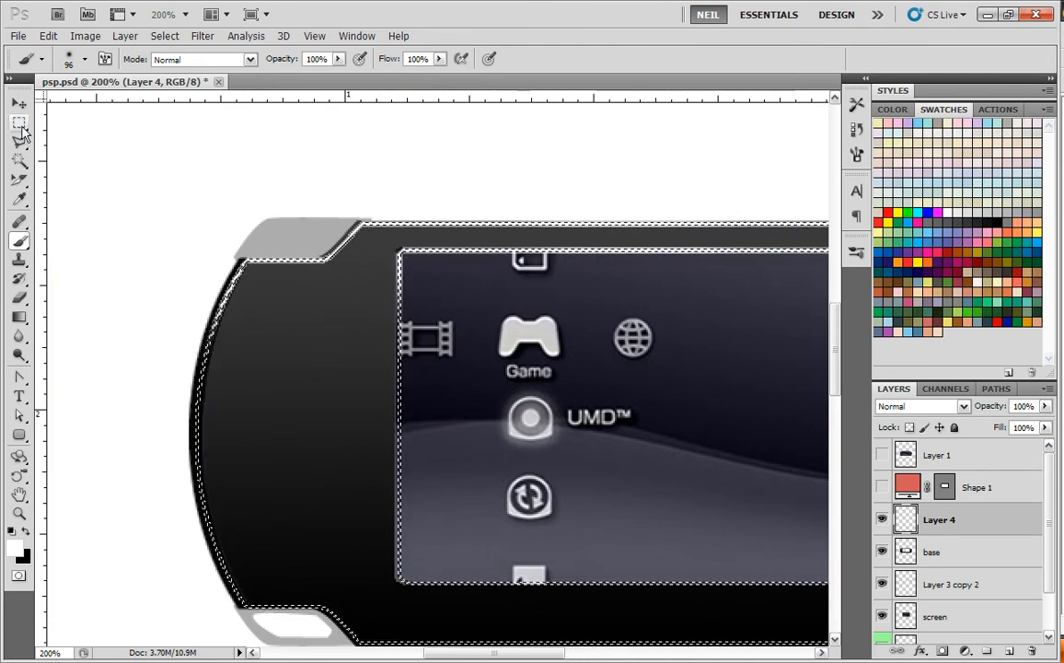
pyautogui.click(18, 126)
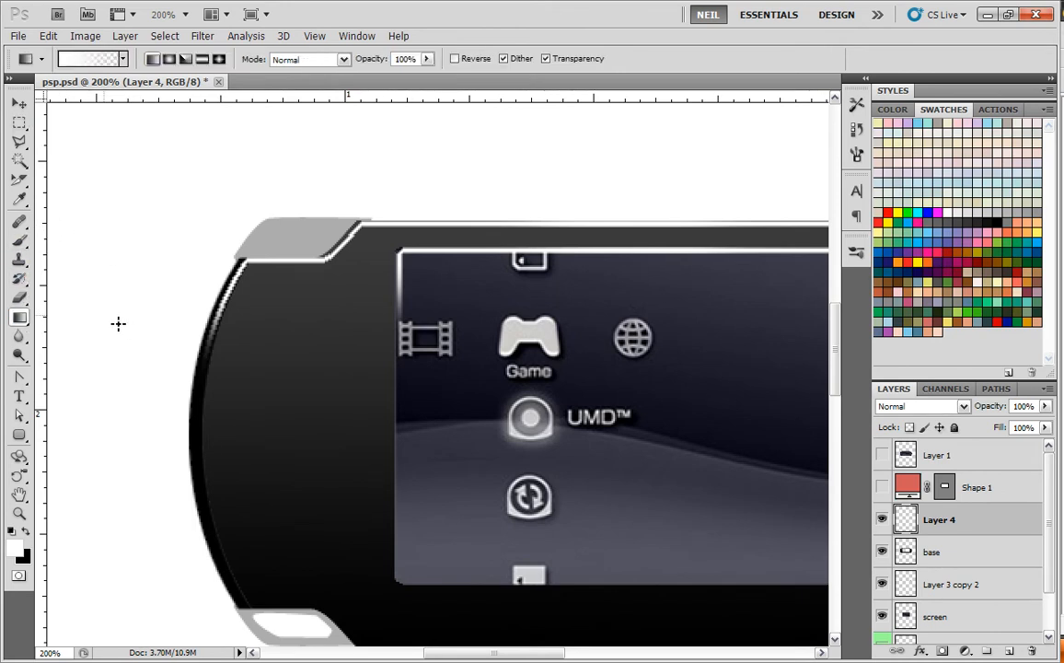
pyautogui.click(19, 121)
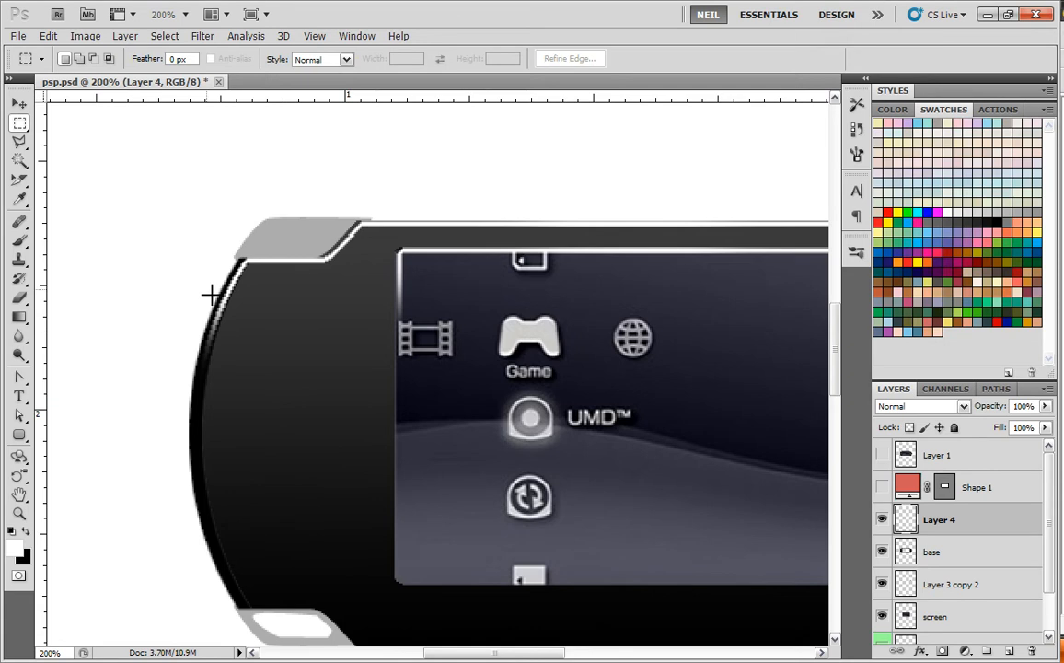
pyautogui.moveTo(184, 229); pyautogui.dragTo(275, 381)
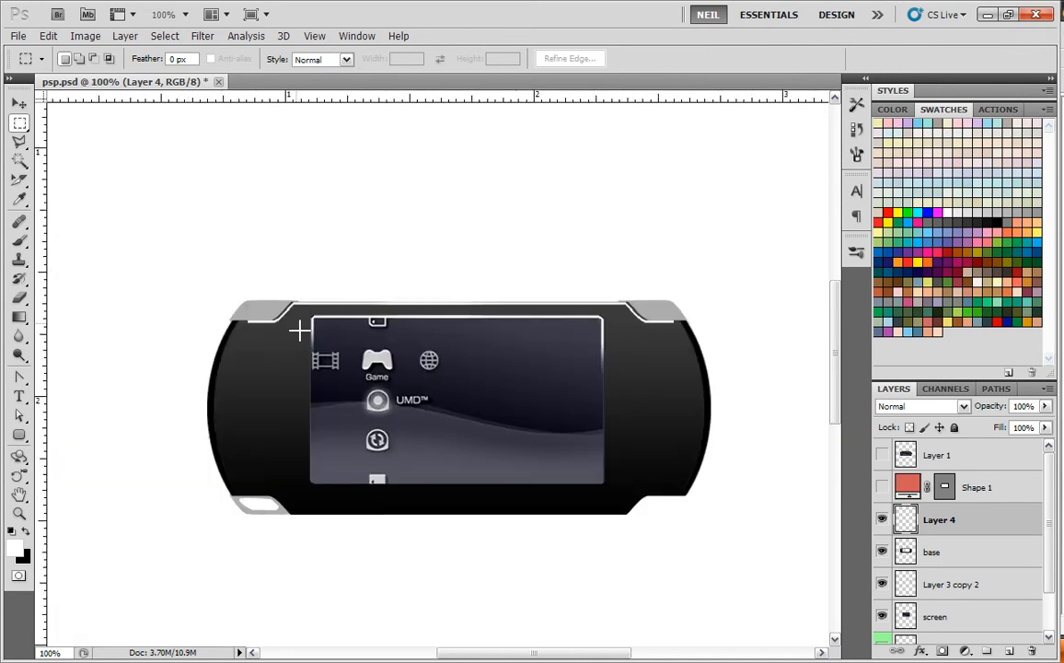
pyautogui.moveTo(298, 311); pyautogui.dragTo(618, 412)
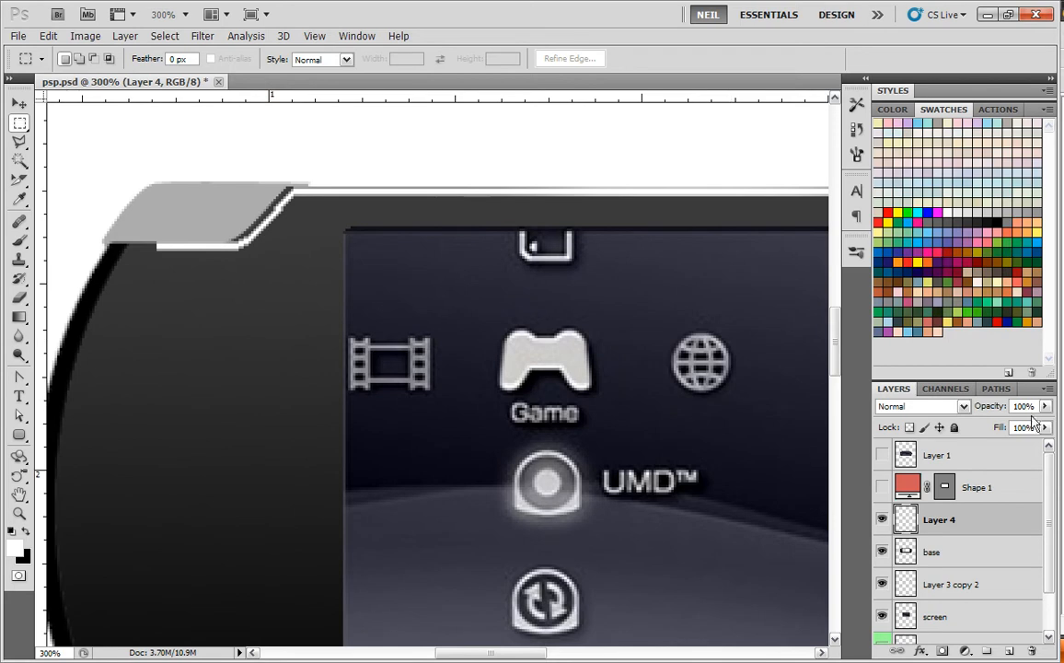
pyautogui.moveTo(1046, 407); pyautogui.dragTo(998, 427)
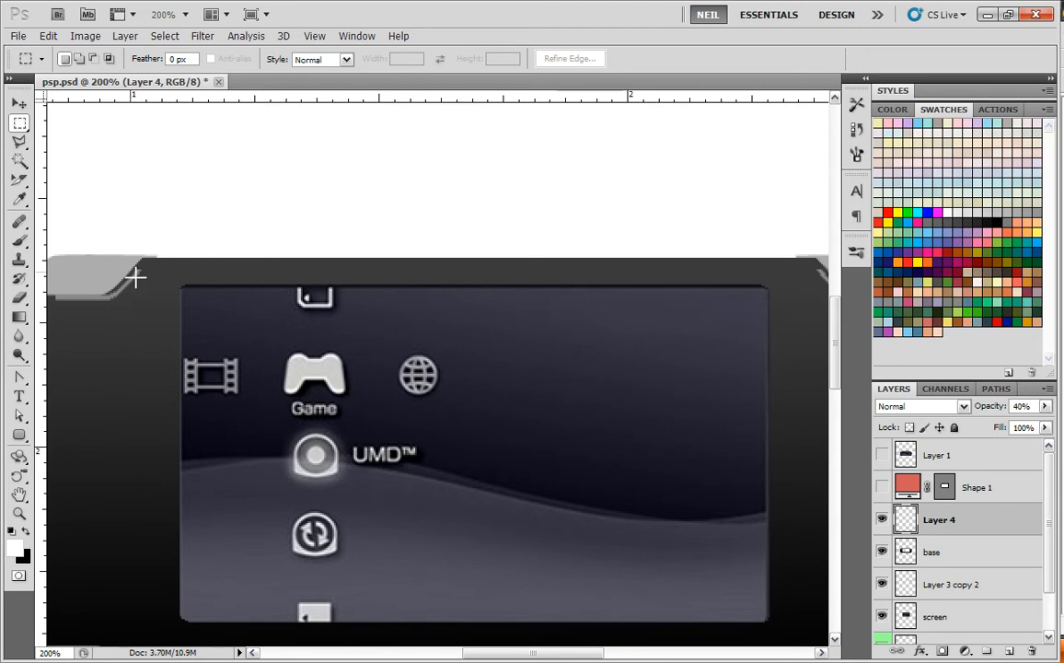
# Fill a strip along the body's top edge with a white gradient on new Layer 5 and lower its opacity
pyautogui.moveTo(136, 276); pyautogui.dragTo(784, 357)
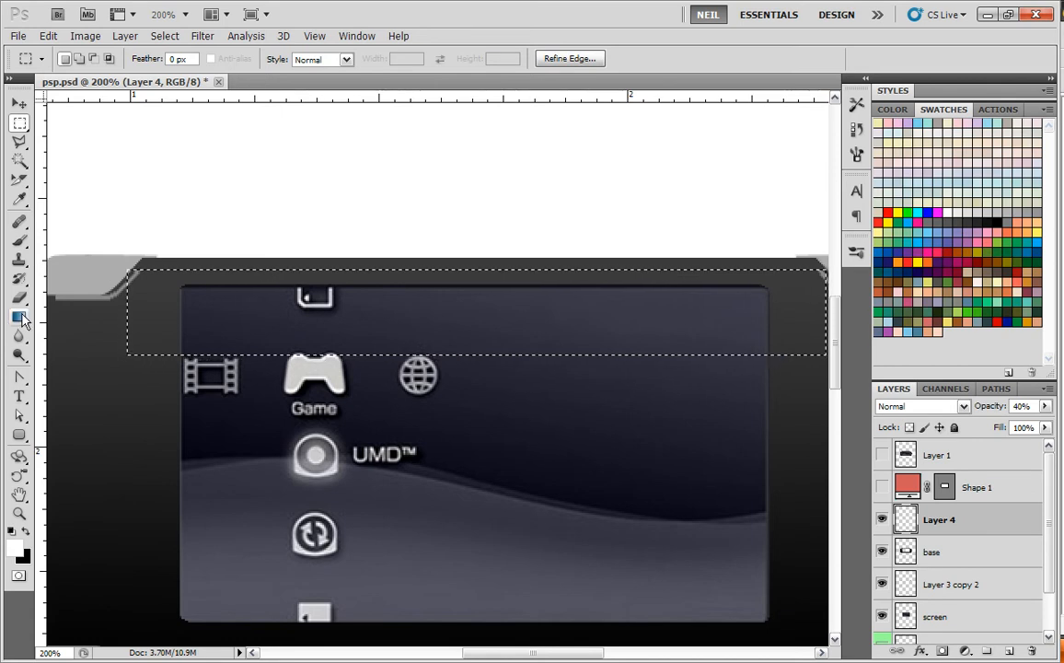
pyautogui.click(18, 316)
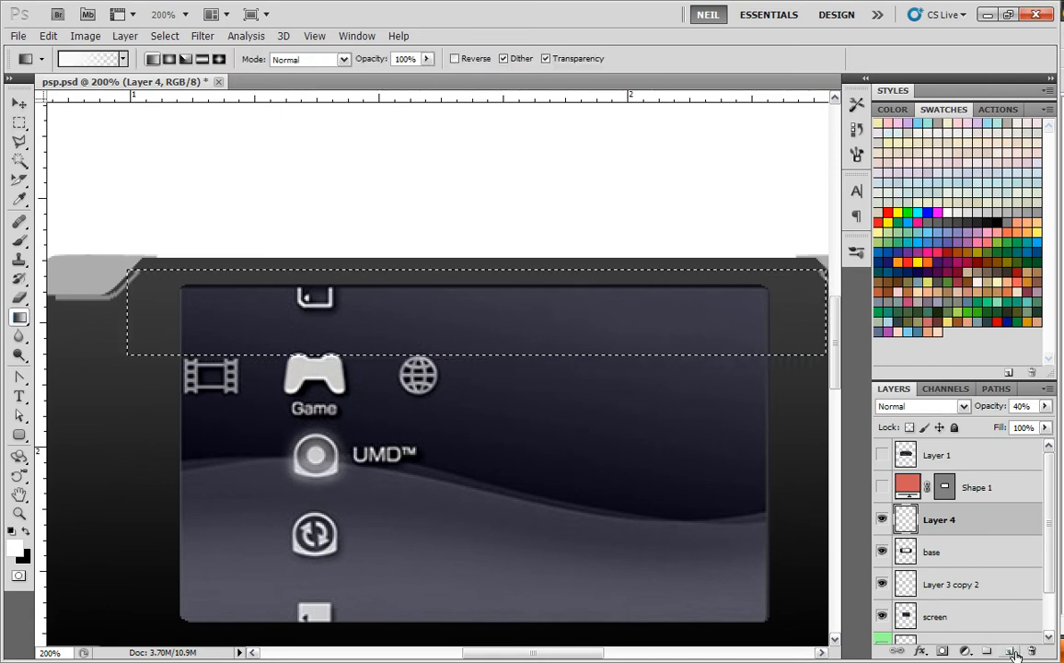
pyautogui.click(1013, 652)
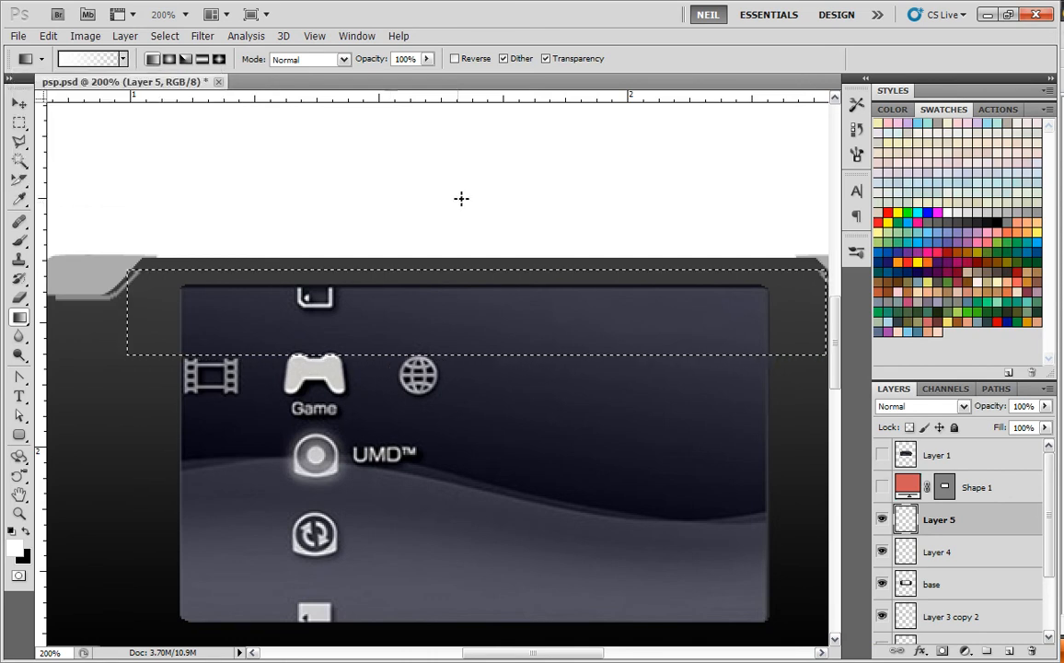
pyautogui.moveTo(442, 276)
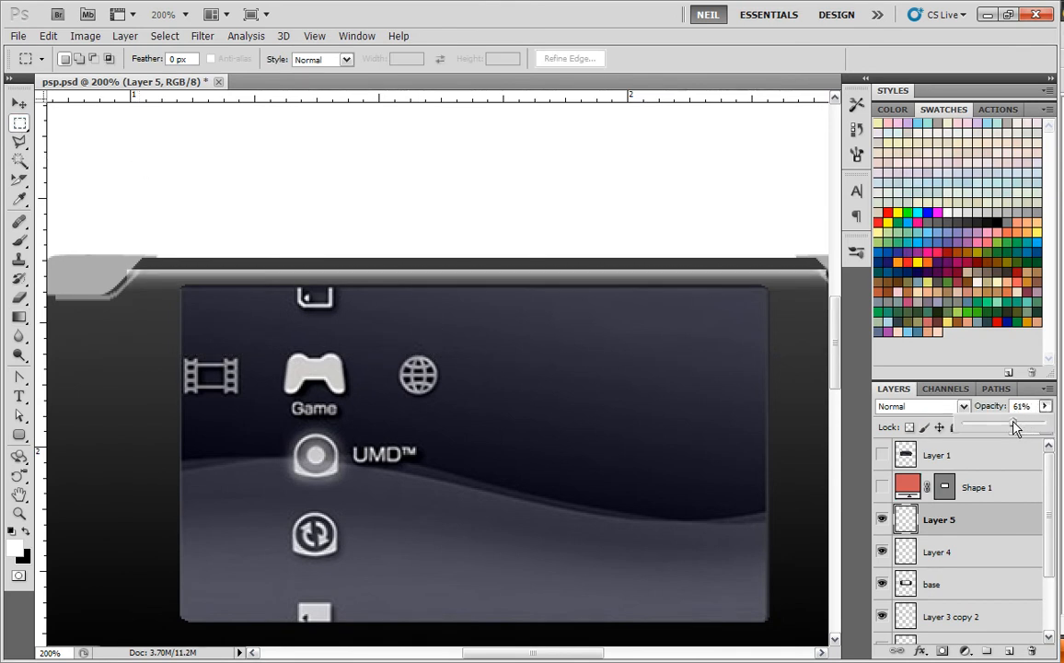
pyautogui.moveTo(1012, 420); pyautogui.dragTo(1009, 420)
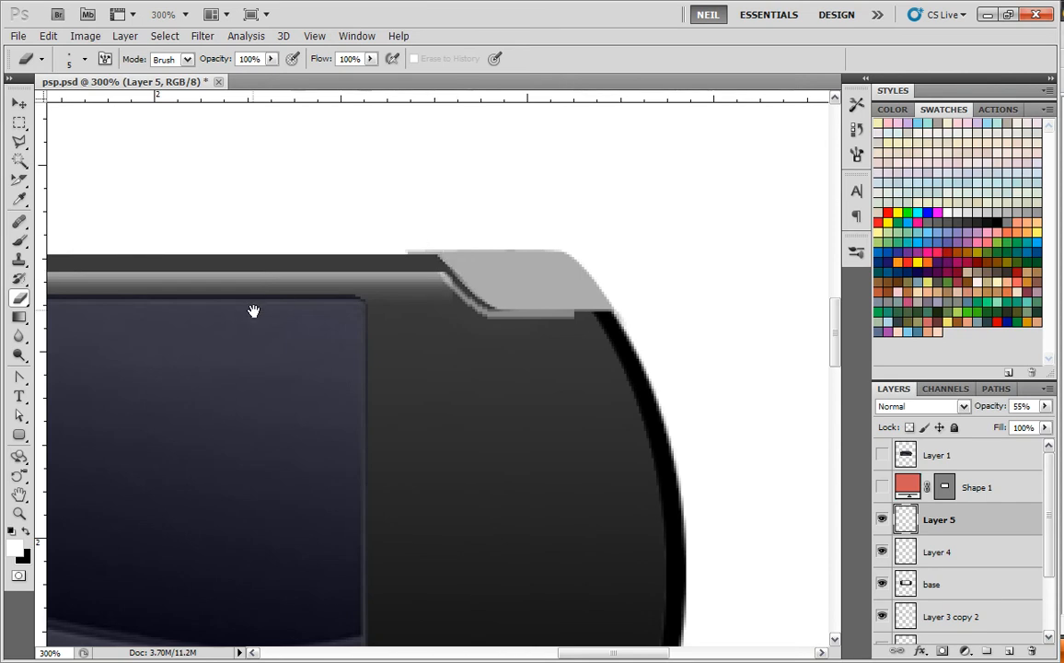
# Erase the stray highlight beside the screen's corner and merge the band layer down into the rim layer
pyautogui.click(940, 553)
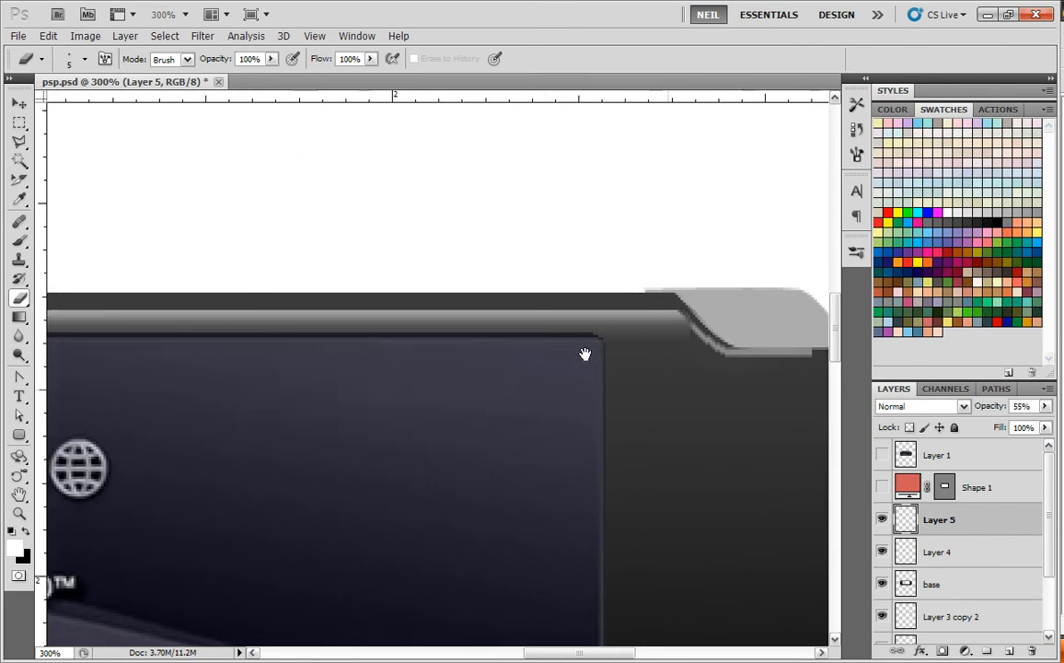
pyautogui.click(1048, 387)
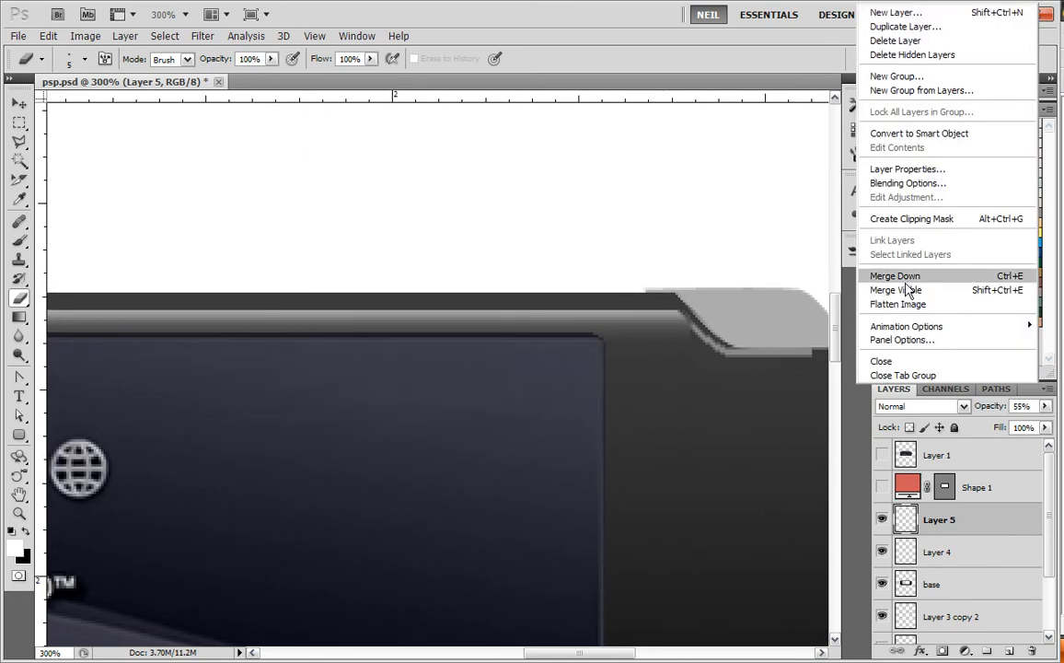
pyautogui.click(895, 277)
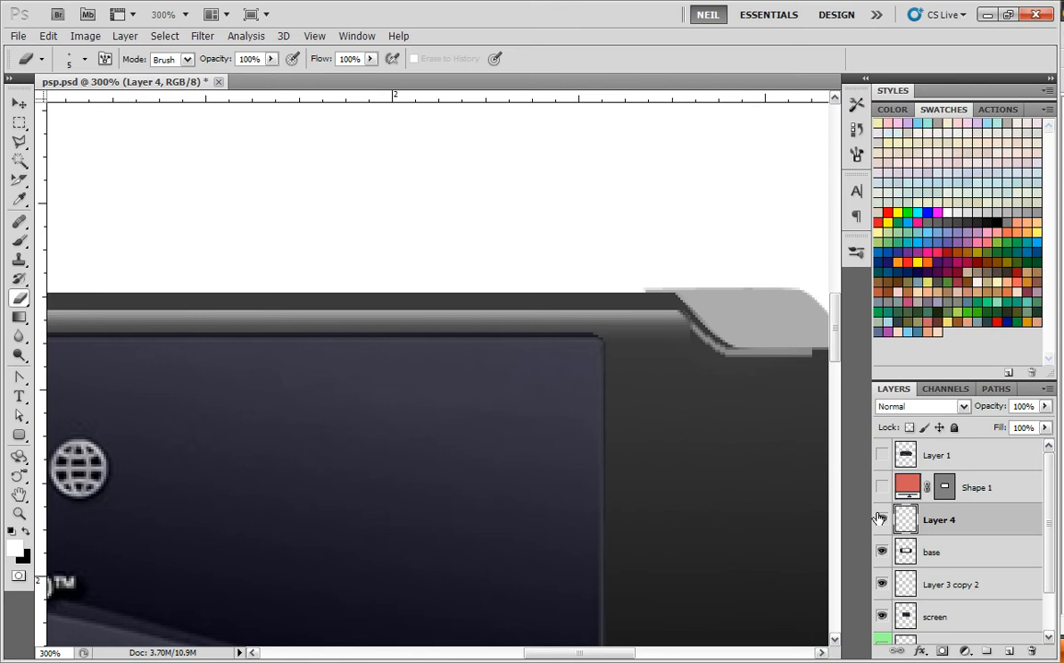
pyautogui.click(880, 519)
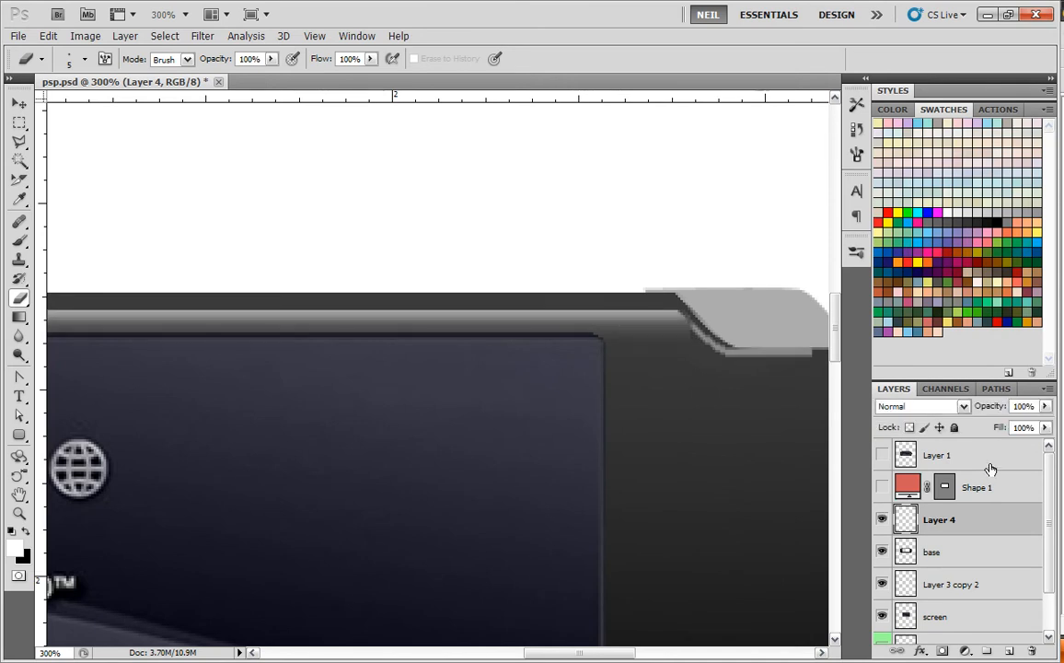
# Copy the top-left corner highlight, rotate it 180° and place it at the right shoulder corner
pyautogui.click(19, 241)
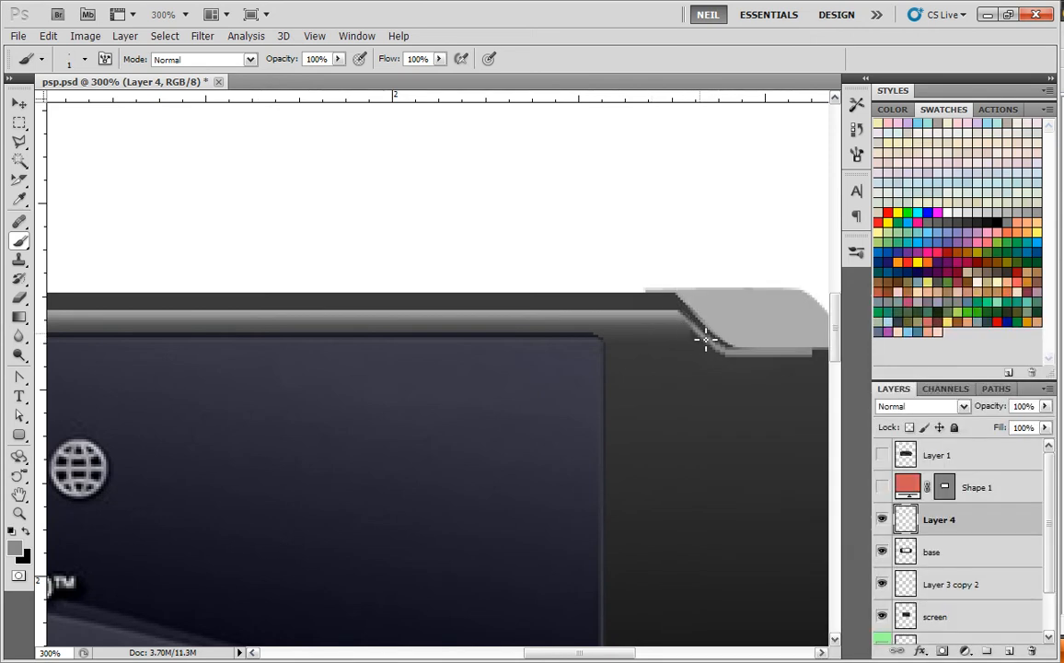
pyautogui.moveTo(527, 305)
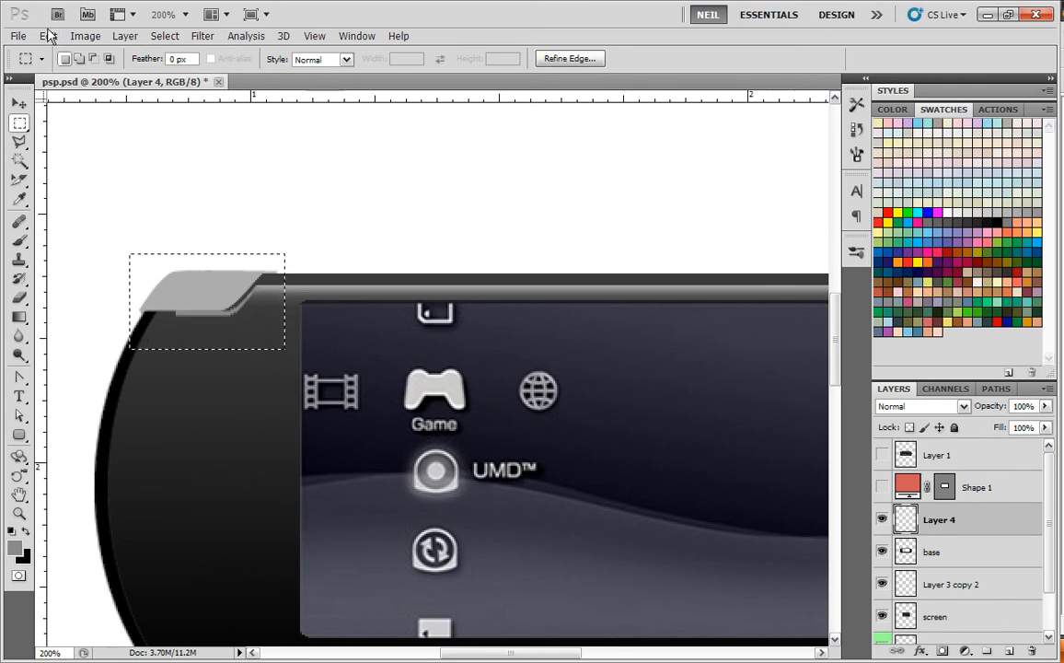
pyautogui.click(48, 37)
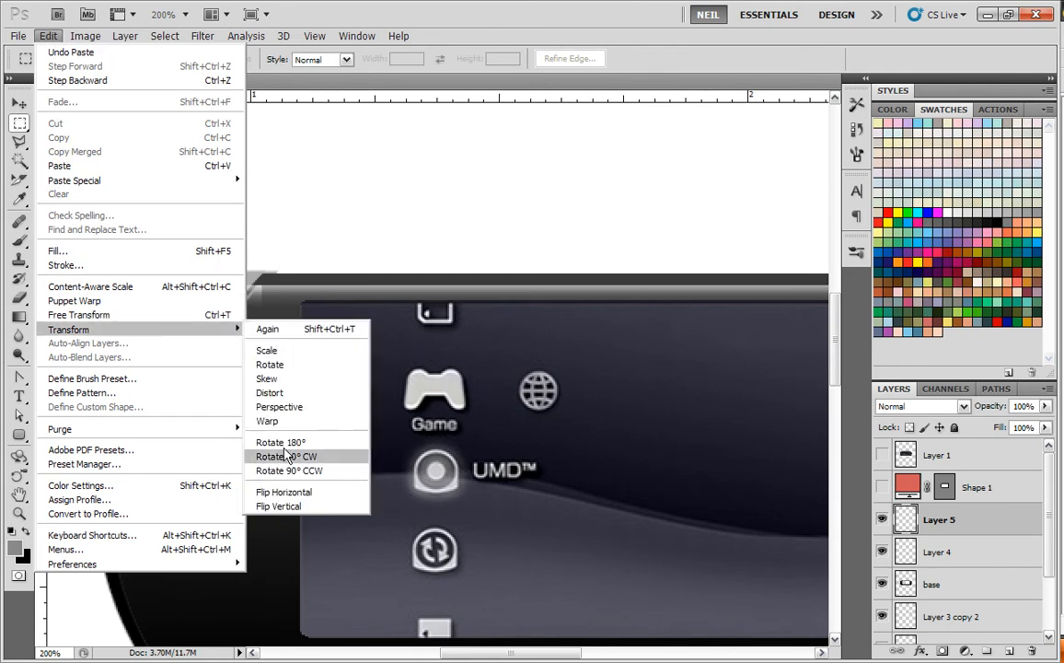
pyautogui.click(285, 457)
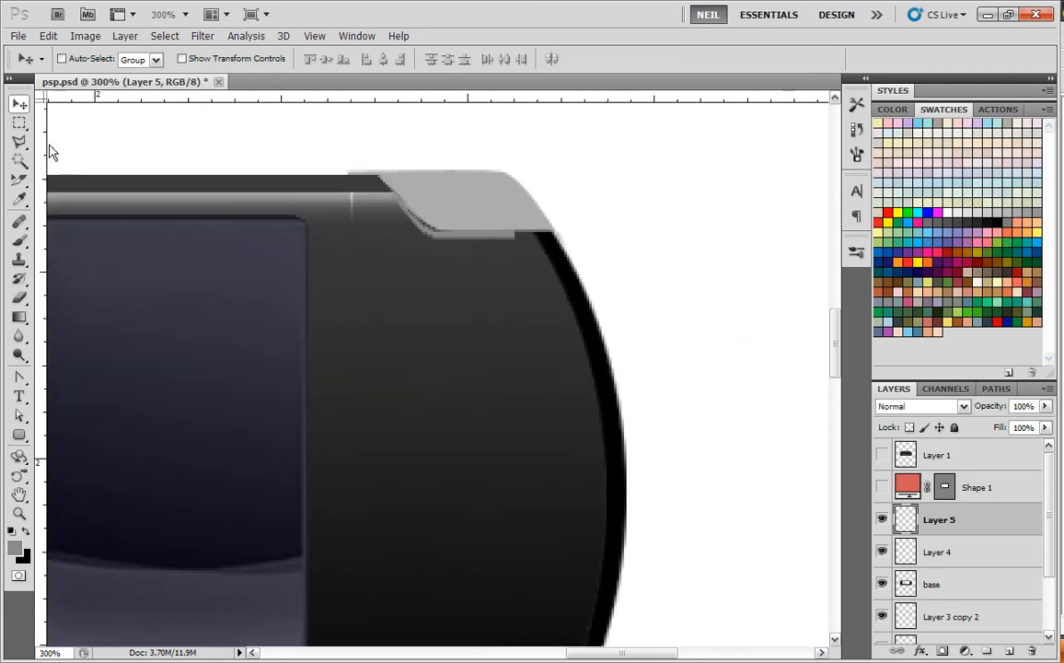
pyautogui.moveTo(287, 169); pyautogui.dragTo(353, 275)
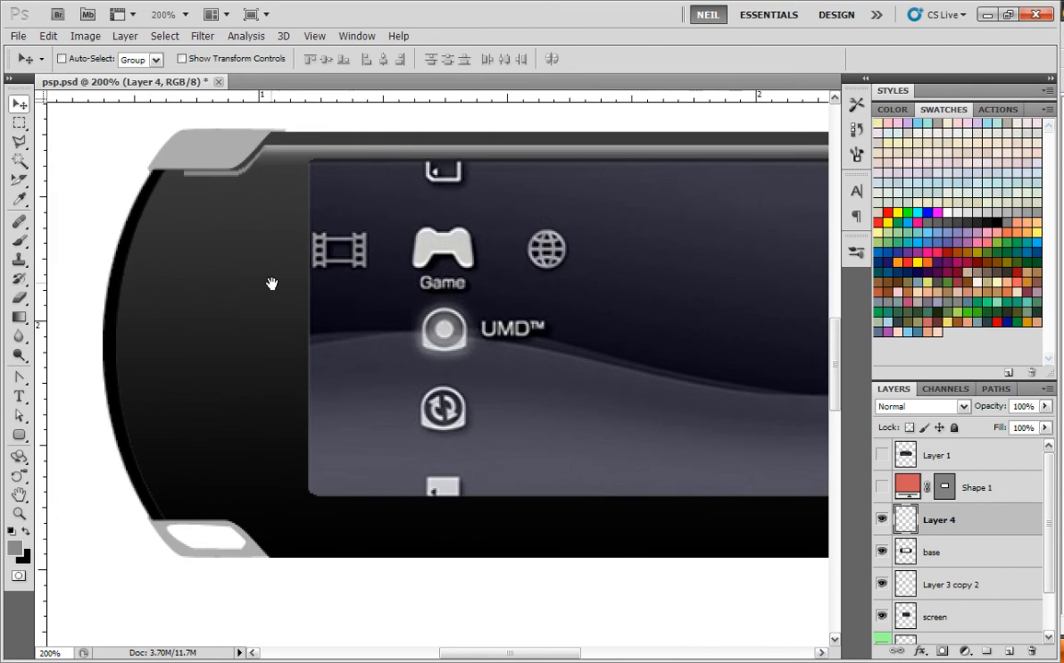
pyautogui.moveTo(144, 284)
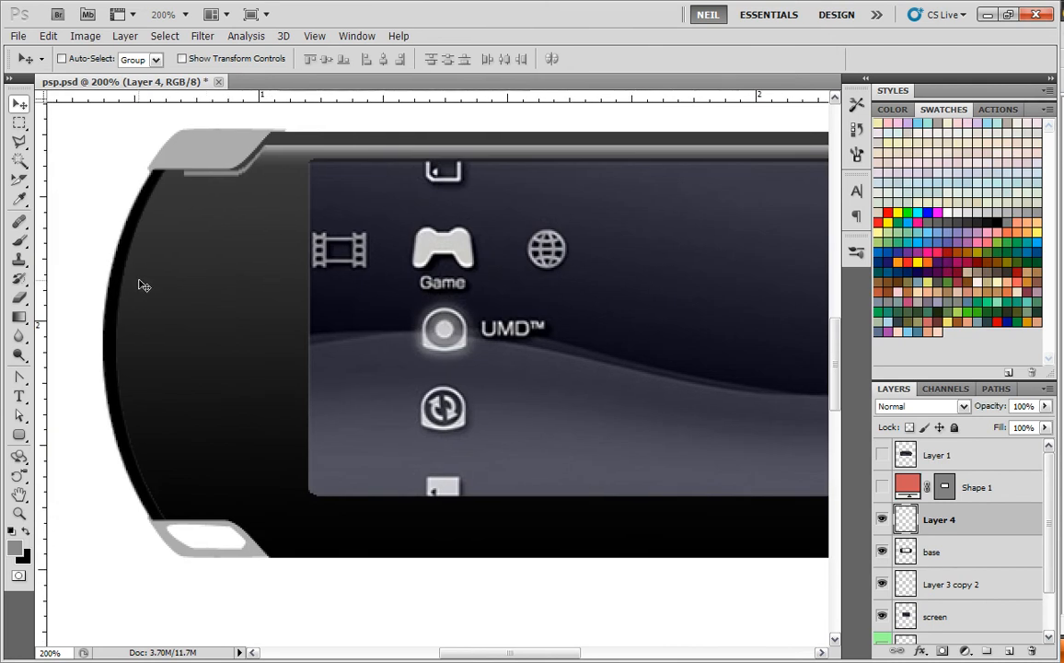
pyautogui.moveTo(129, 284)
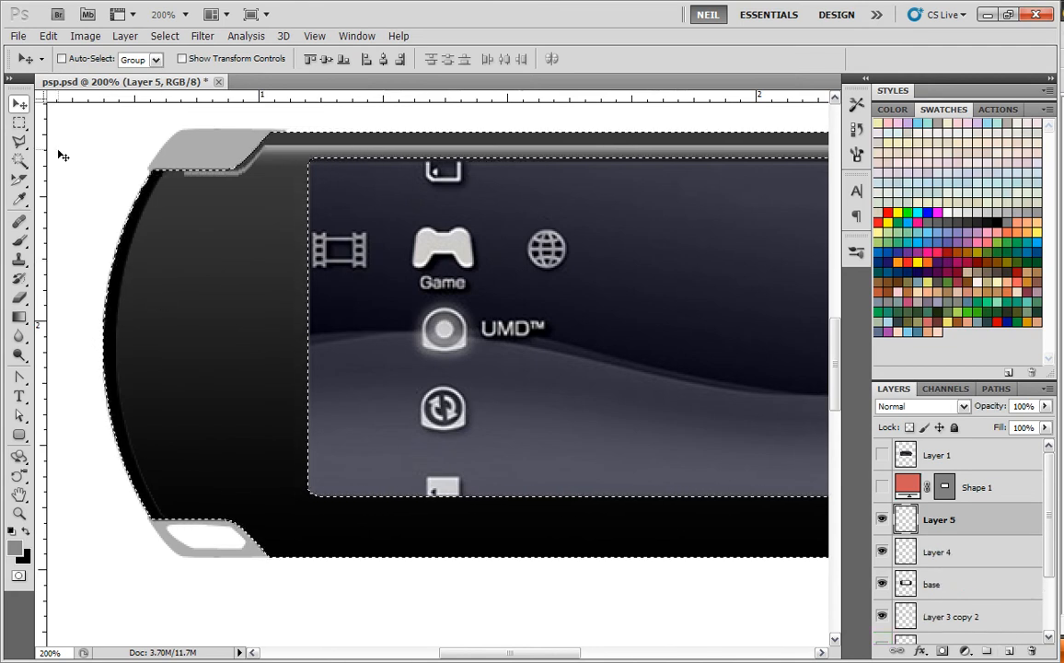
# Free-transform the contracted body selection into a thin curved strip along the left side and commit it
pyautogui.click(18, 121)
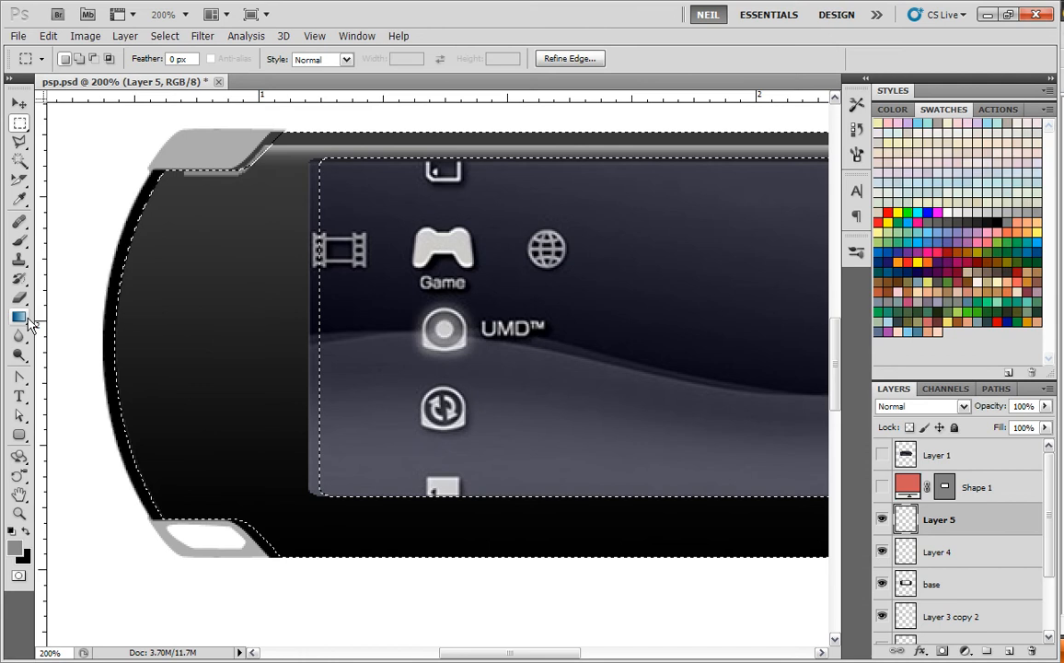
pyautogui.click(18, 317)
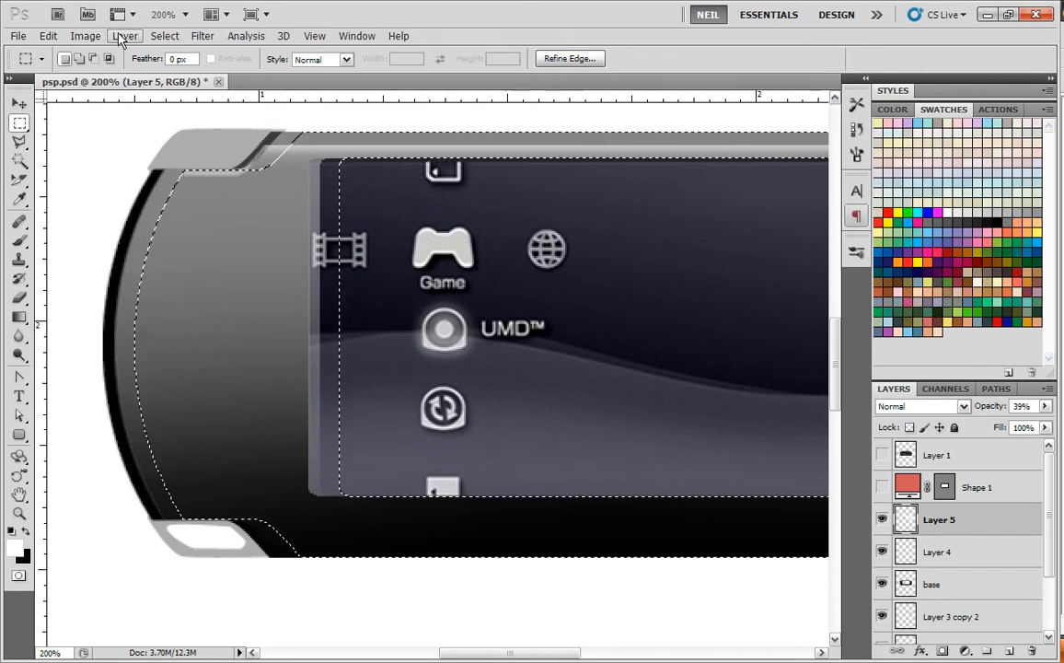
pyautogui.click(48, 35)
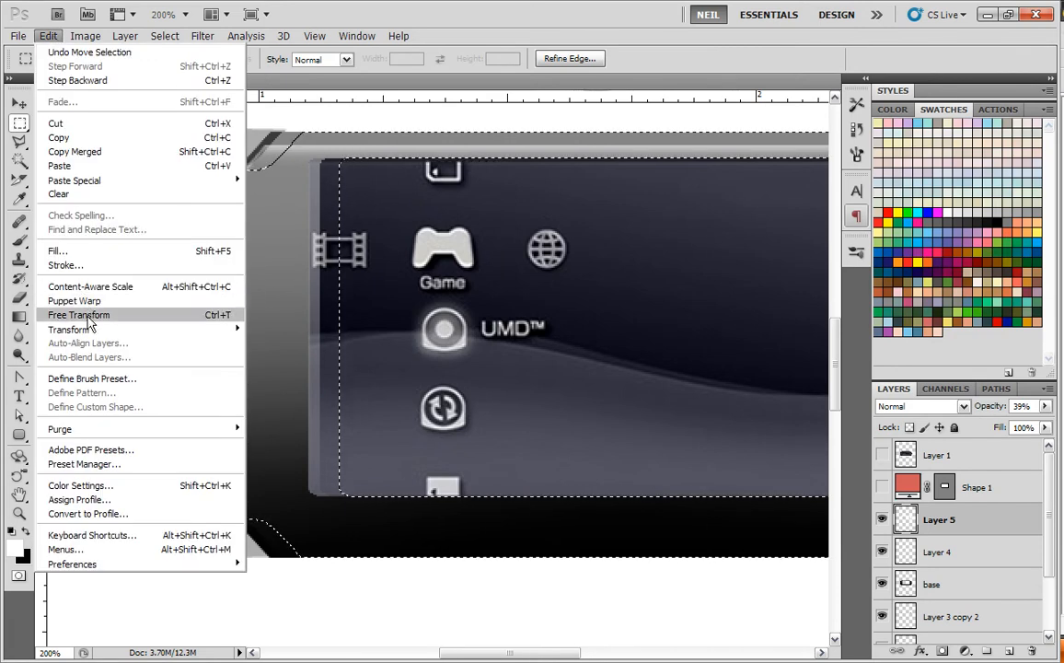
pyautogui.click(77, 315)
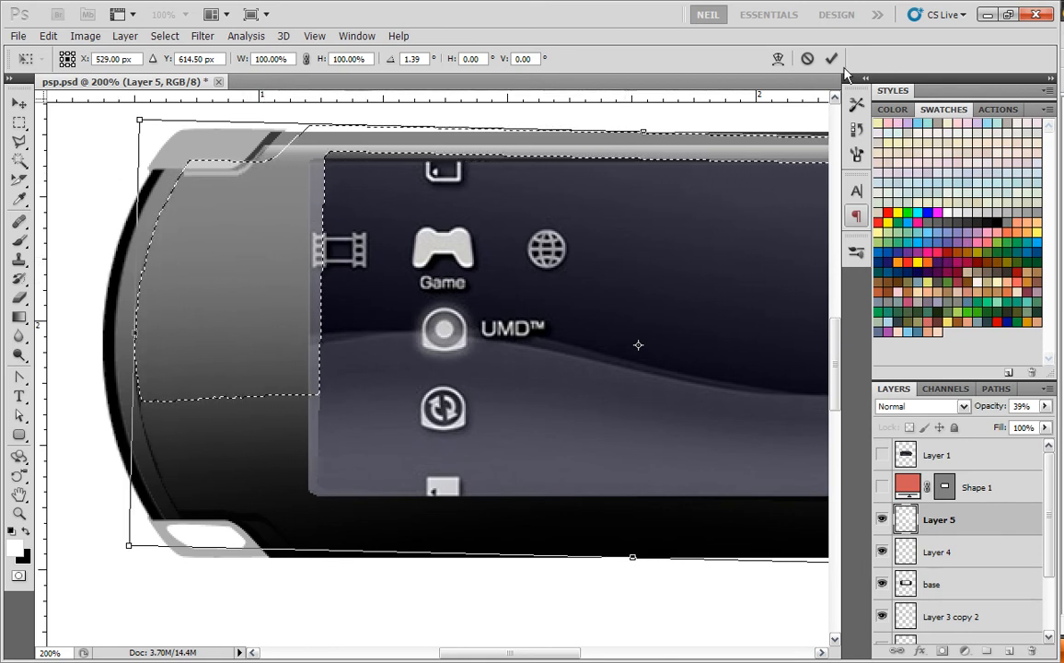
pyautogui.click(163, 37)
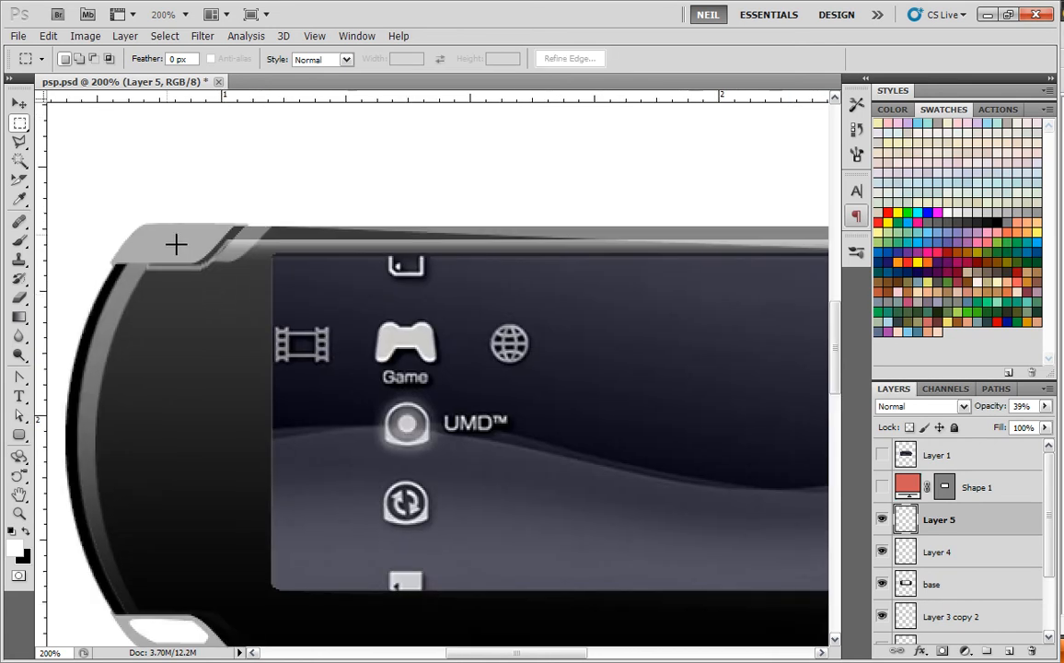
# Duplicate the highlight layers and move the flipped copies to the console's rounded right end
pyautogui.moveTo(175, 243); pyautogui.dragTo(604, 357)
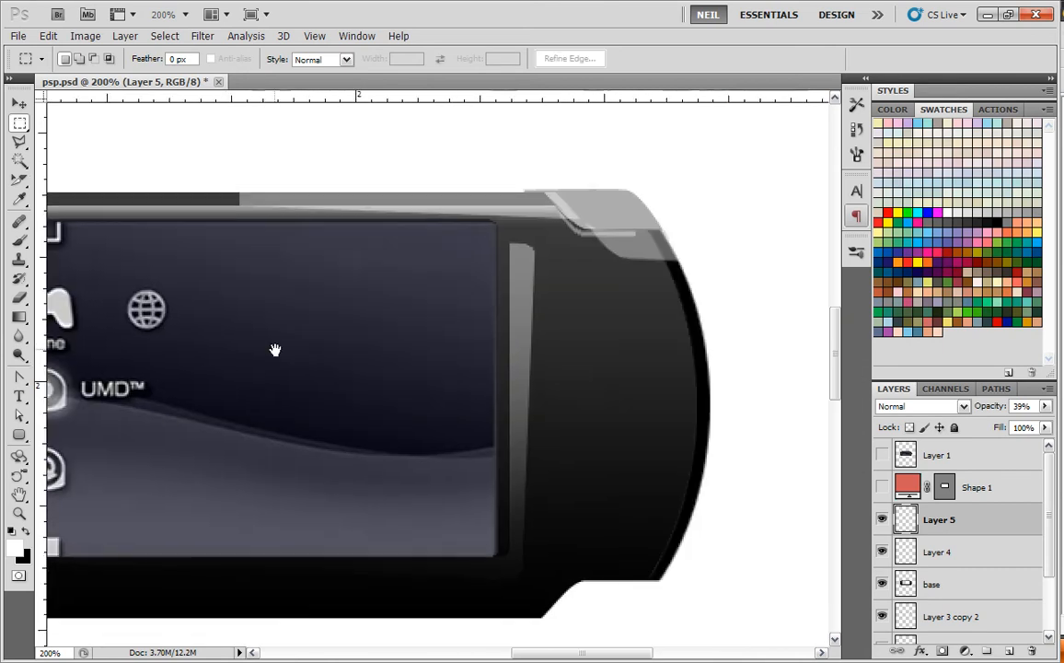
pyautogui.moveTo(207, 145); pyautogui.dragTo(707, 387)
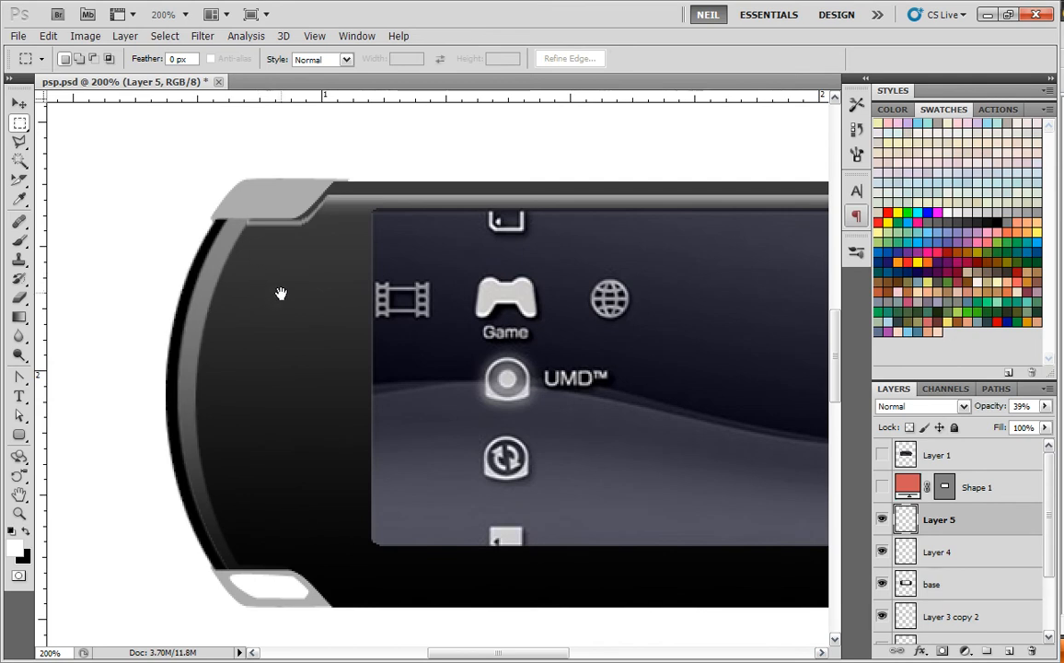
pyautogui.moveTo(158, 184); pyautogui.dragTo(284, 217)
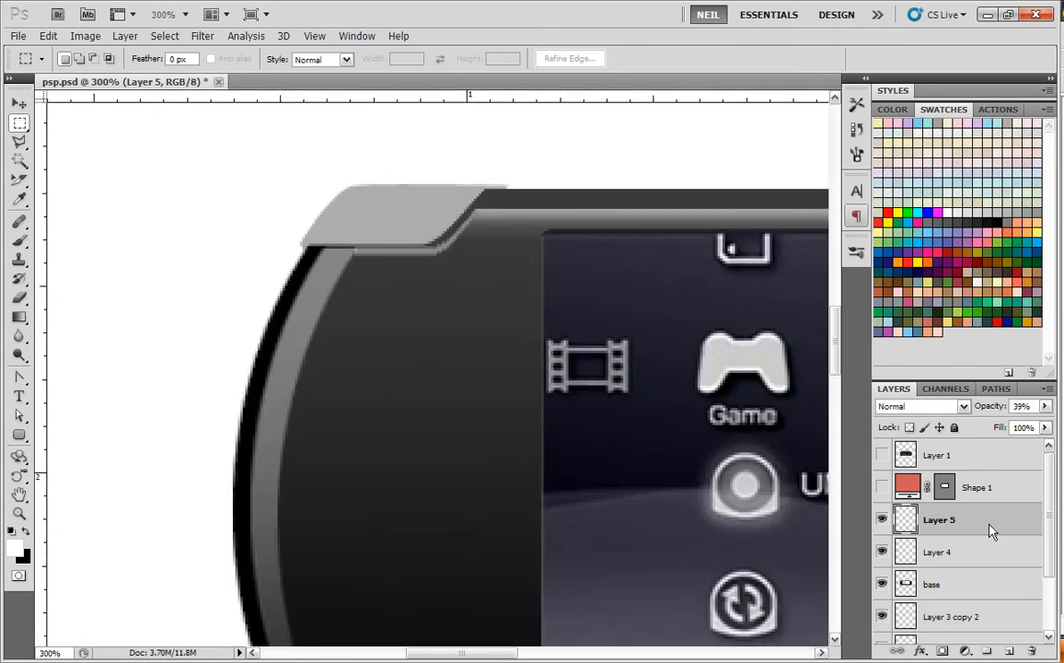
pyautogui.click(940, 552)
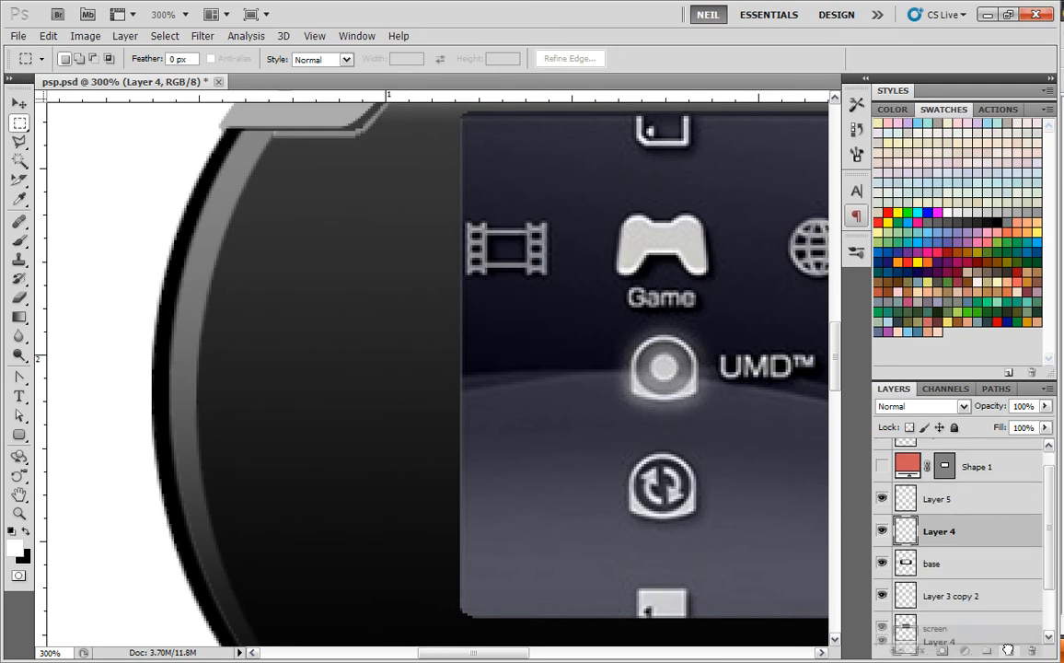
pyautogui.click(48, 35)
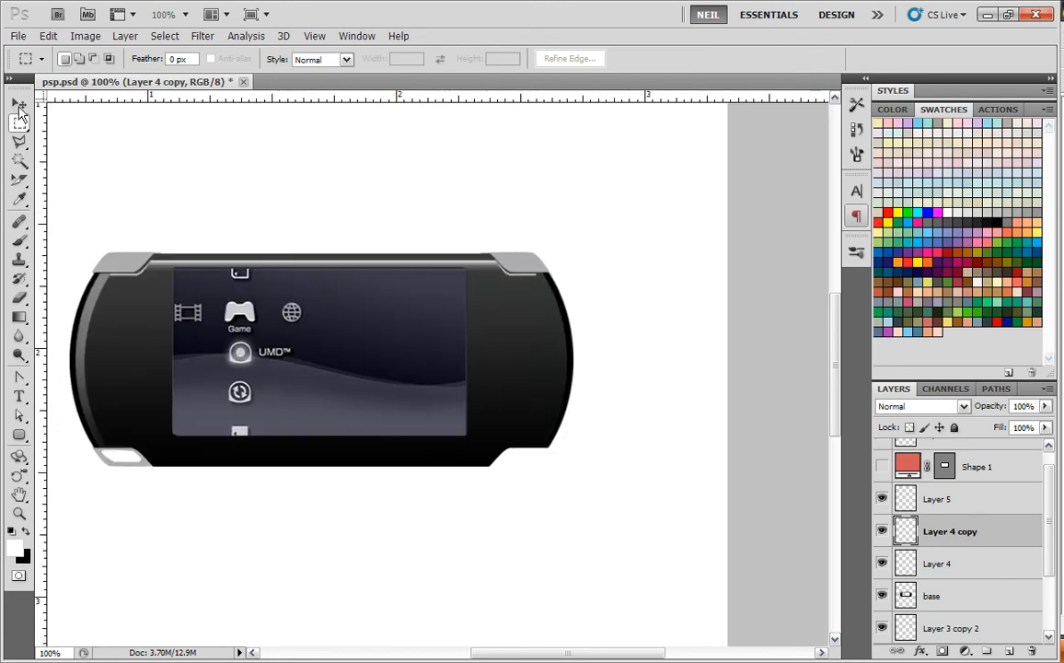
pyautogui.click(18, 103)
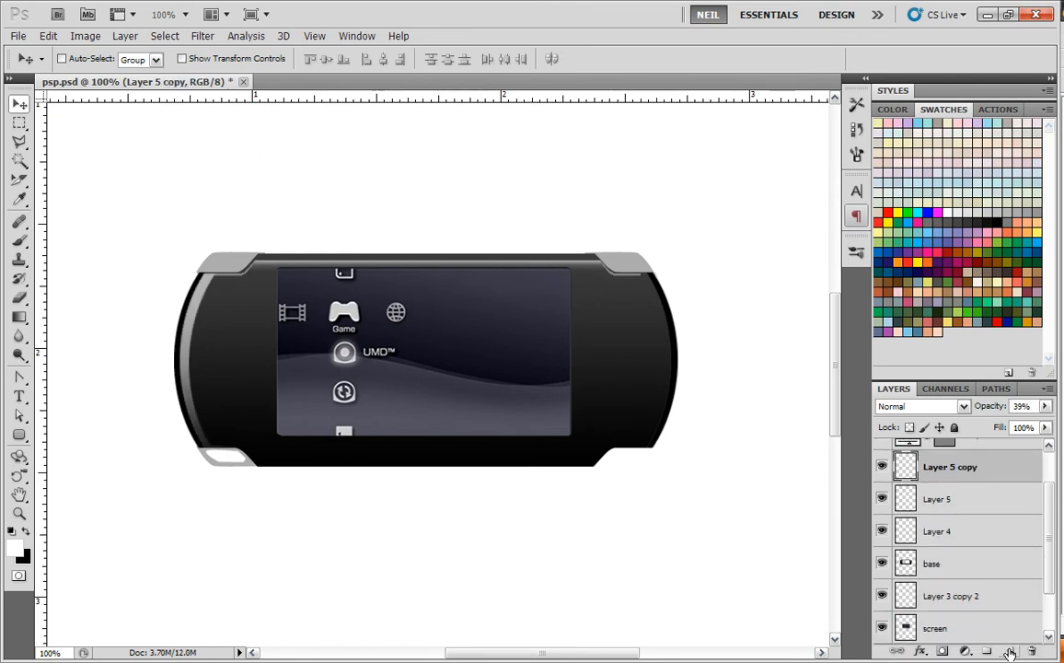
pyautogui.click(47, 35)
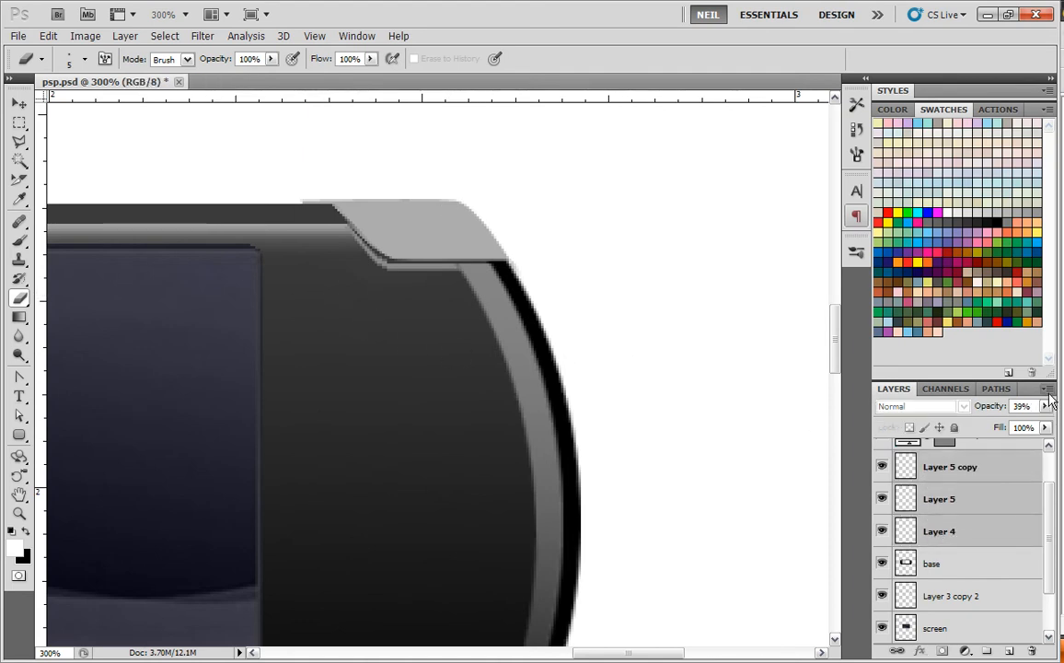
# Merge Layer 5 and Layer 4 into Layer 5 copy and duplicate the merged layer
pyautogui.click(1046, 388)
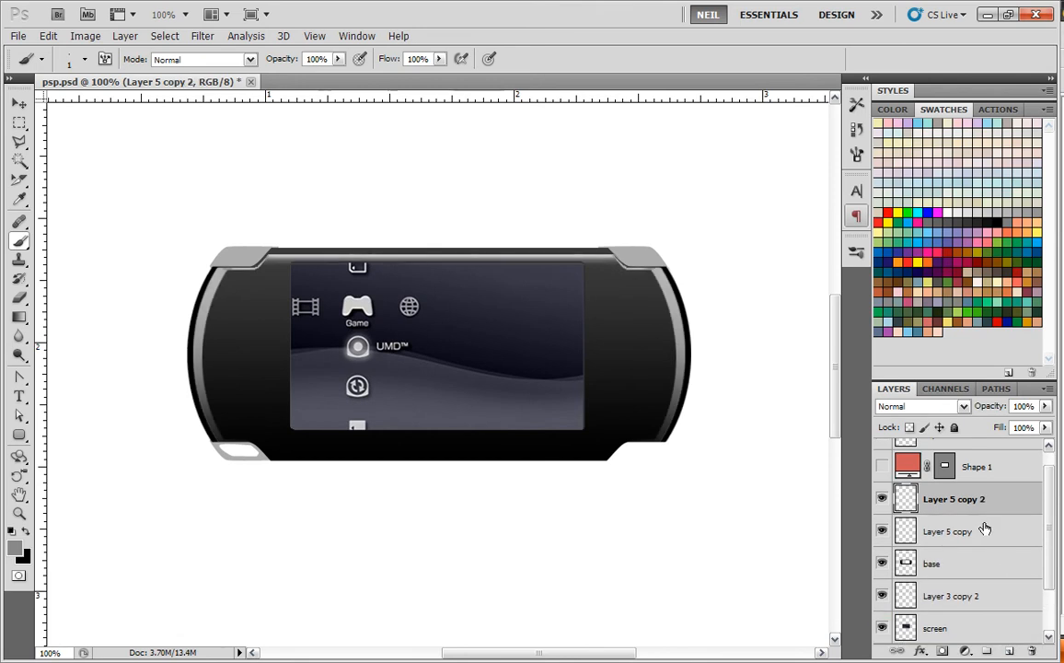
# Make the first side-highlight copy active for painting over the strip ends near the shoulder buttons
pyautogui.click(1048, 388)
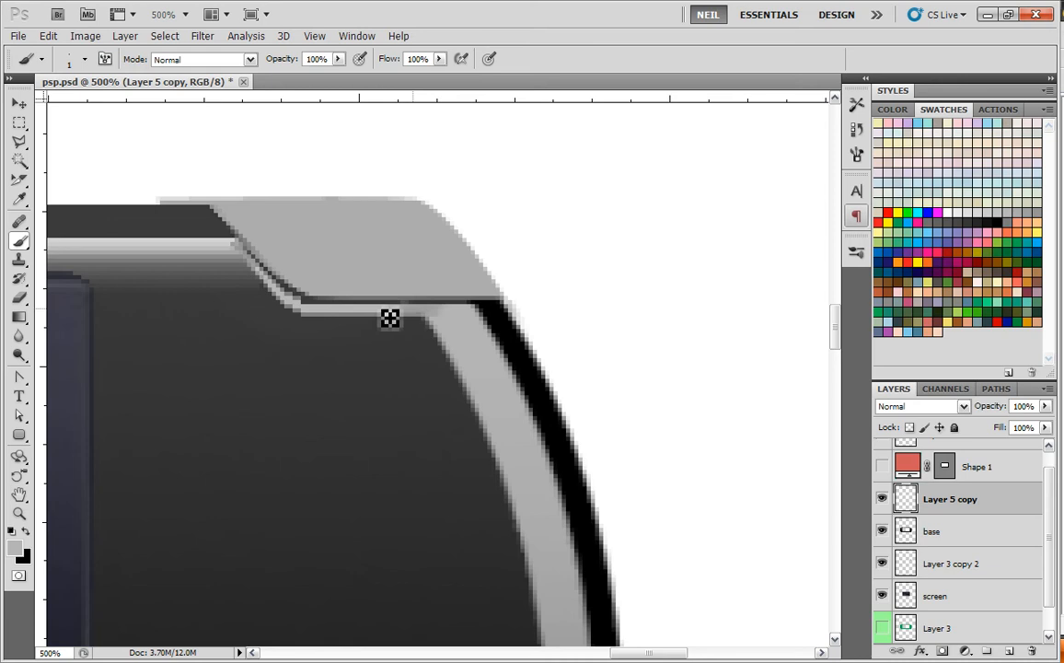
pyautogui.moveTo(398, 323)
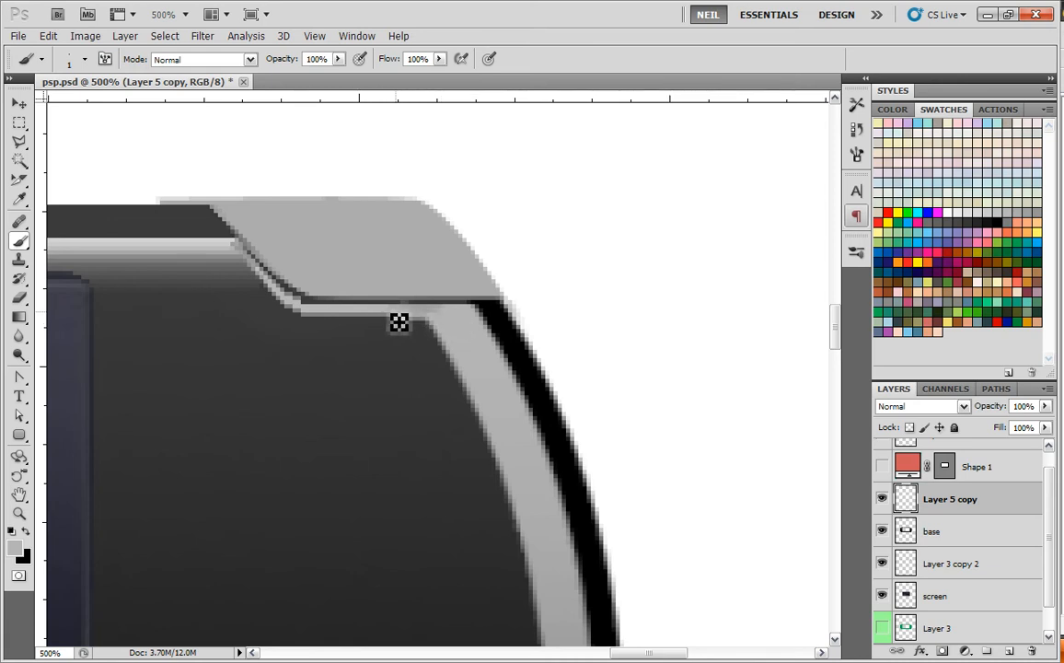
pyautogui.moveTo(357, 320)
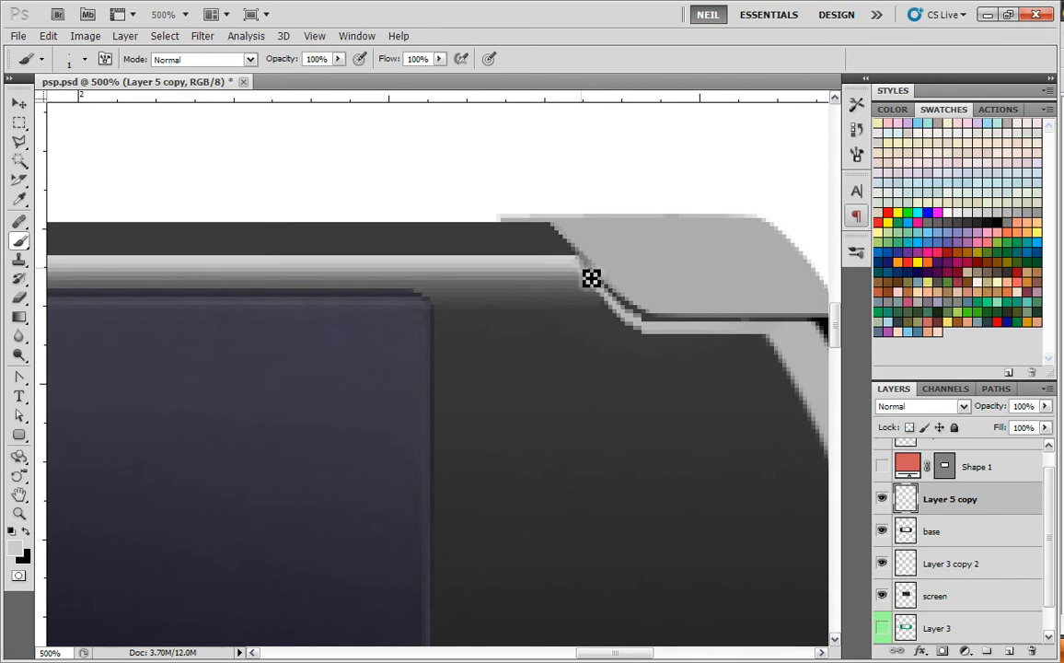
pyautogui.moveTo(589, 273)
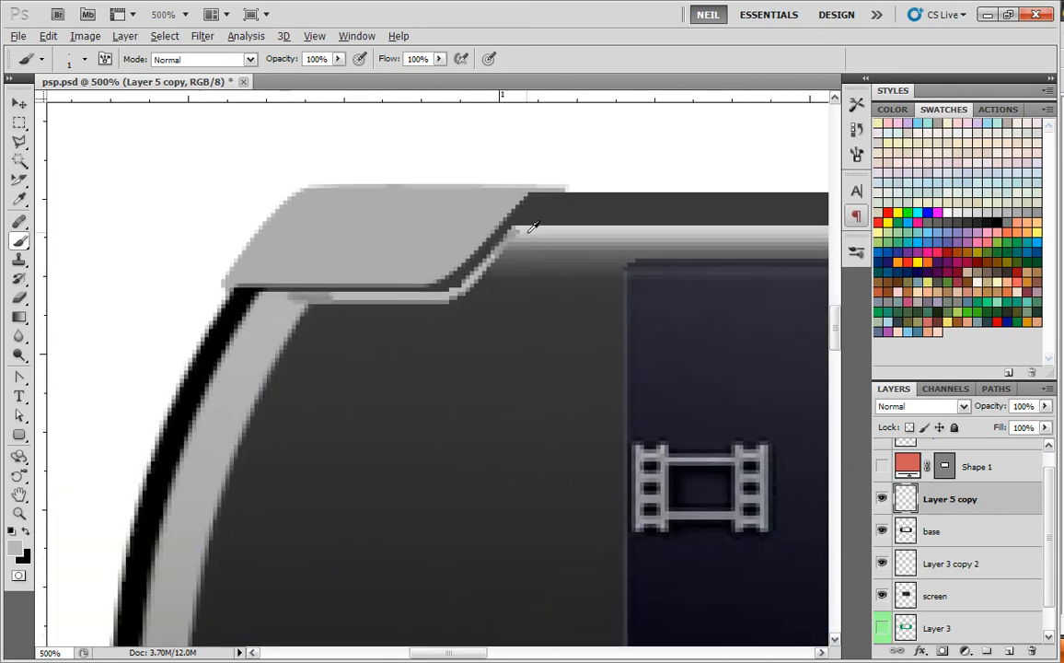
pyautogui.moveTo(497, 274)
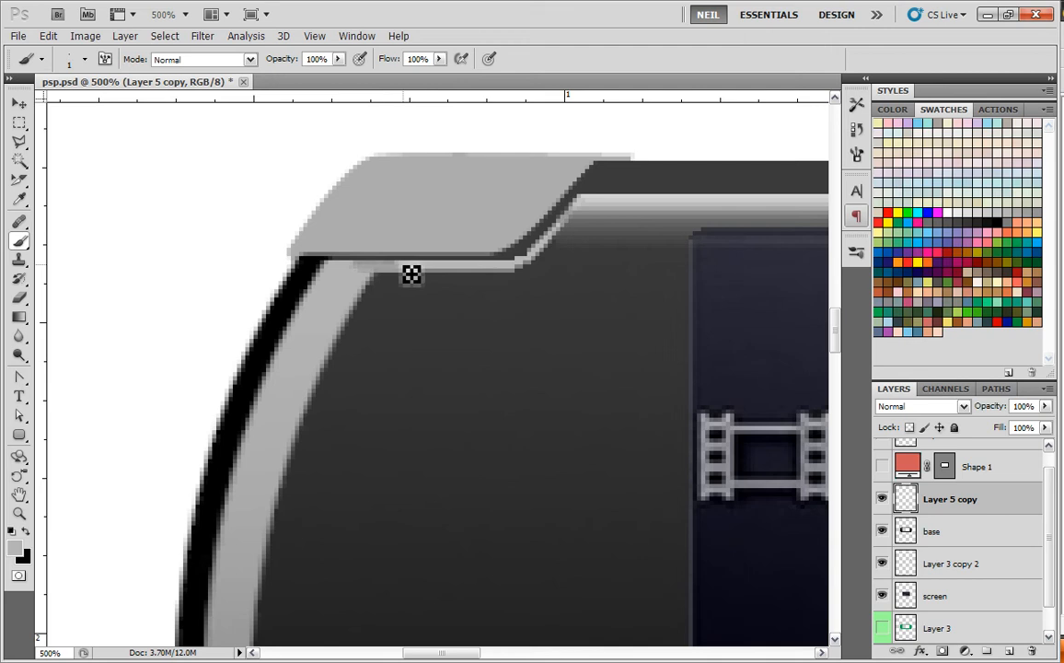
pyautogui.moveTo(359, 273)
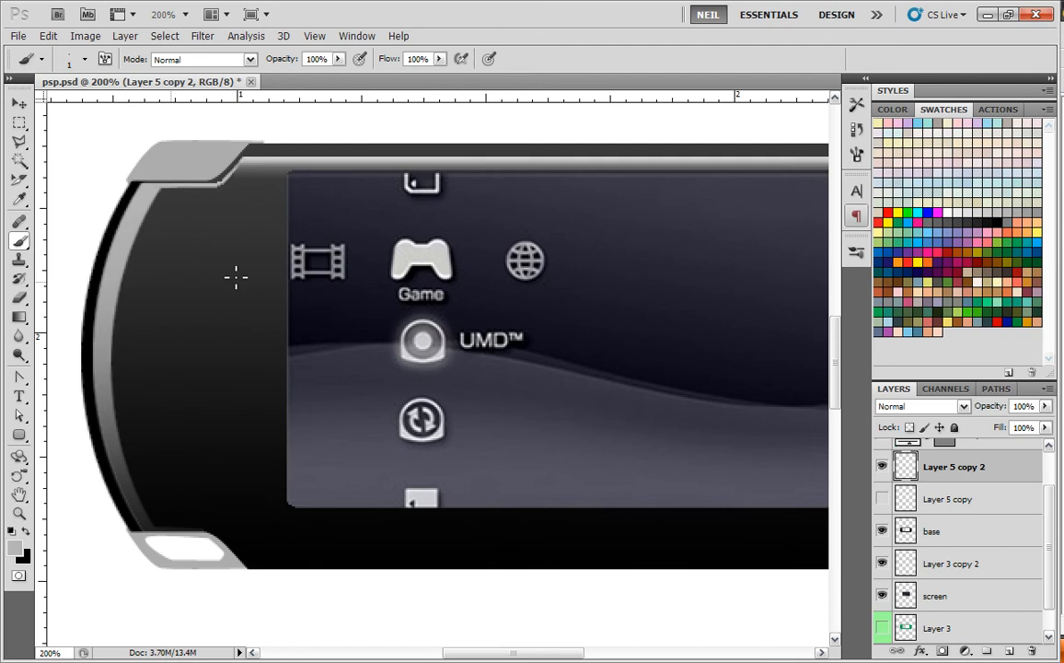
# Soften the left and right highlight strips with the Blur tool at 50% strength
pyautogui.click(18, 339)
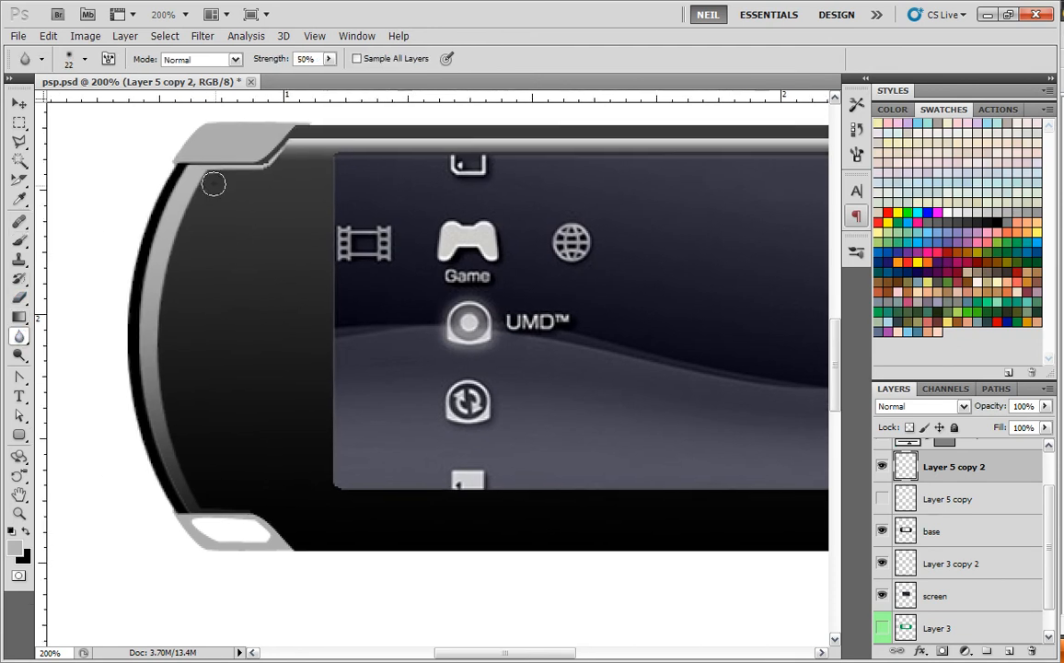
pyautogui.moveTo(193, 210)
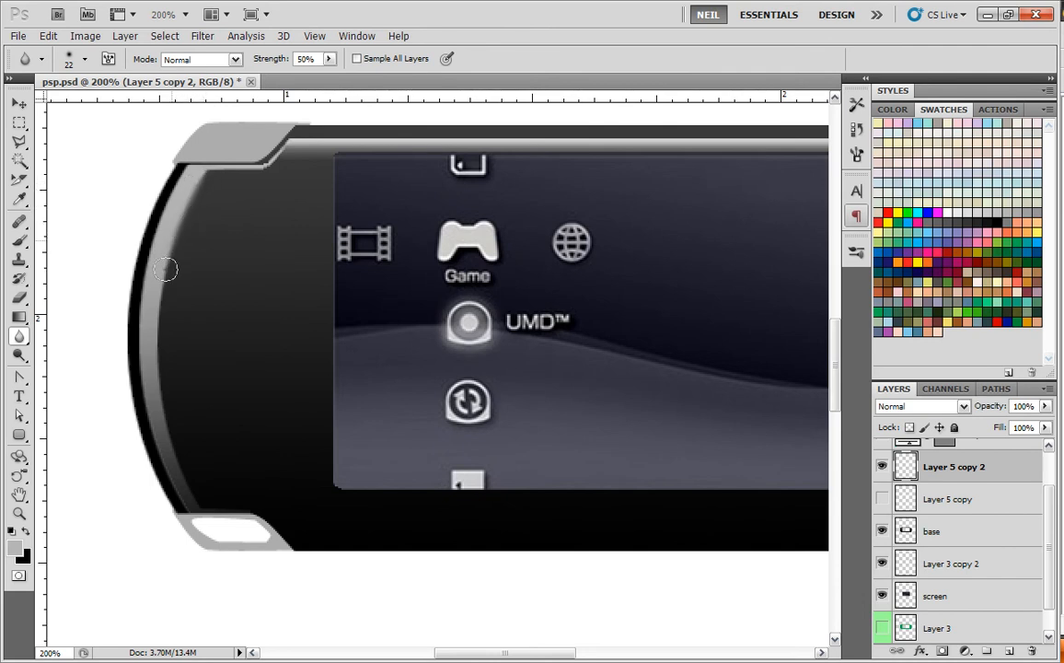
pyautogui.moveTo(160, 376)
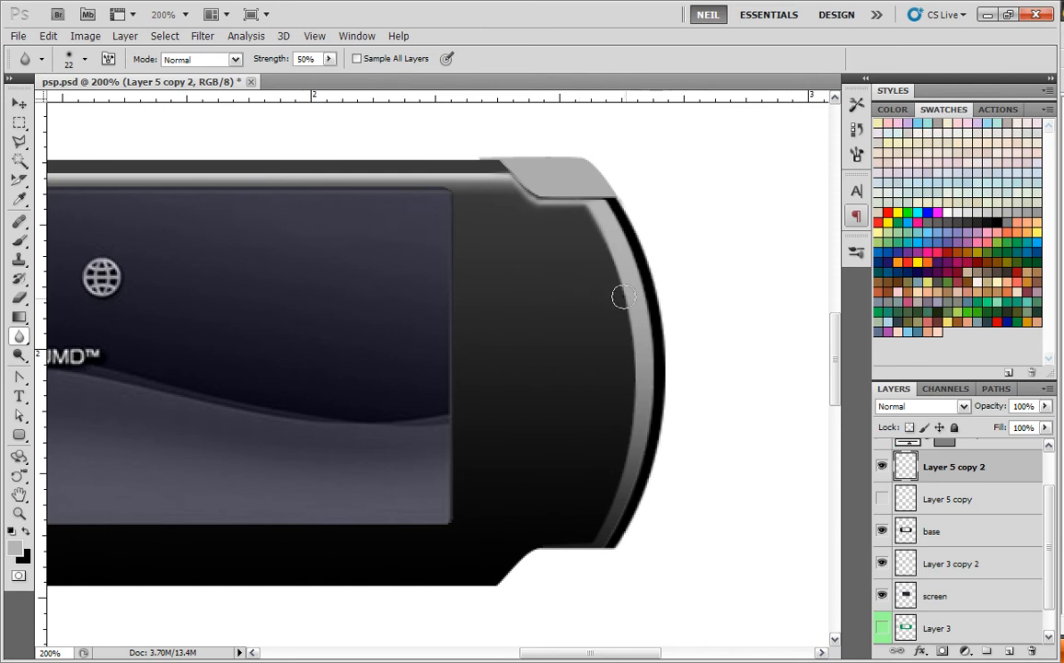
pyautogui.moveTo(545, 313)
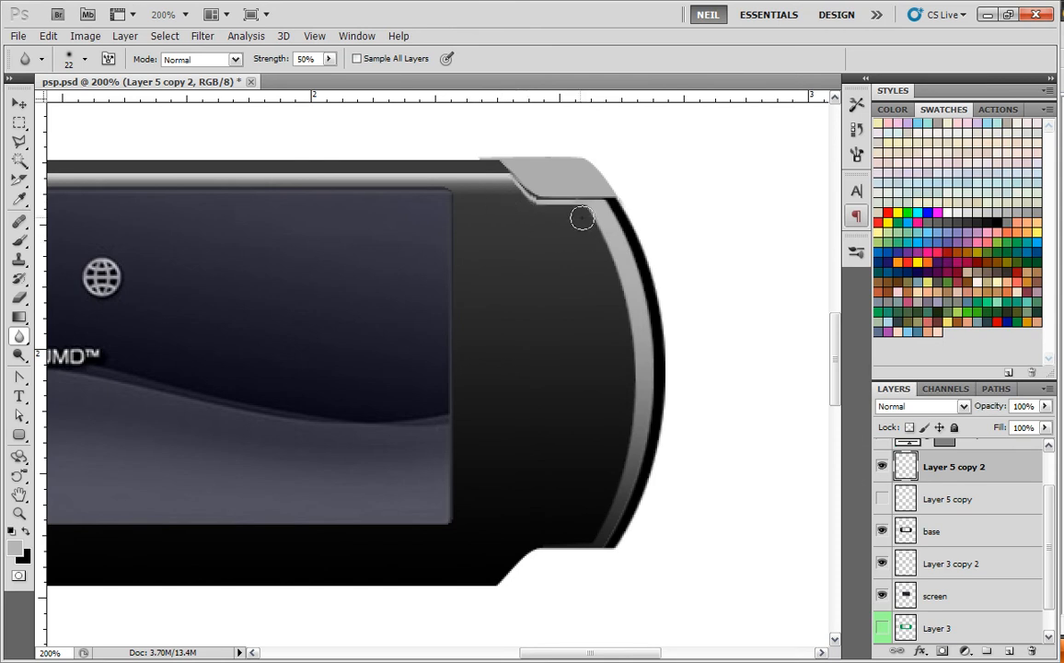
pyautogui.moveTo(582, 217); pyautogui.dragTo(578, 542)
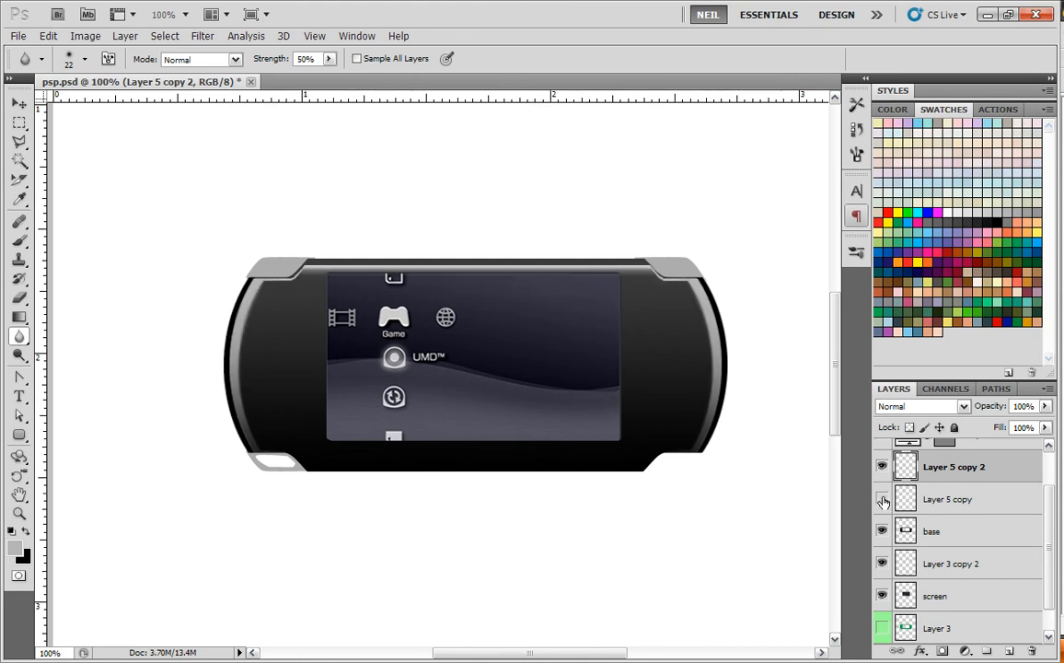
pyautogui.click(882, 499)
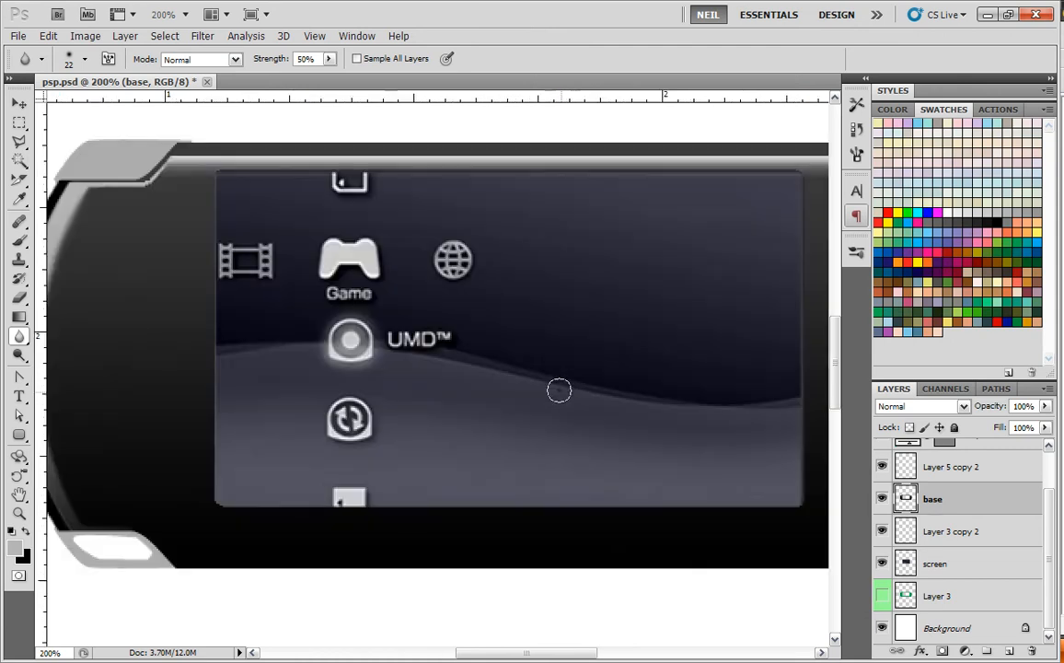
pyautogui.moveTo(847, 449)
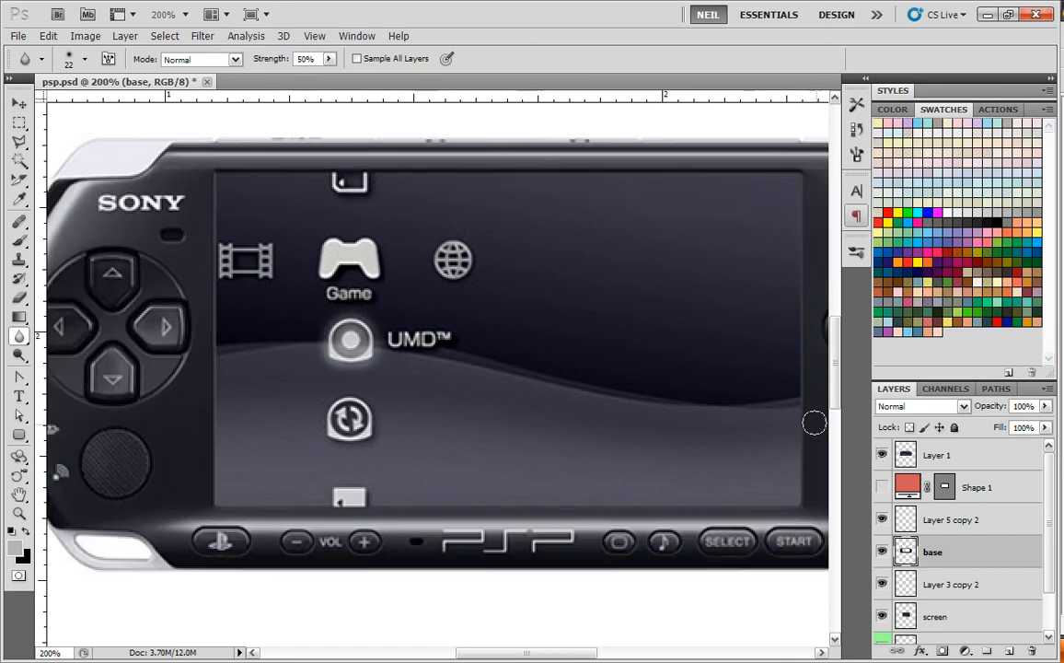
pyautogui.moveTo(797, 449)
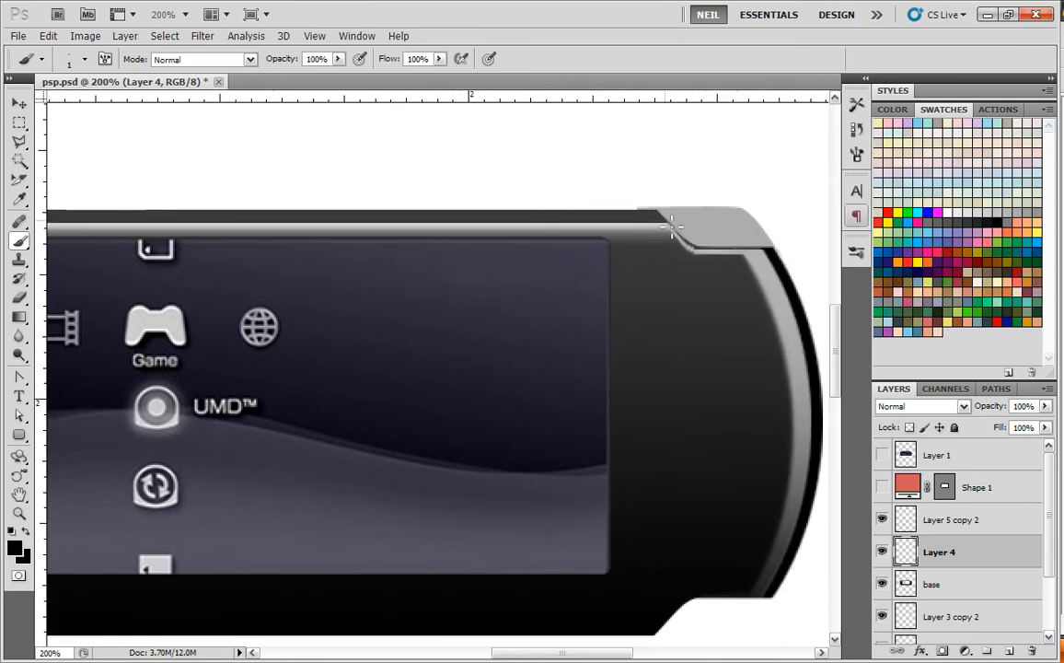
# Apply a small-radius Gaussian Blur to the bottom highlight and merge its duplicate down into Layer 4
pyautogui.click(74, 57)
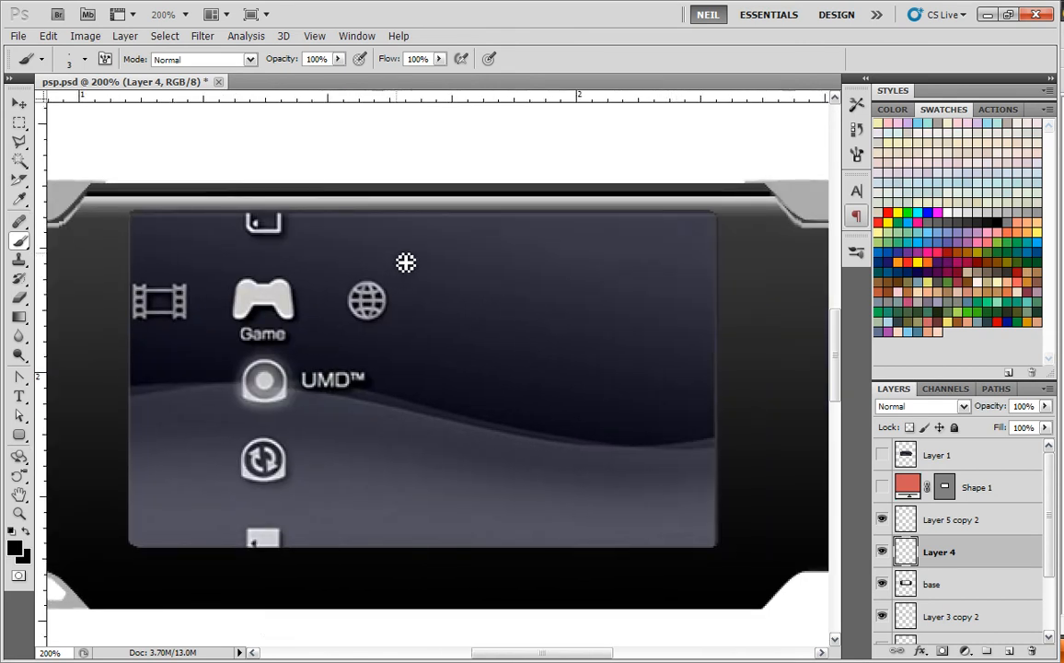
pyautogui.click(203, 35)
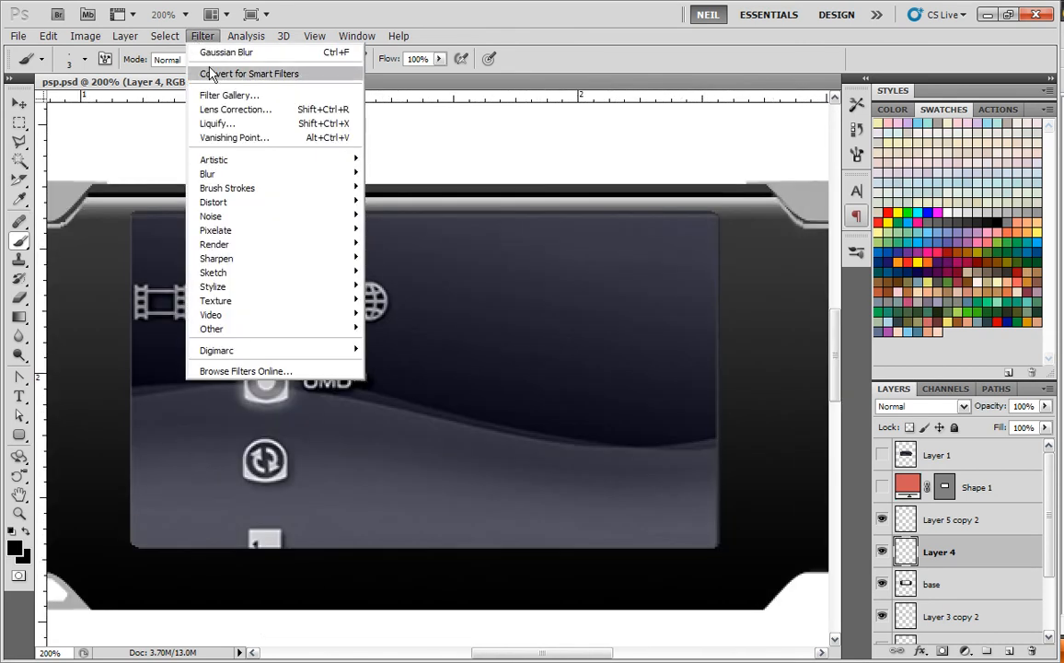
pyautogui.click(225, 52)
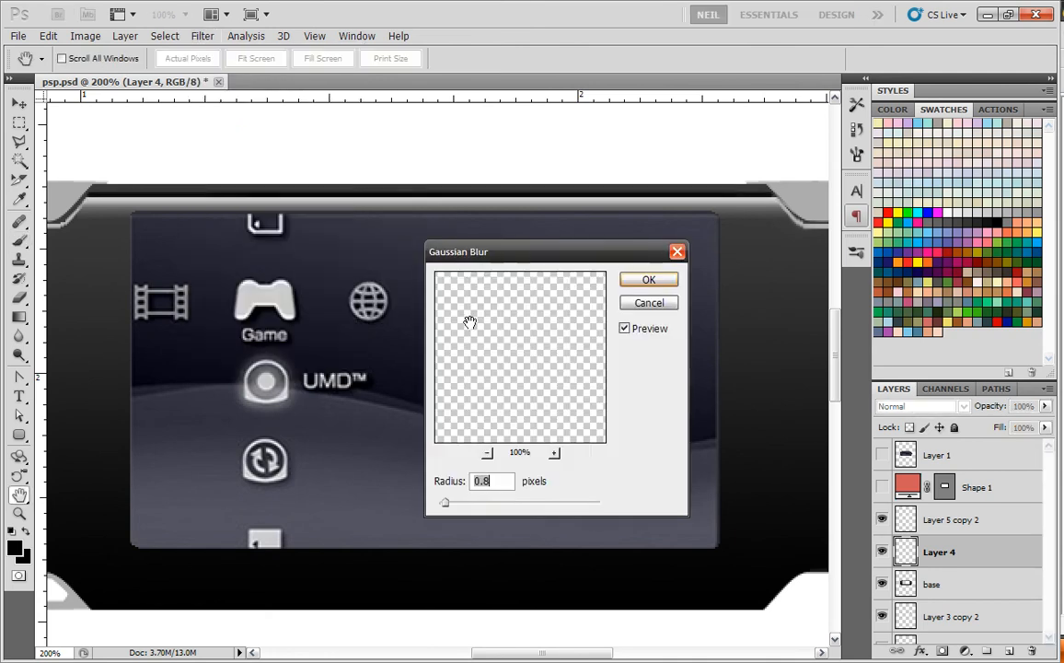
pyautogui.moveTo(446, 501); pyautogui.dragTo(451, 506)
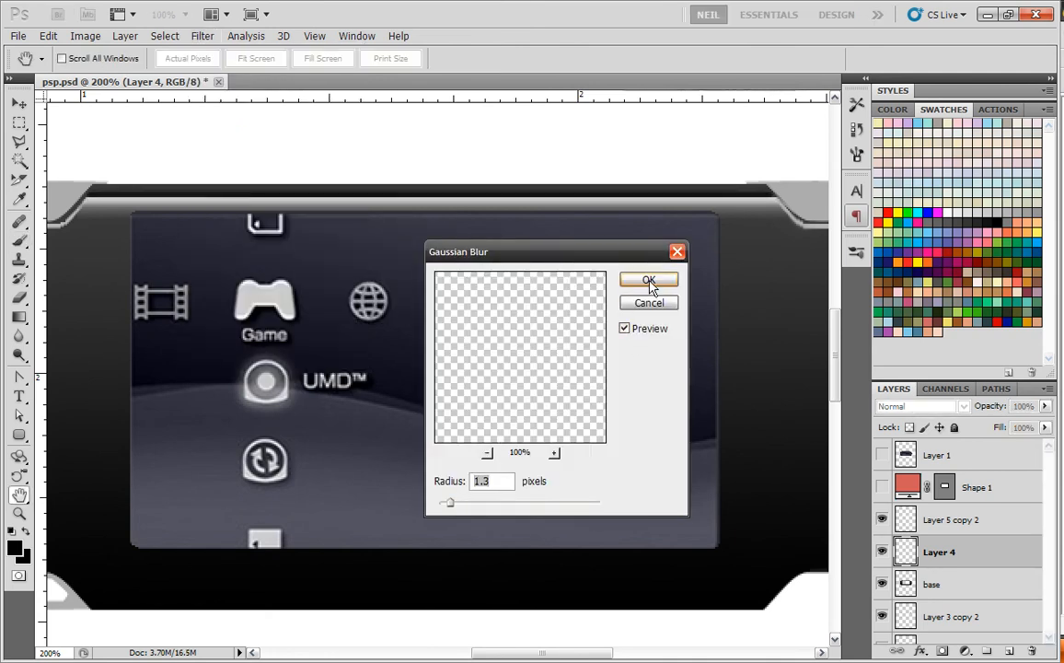
pyautogui.click(648, 280)
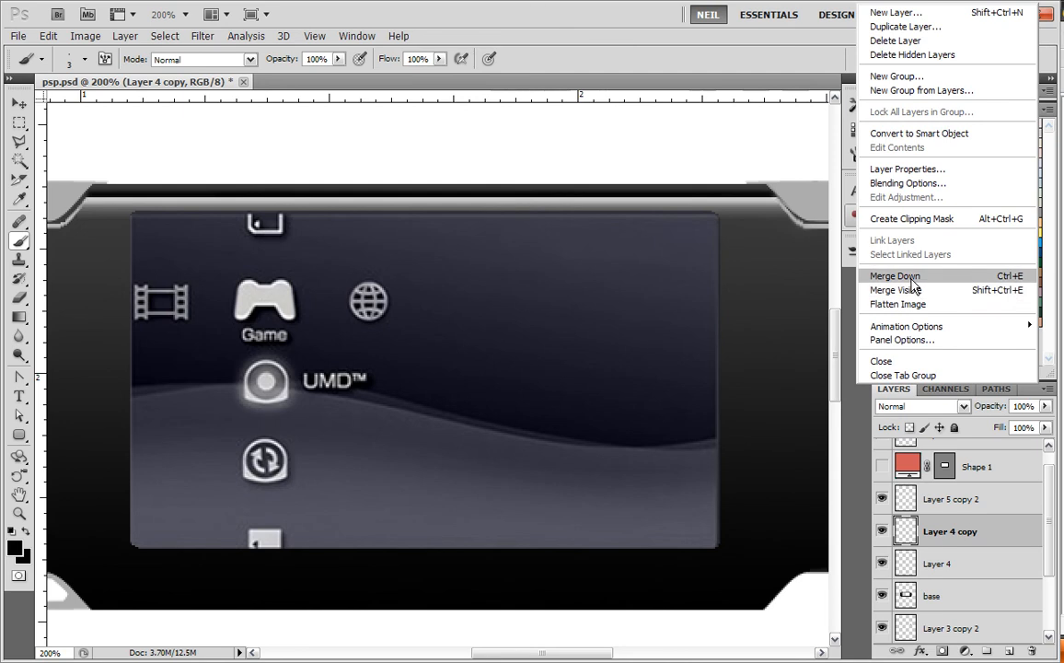
pyautogui.click(895, 277)
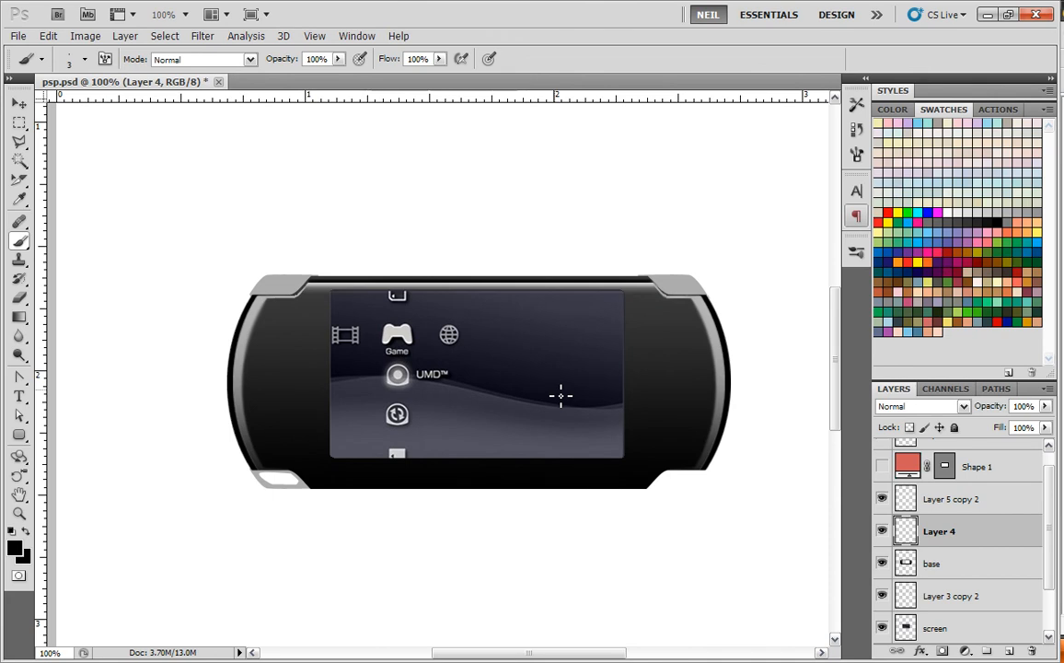
pyautogui.moveTo(549, 403)
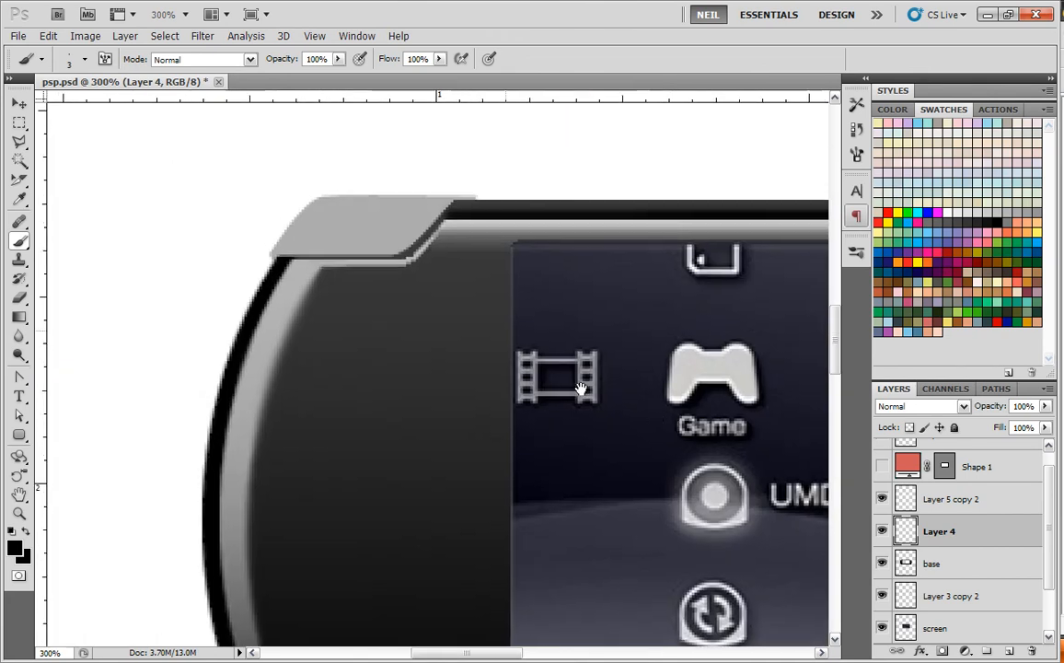
pyautogui.moveTo(459, 230)
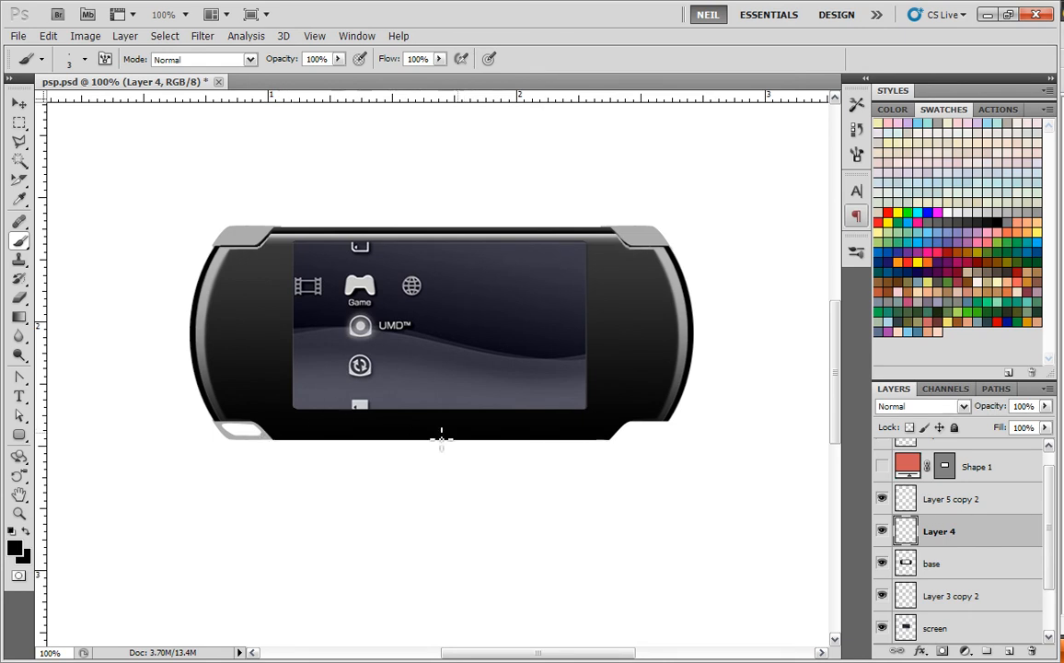
pyautogui.moveTo(659, 444)
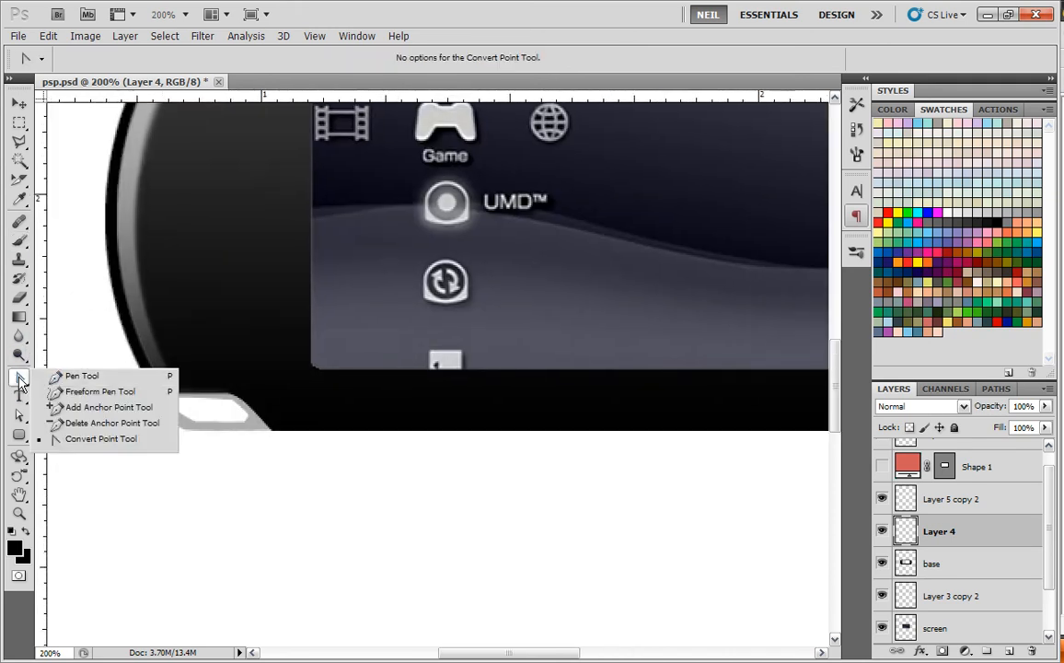
# Move Layer 4 above Layer 5 copy 2 and tag both layers yellow via layer properties
pyautogui.click(81, 376)
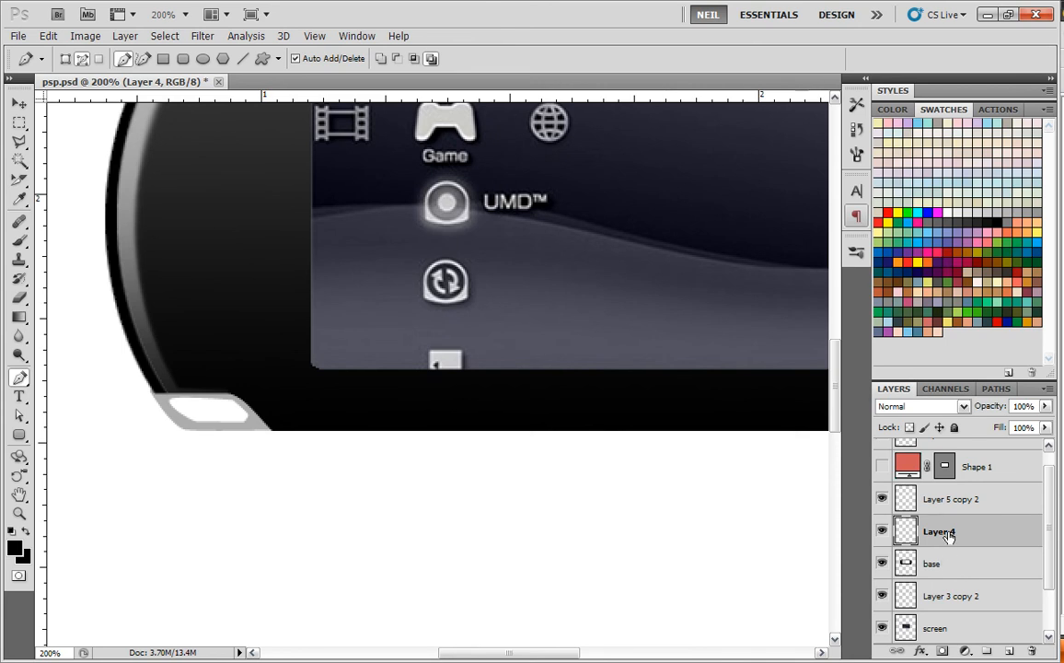
pyautogui.click(950, 497)
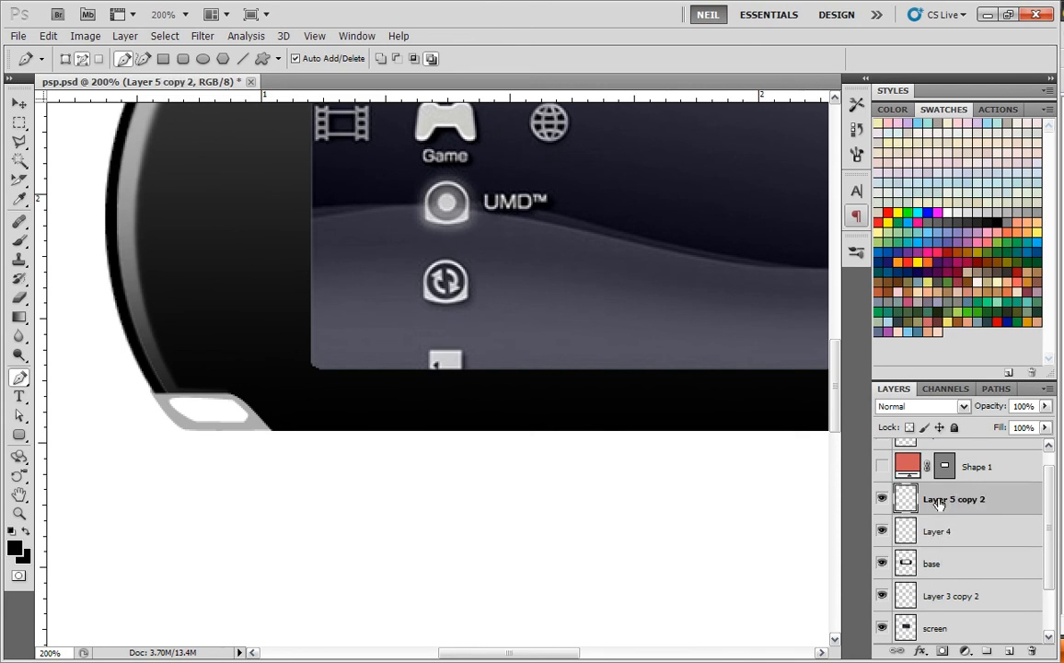
pyautogui.click(589, 243)
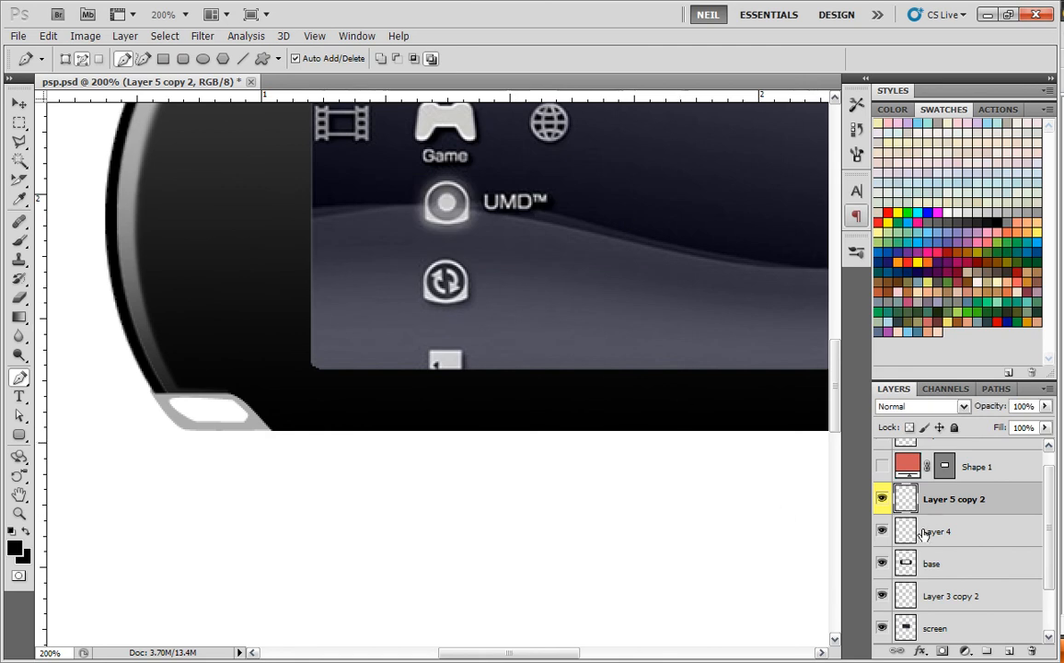
pyautogui.click(1046, 387)
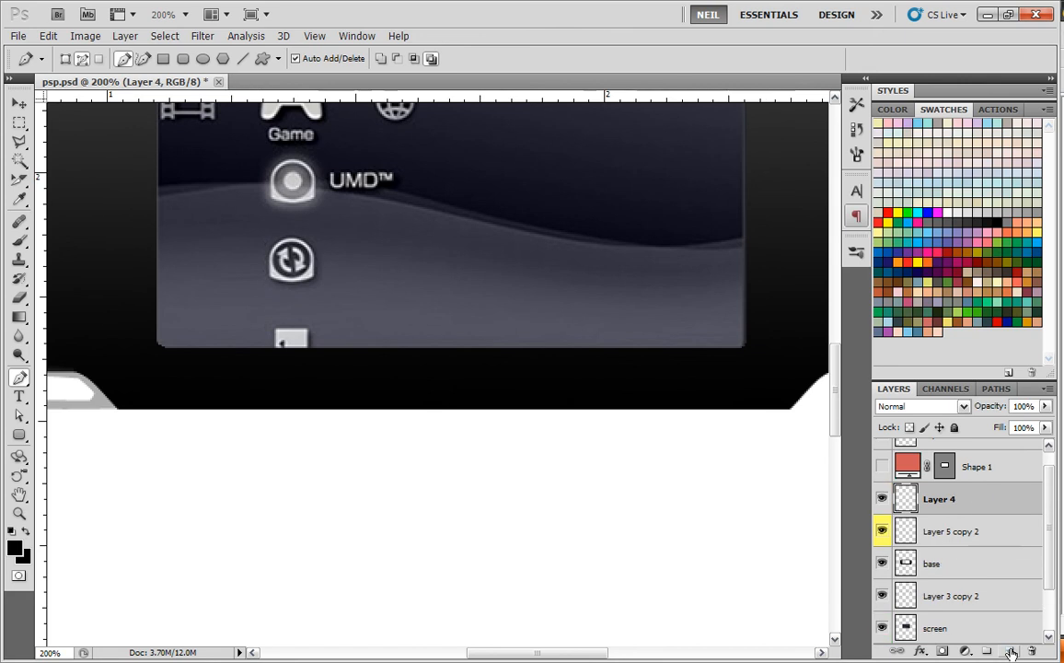
pyautogui.doubleClick(939, 499)
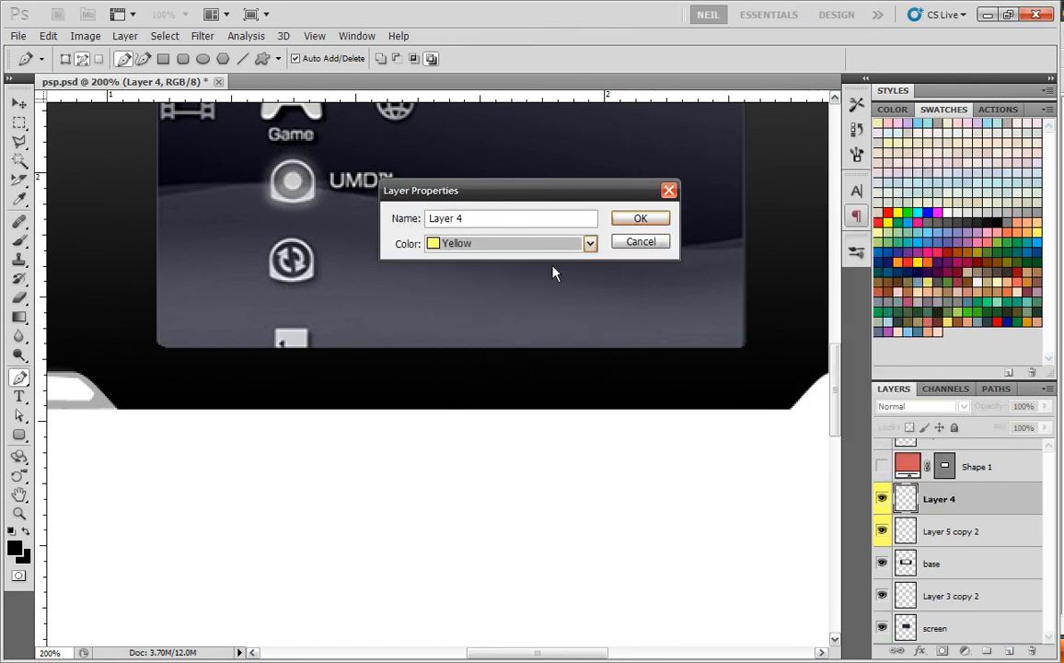
pyautogui.click(640, 217)
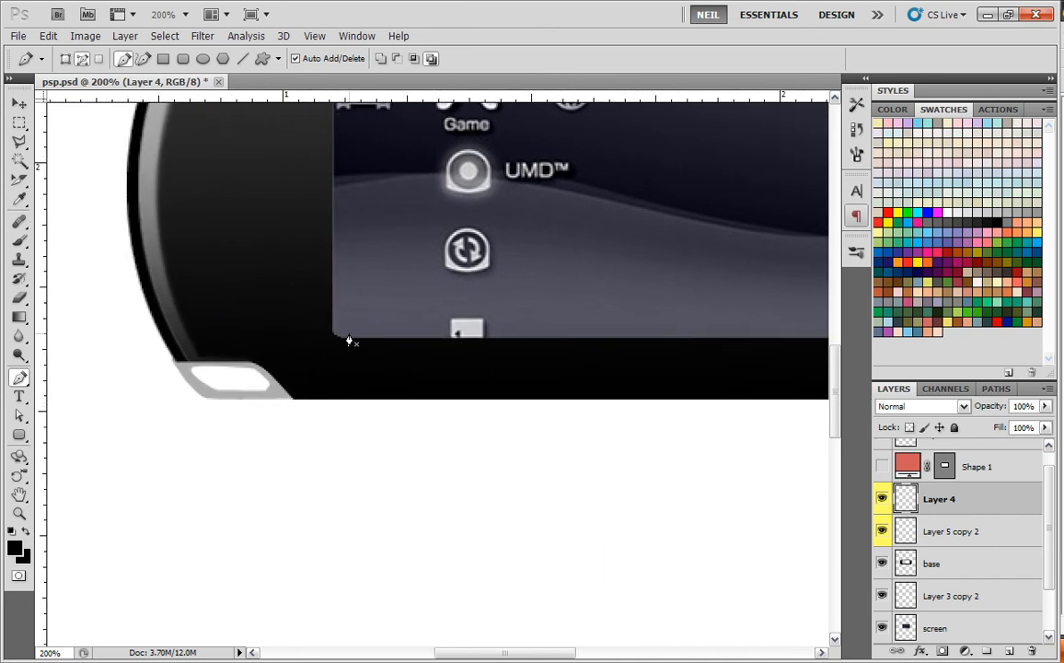
pyautogui.moveTo(175, 370)
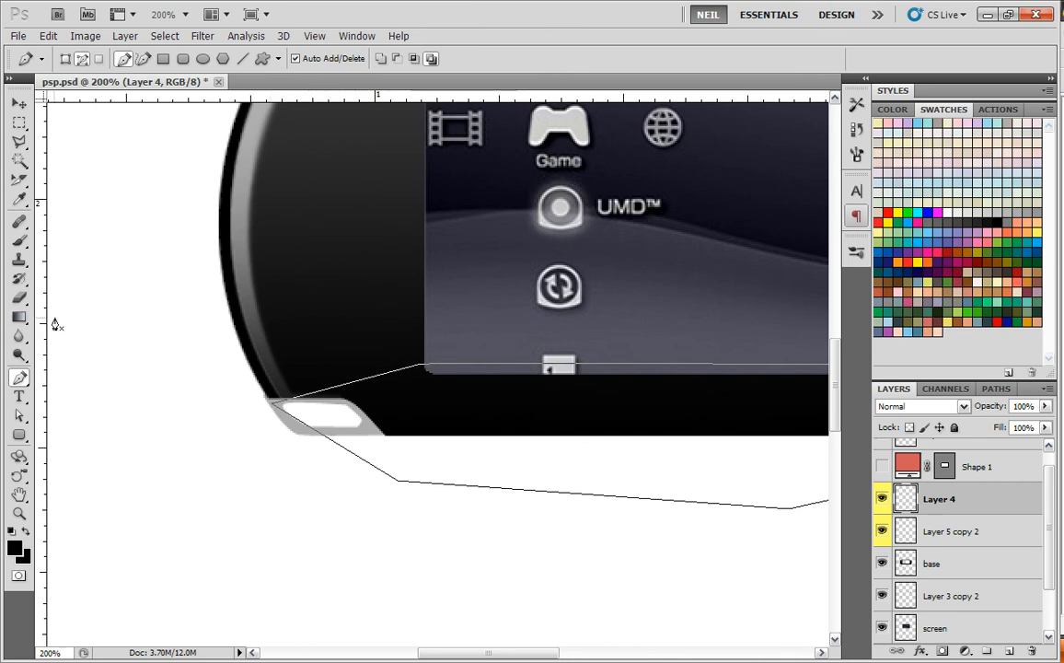
# Draw an angled Pen path under the screen, make it a selection and clear the highlight outside it
pyautogui.click(18, 378)
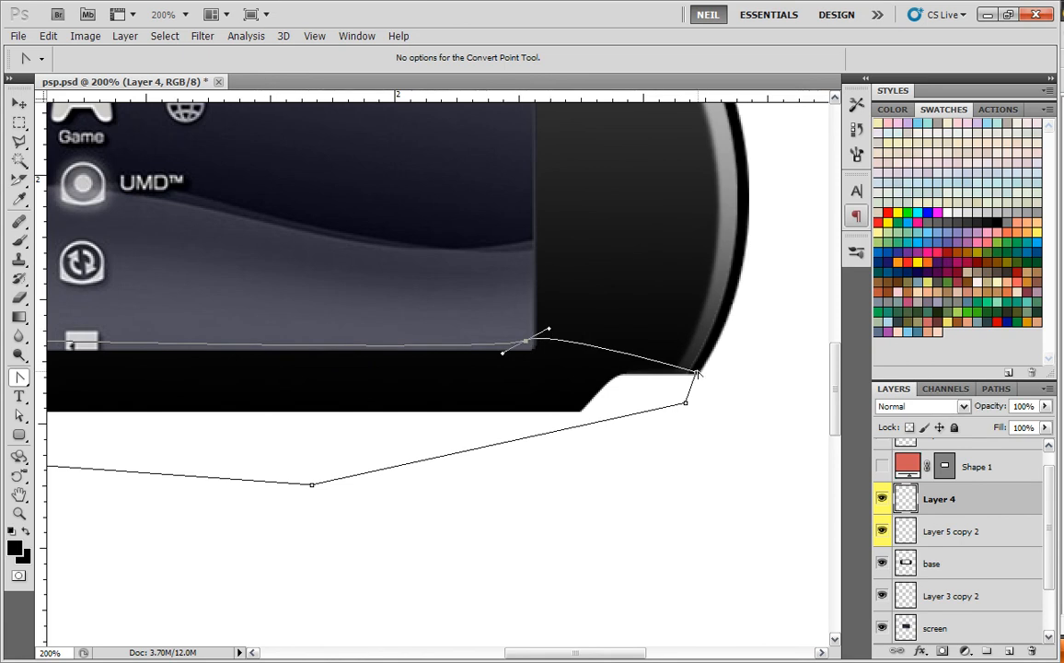
pyautogui.moveTo(295, 229)
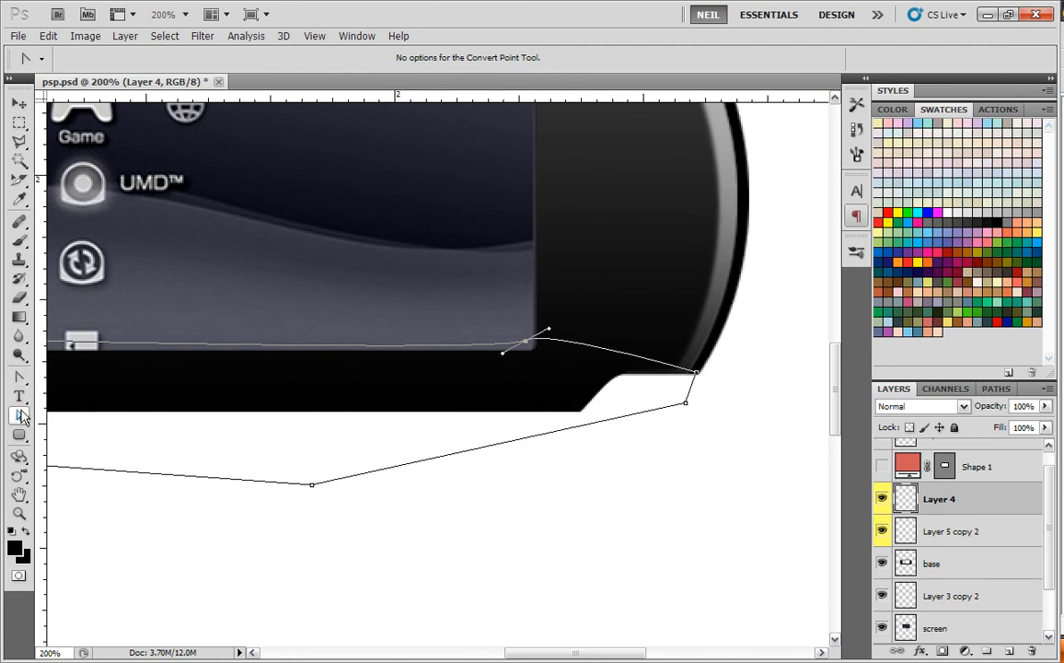
pyautogui.click(18, 416)
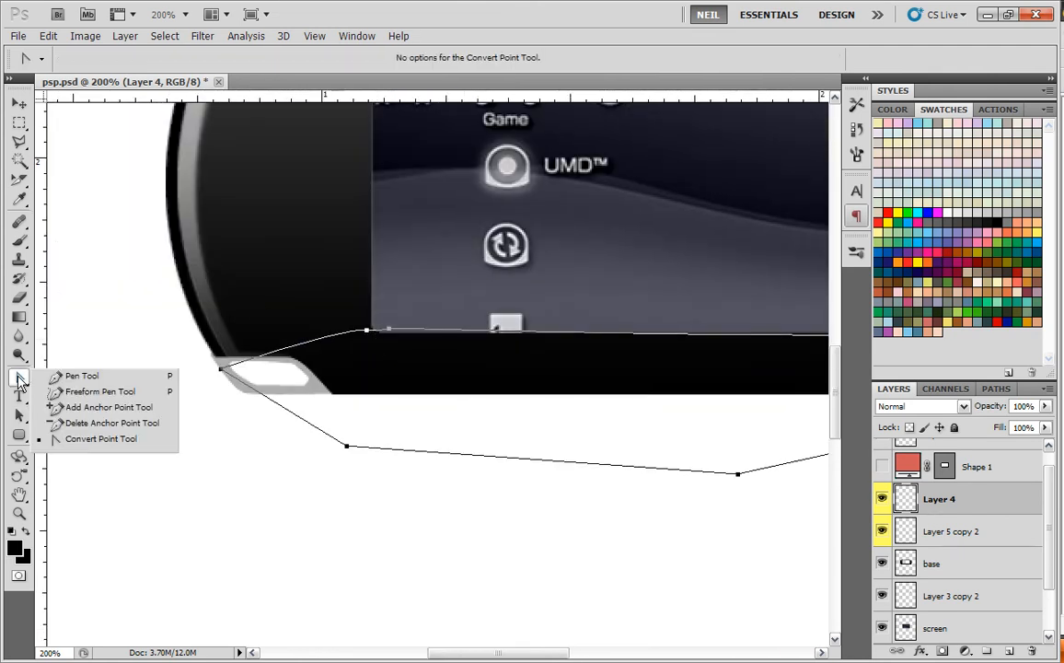
pyautogui.click(111, 422)
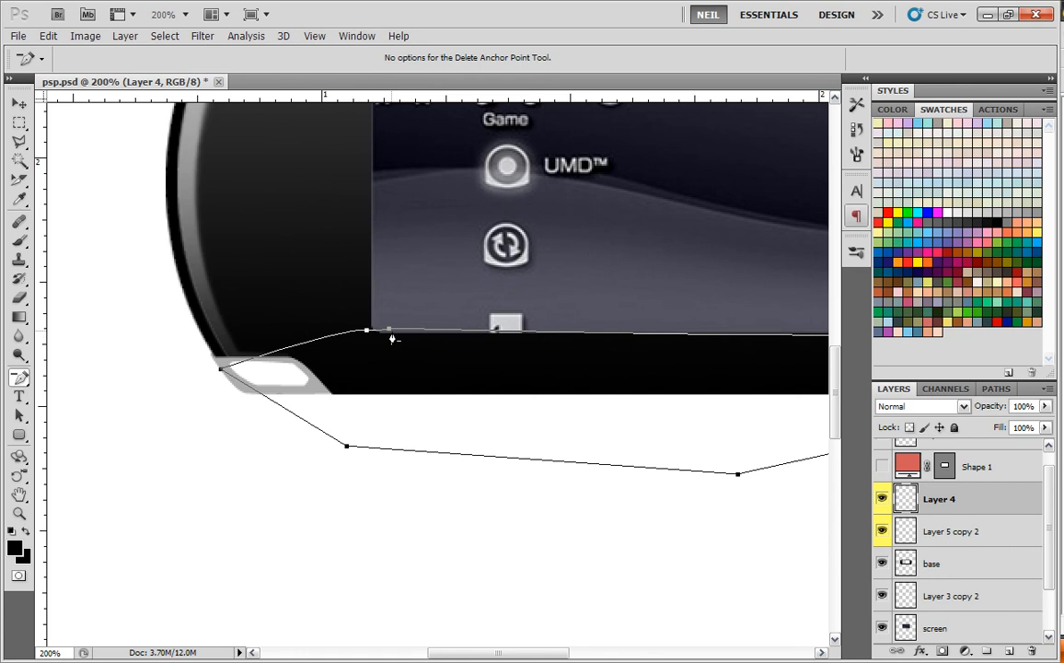
pyautogui.moveTo(376, 335)
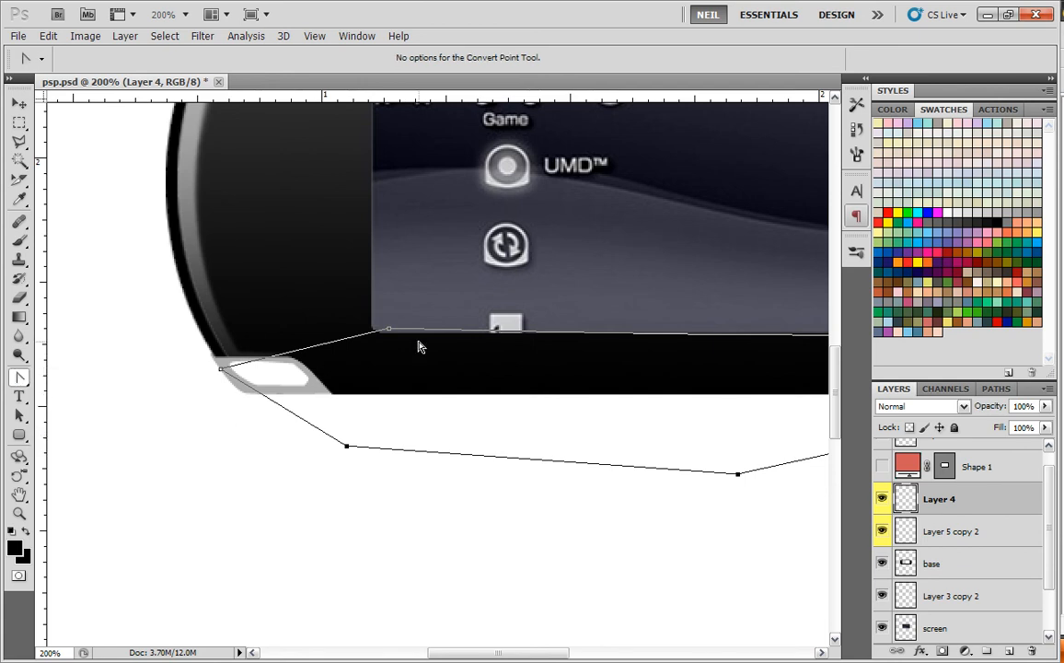
pyautogui.moveTo(389, 330); pyautogui.dragTo(357, 324)
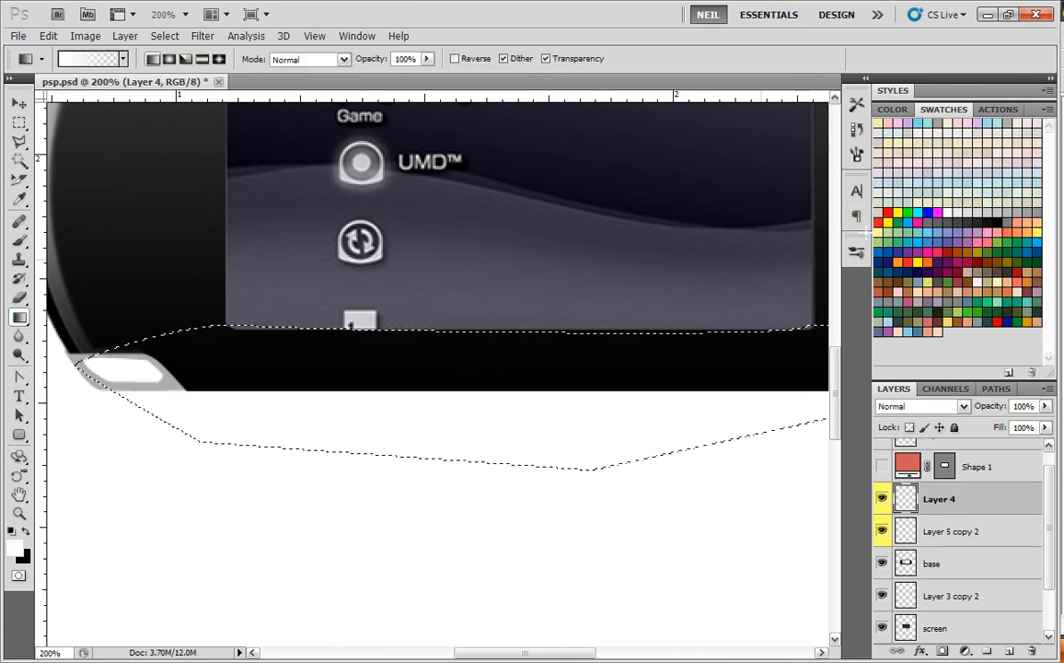
pyautogui.click(122, 57)
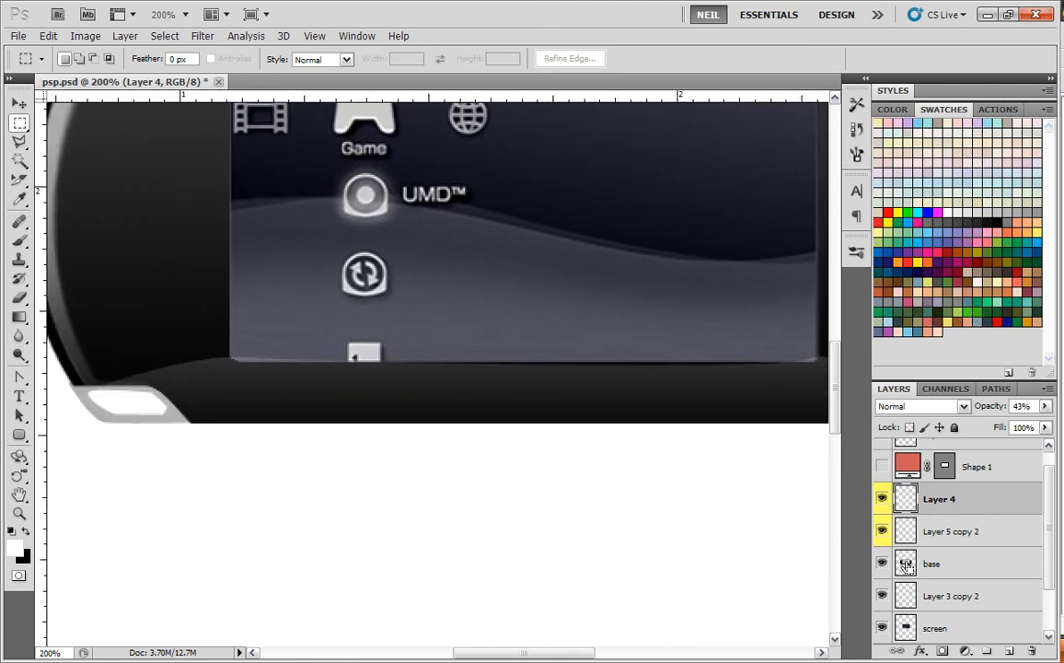
pyautogui.click(164, 35)
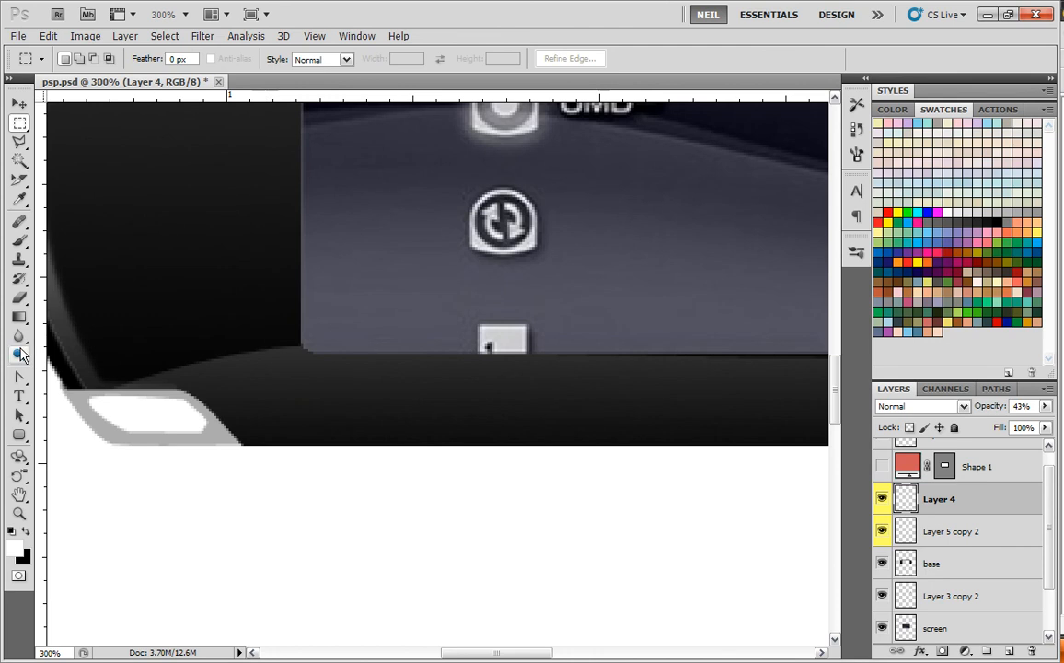
# Smudge the highlight along the console's bottom edge smoother at 50% strength on Layer 4
pyautogui.click(18, 335)
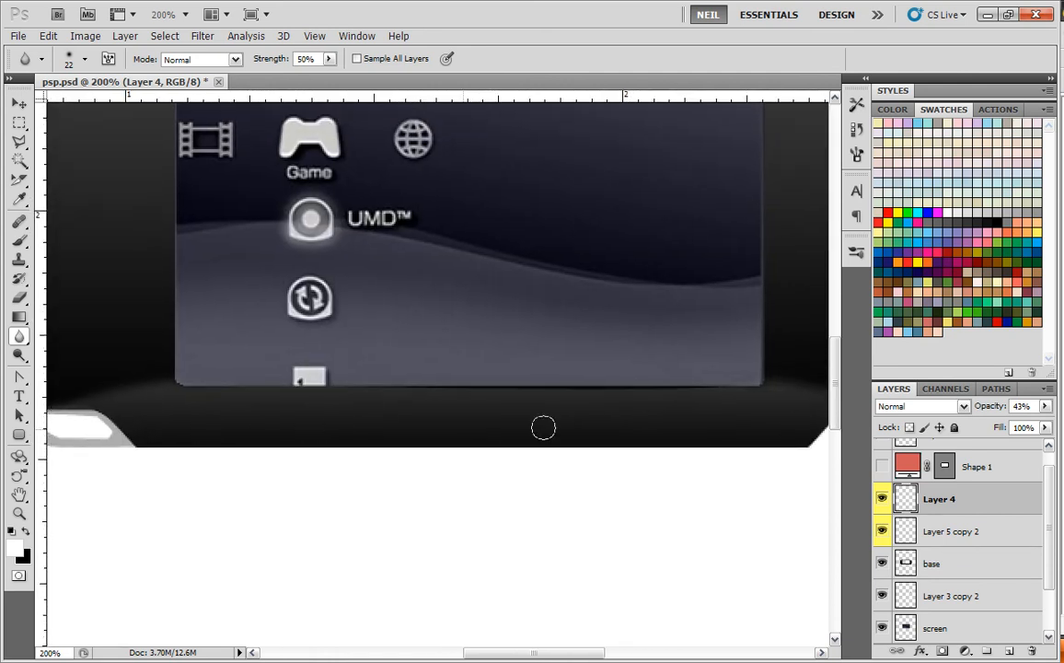
pyautogui.moveTo(543, 427); pyautogui.dragTo(470, 451)
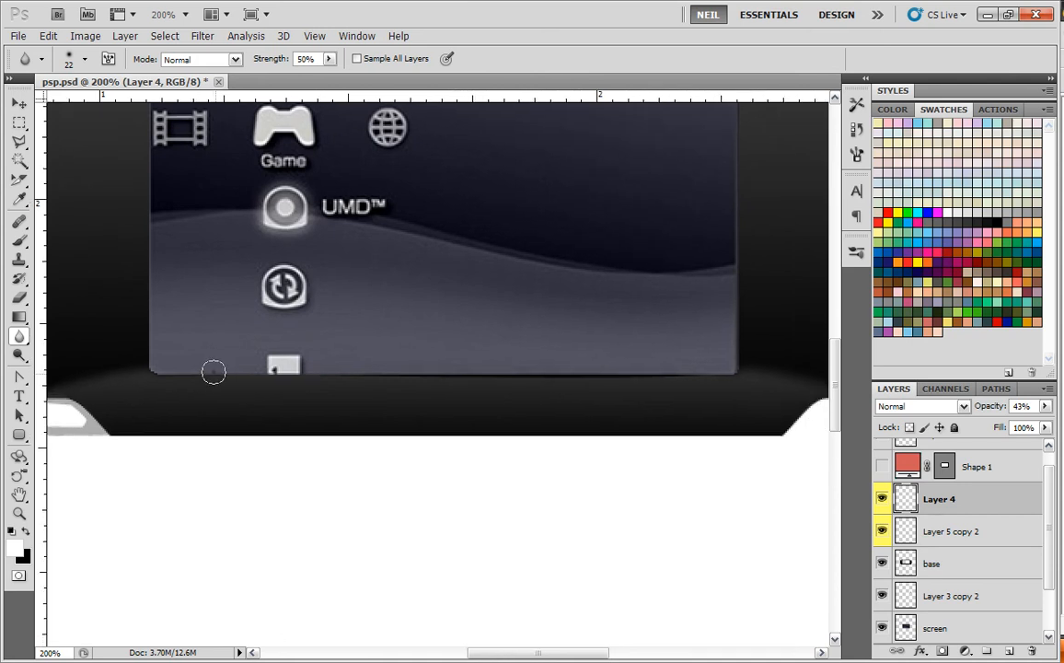
pyautogui.moveTo(222, 349)
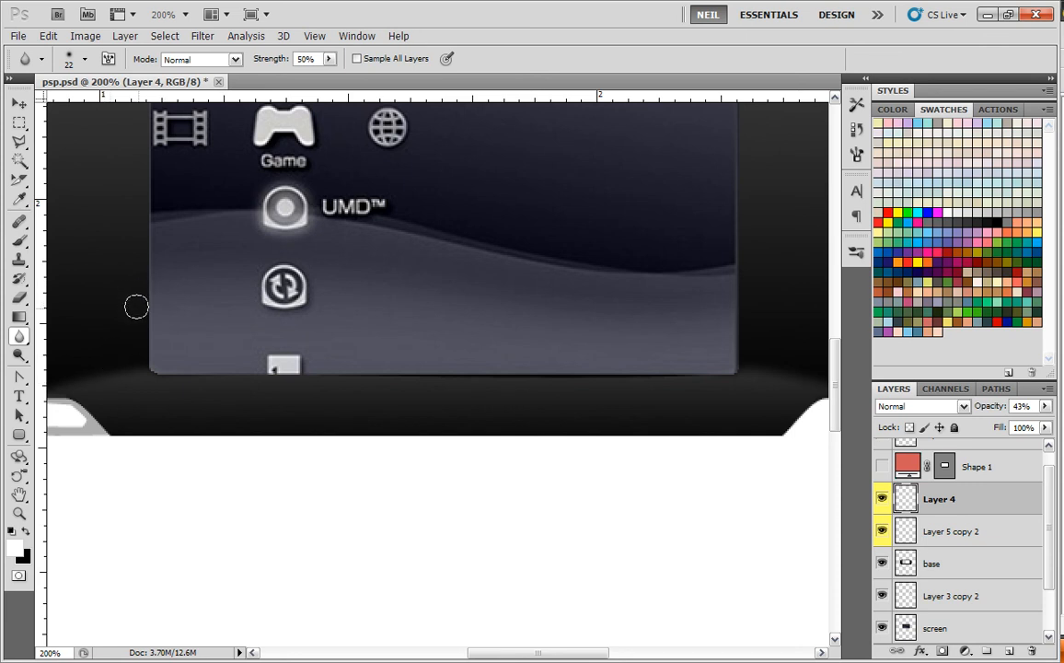
# Select a thin strip along the console's lower edge on Layer 5 and fill it white with the Paint Bucket
pyautogui.click(18, 122)
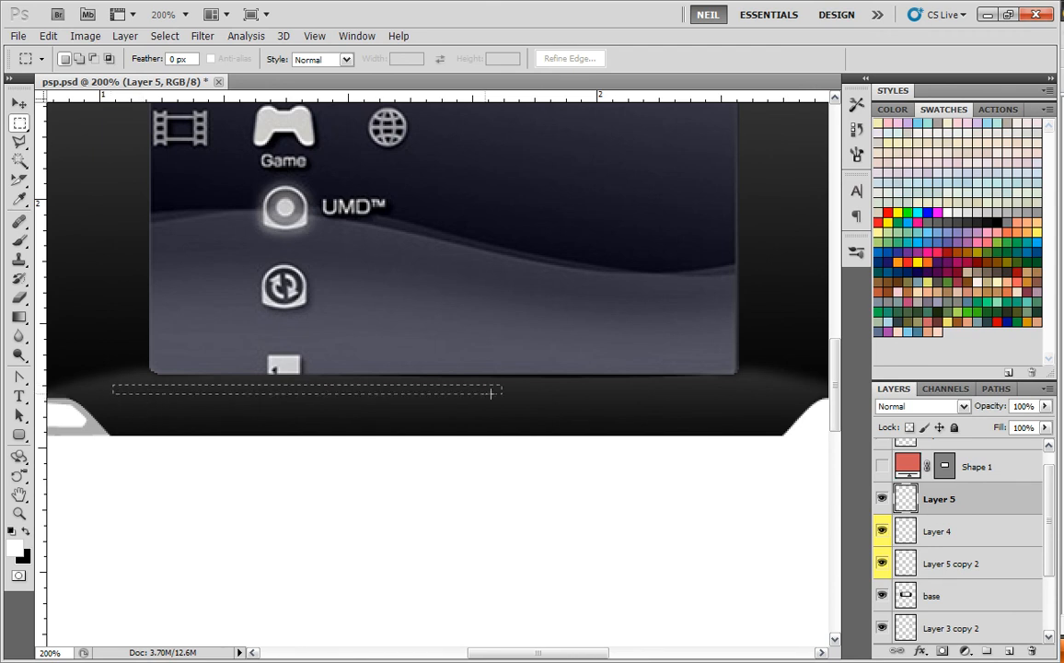
pyautogui.moveTo(501, 394); pyautogui.dragTo(788, 396)
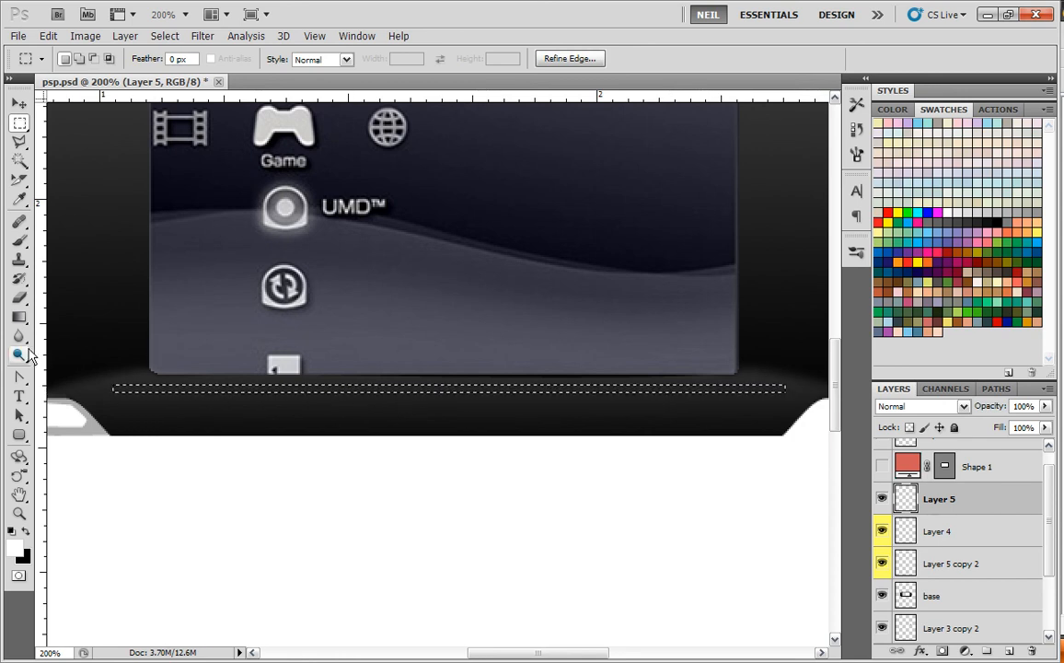
pyautogui.click(19, 317)
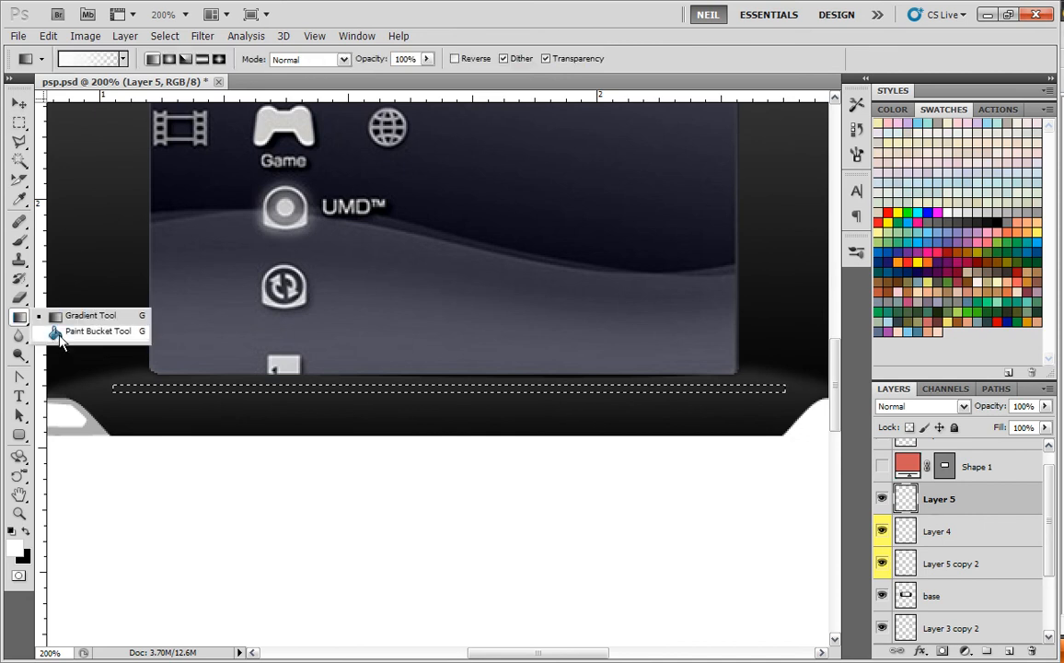
pyautogui.click(97, 331)
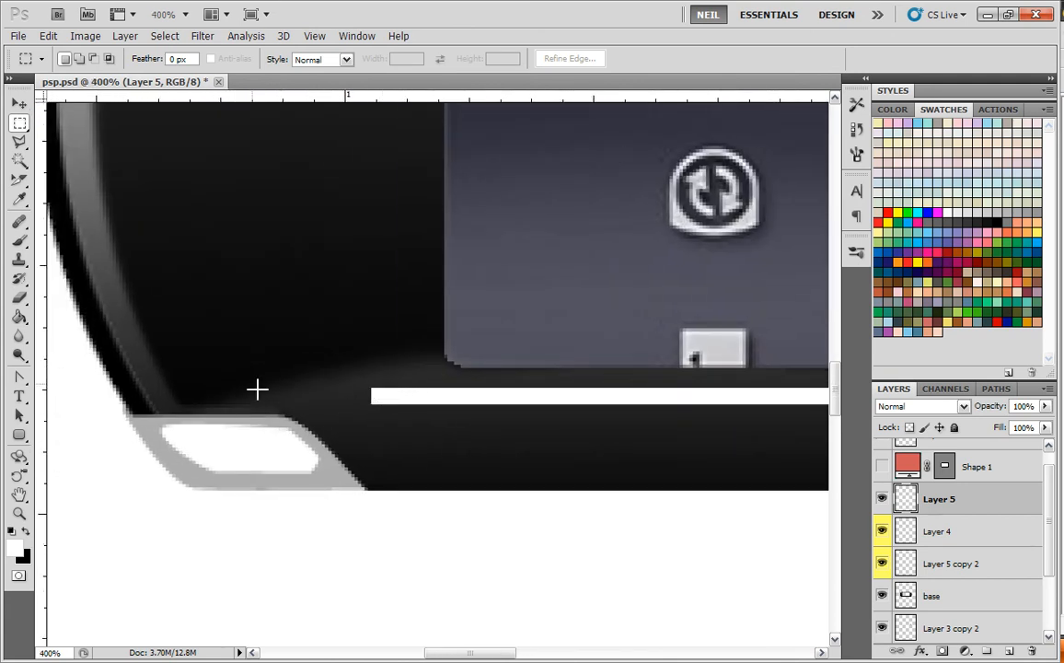
pyautogui.moveTo(92, 316)
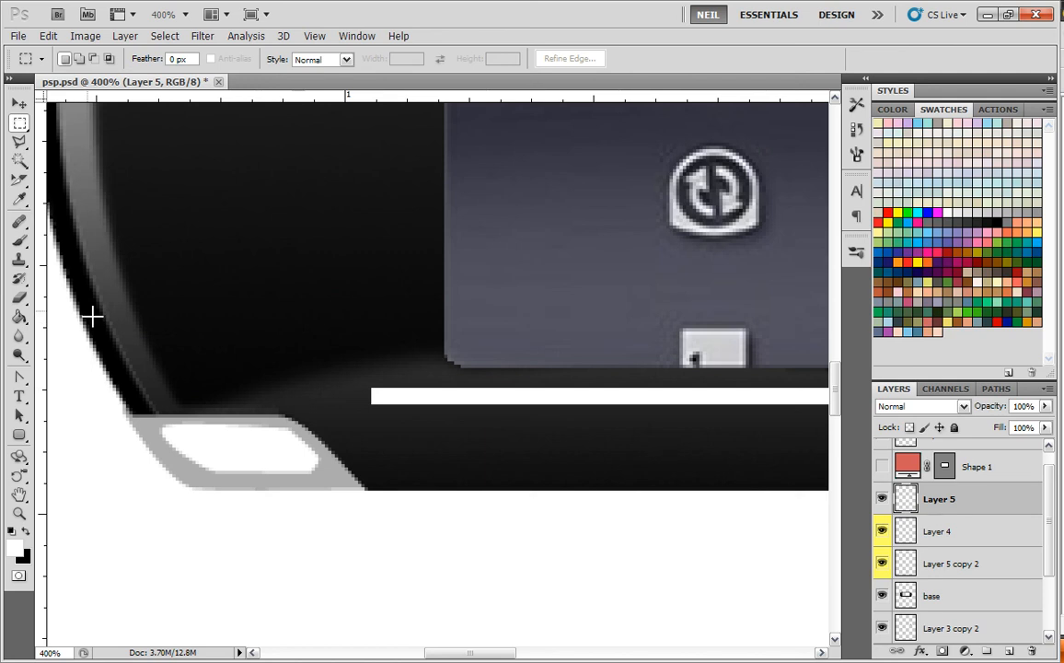
pyautogui.moveTo(77, 322)
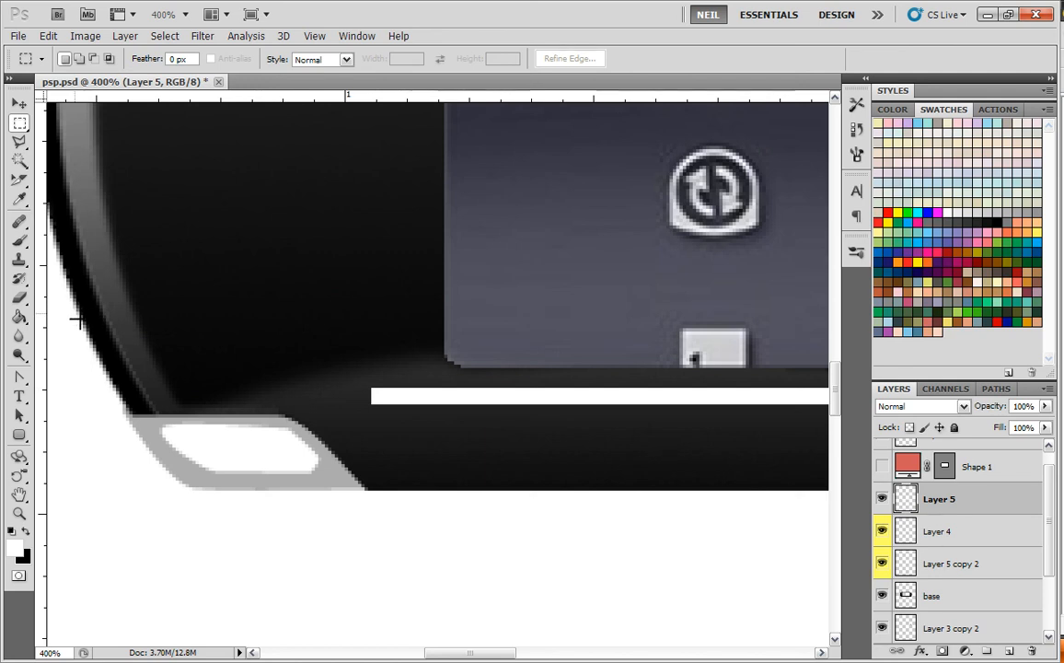
# Draw a triangular path off the line's left end, curve its base, make it a selection and fill it white
pyautogui.click(19, 377)
pyautogui.write('1200')
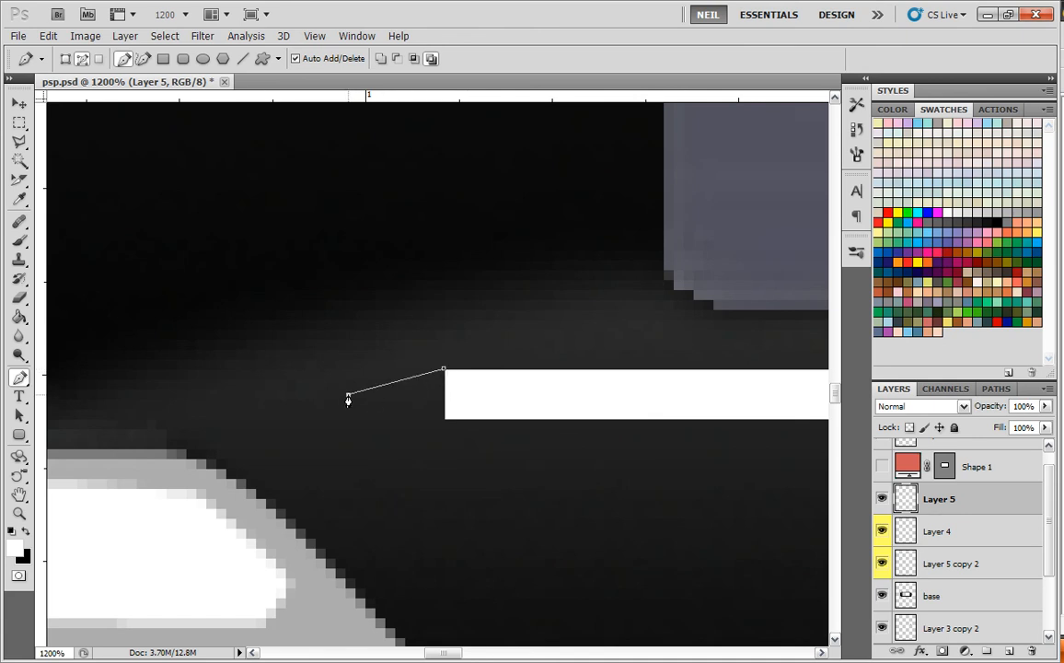
pyautogui.click(445, 416)
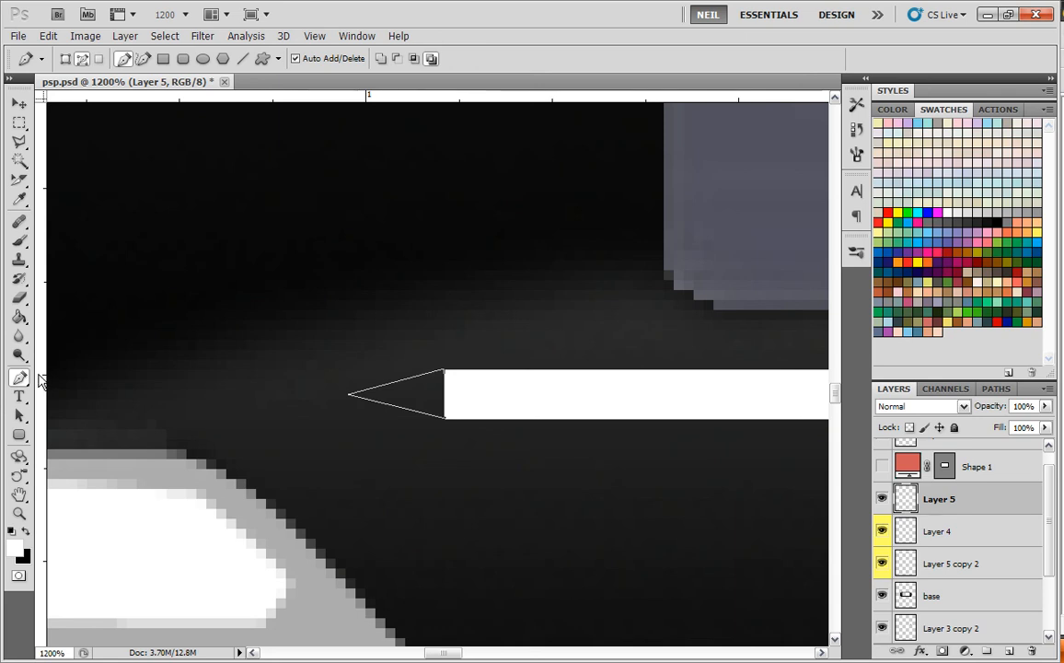
pyautogui.click(19, 377)
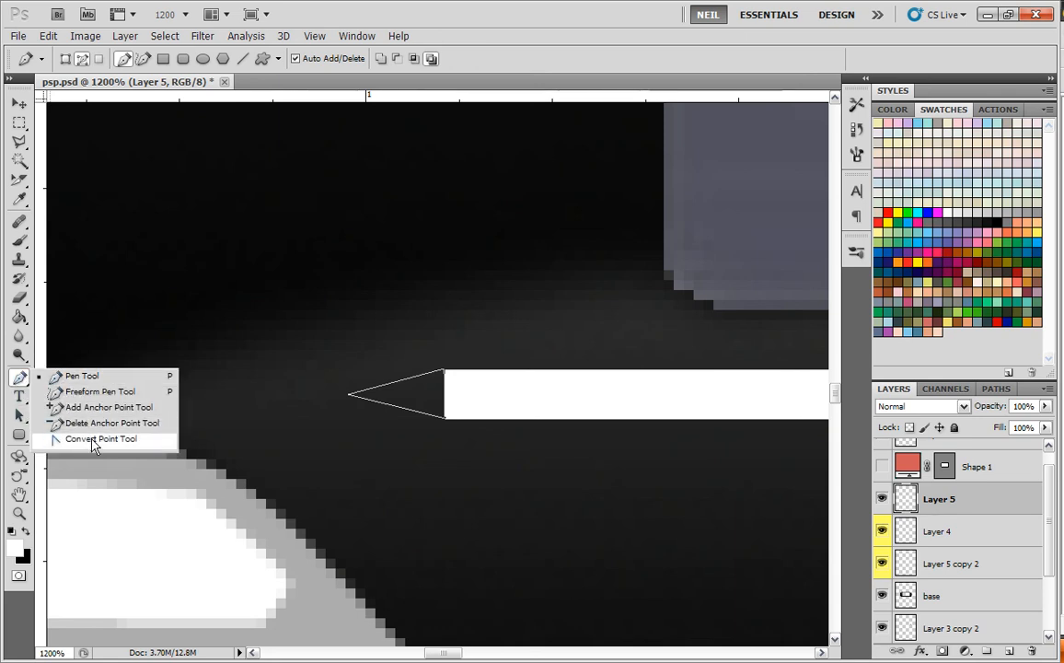
pyautogui.click(100, 438)
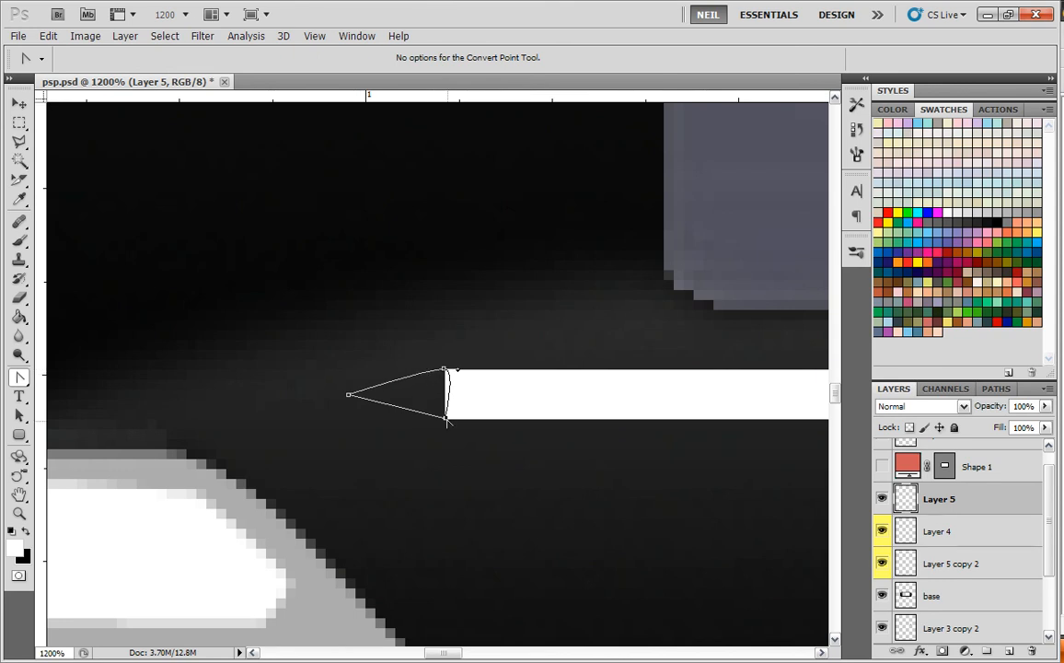
pyautogui.moveTo(446, 422); pyautogui.dragTo(479, 422)
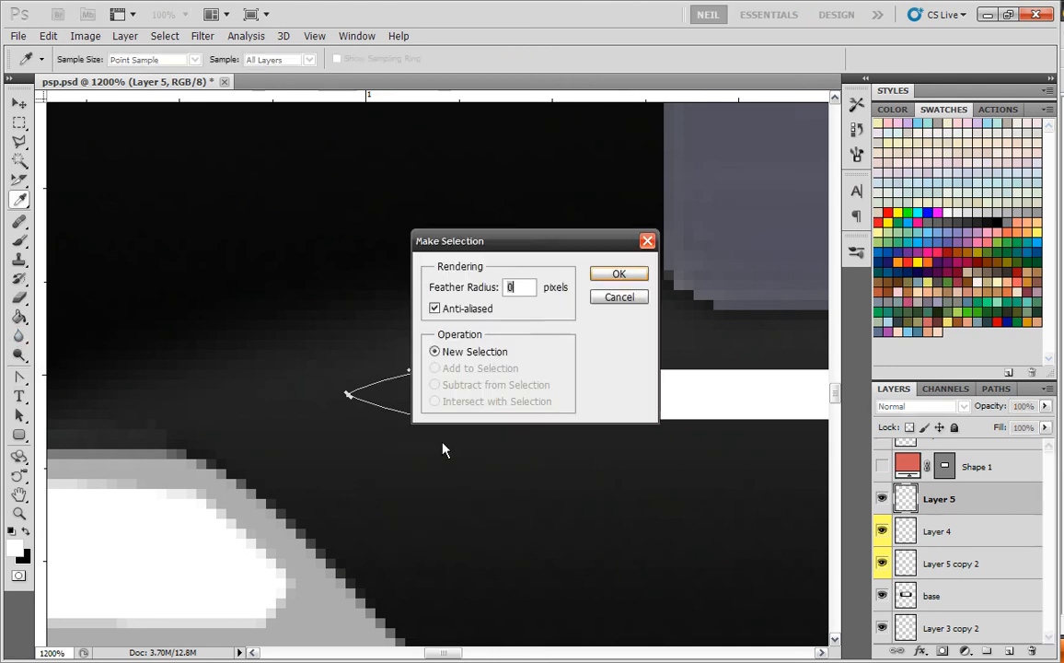
pyautogui.click(618, 273)
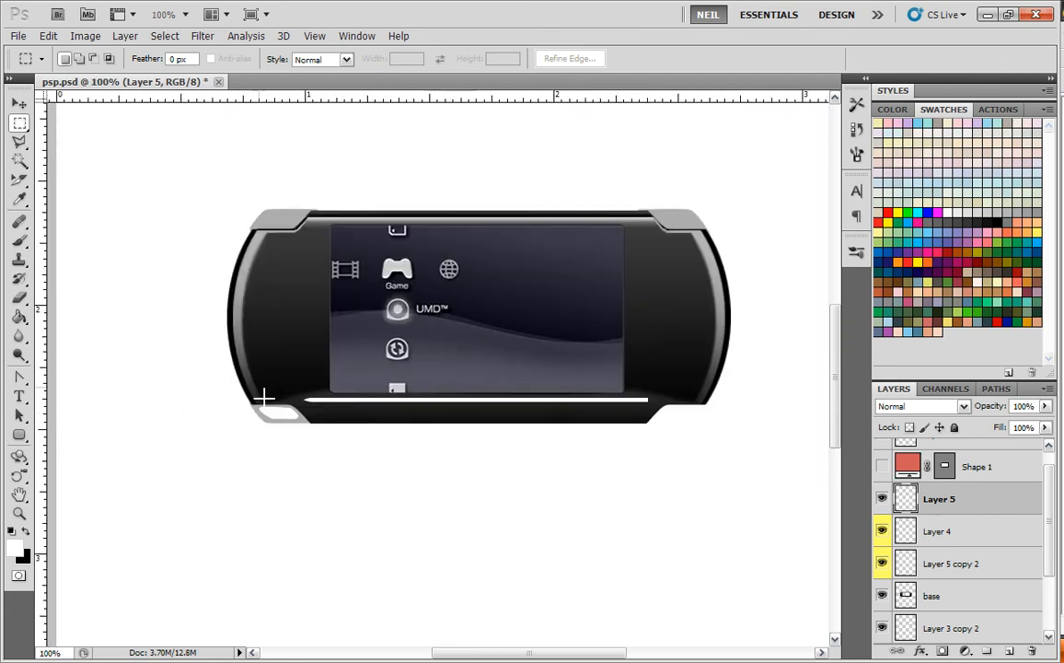
# Paste a copy of the pointed tip, rotate it 180°, cap the right end, merge down and duplicate Layer 5
pyautogui.click(47, 36)
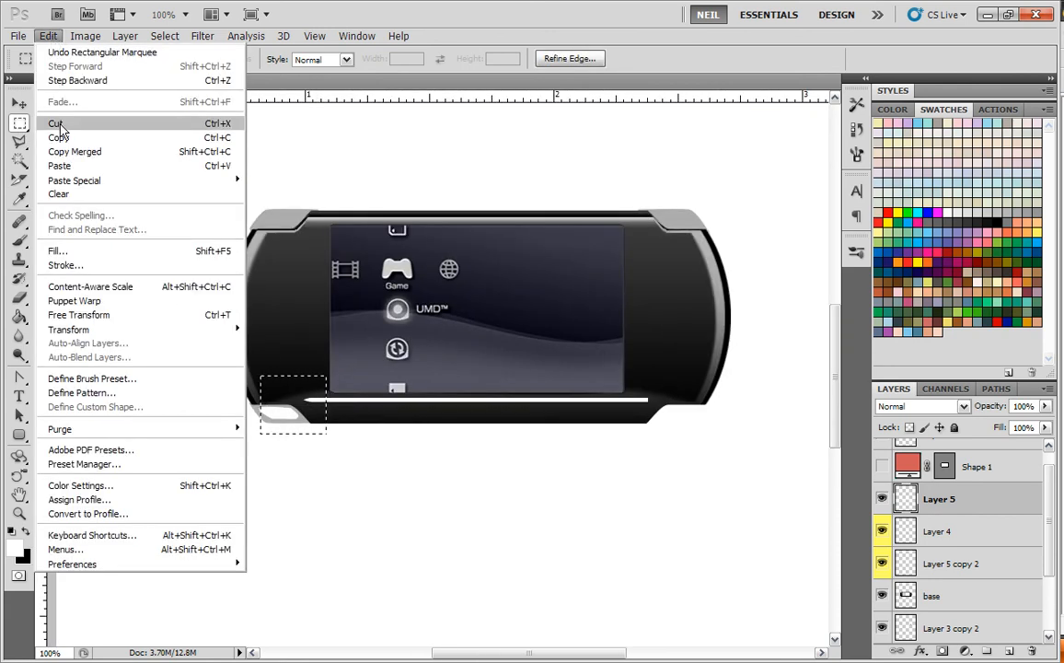
pyautogui.moveTo(58, 165)
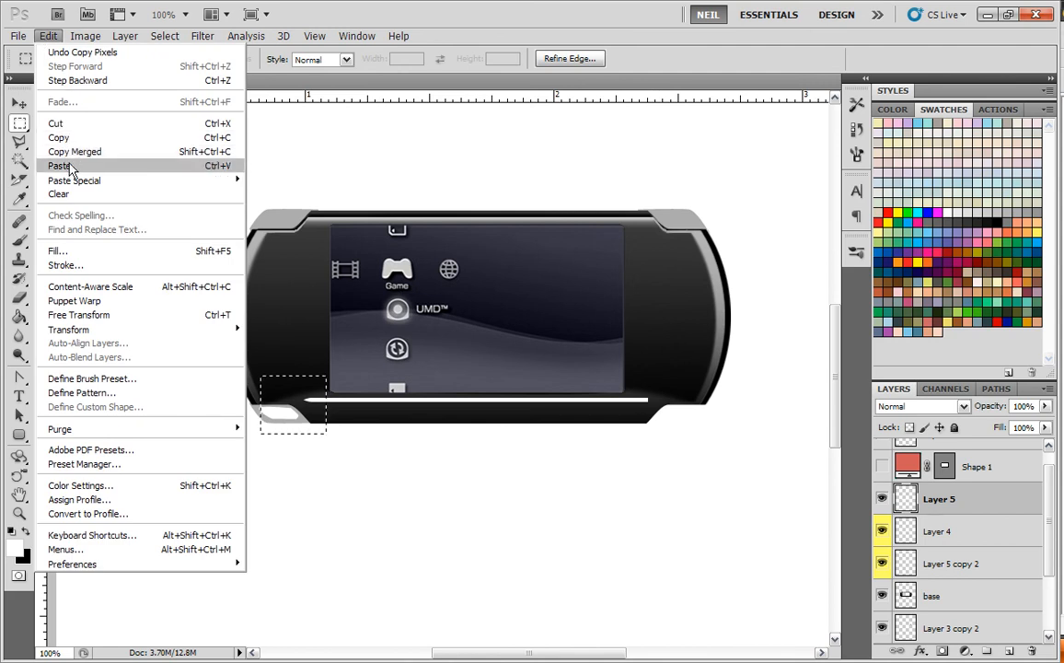
pyautogui.moveTo(68, 329)
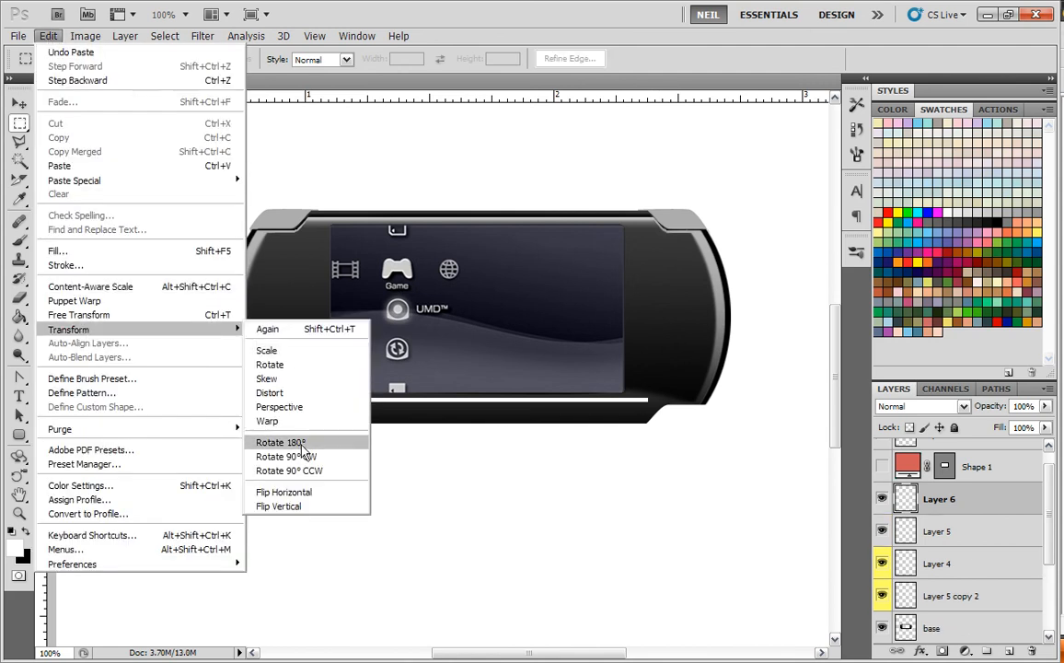
pyautogui.click(280, 442)
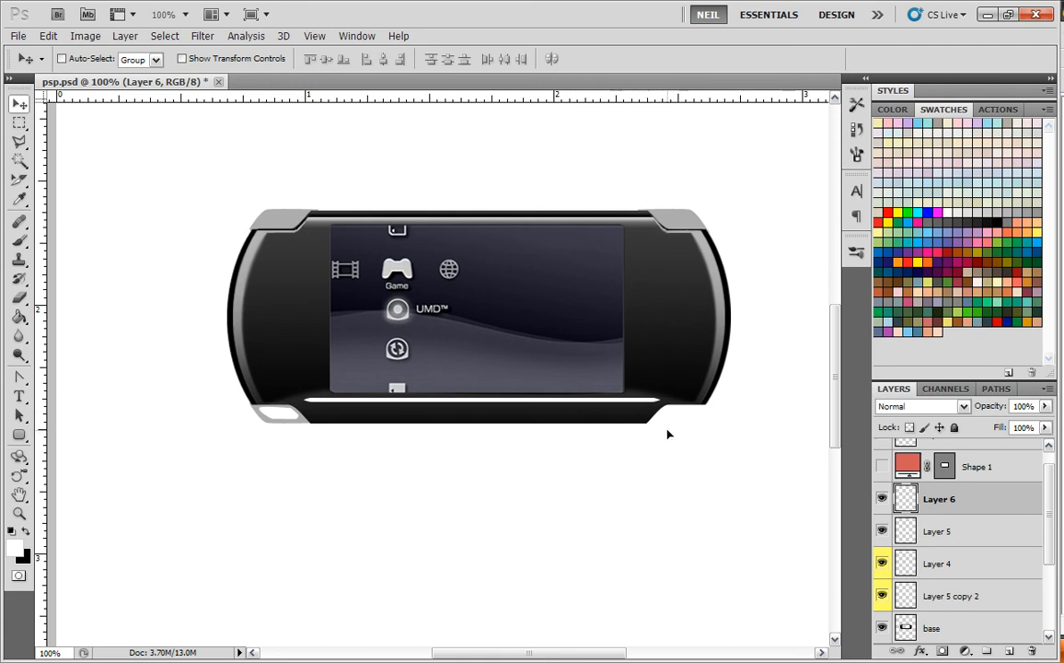
pyautogui.moveTo(663, 435)
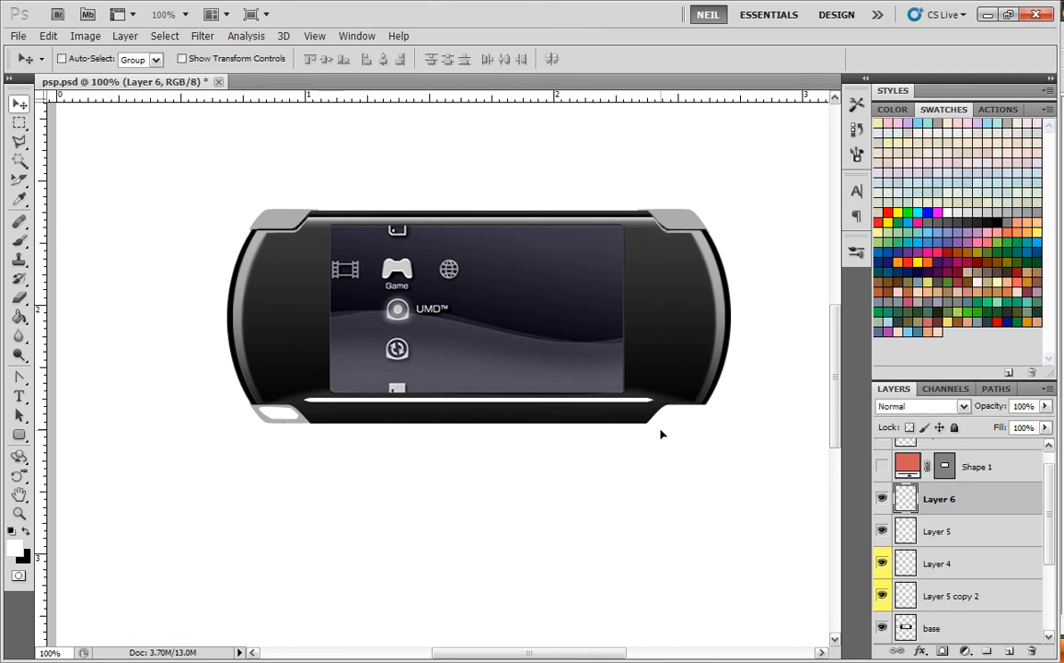
pyautogui.moveTo(668, 434)
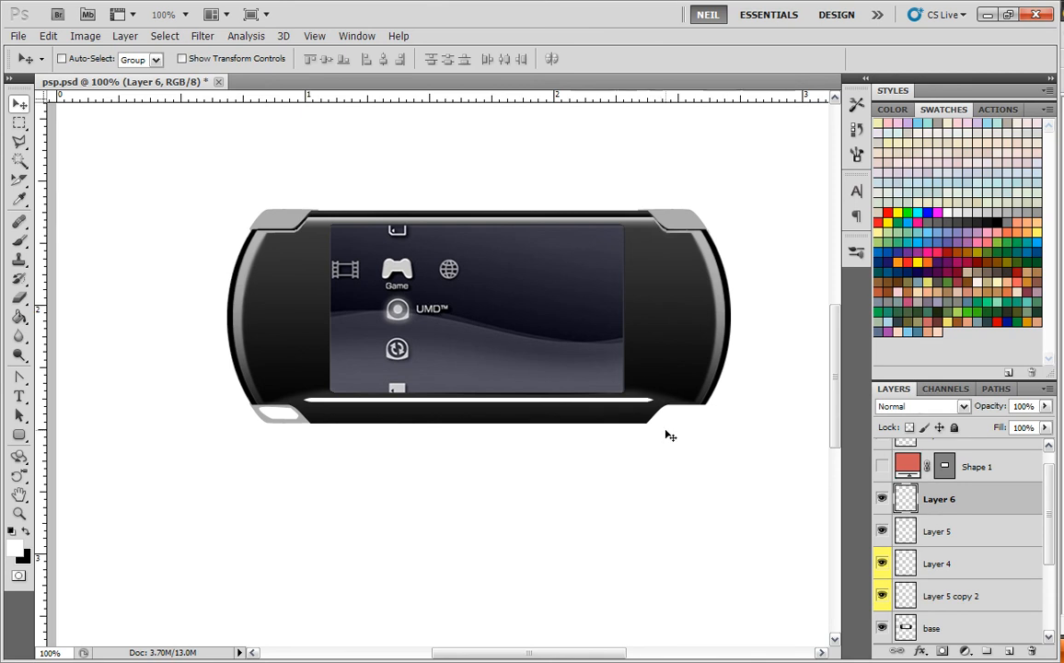
pyautogui.click(1048, 386)
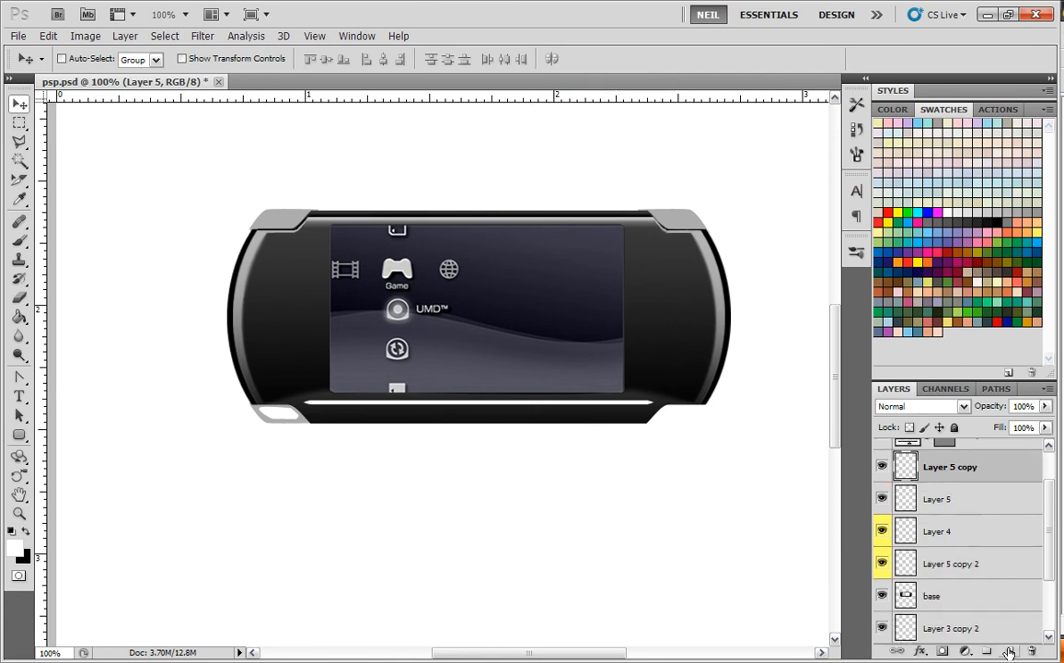
# Apply a Gaussian Blur of about 3.8 px to Layer 5 copy
pyautogui.click(202, 35)
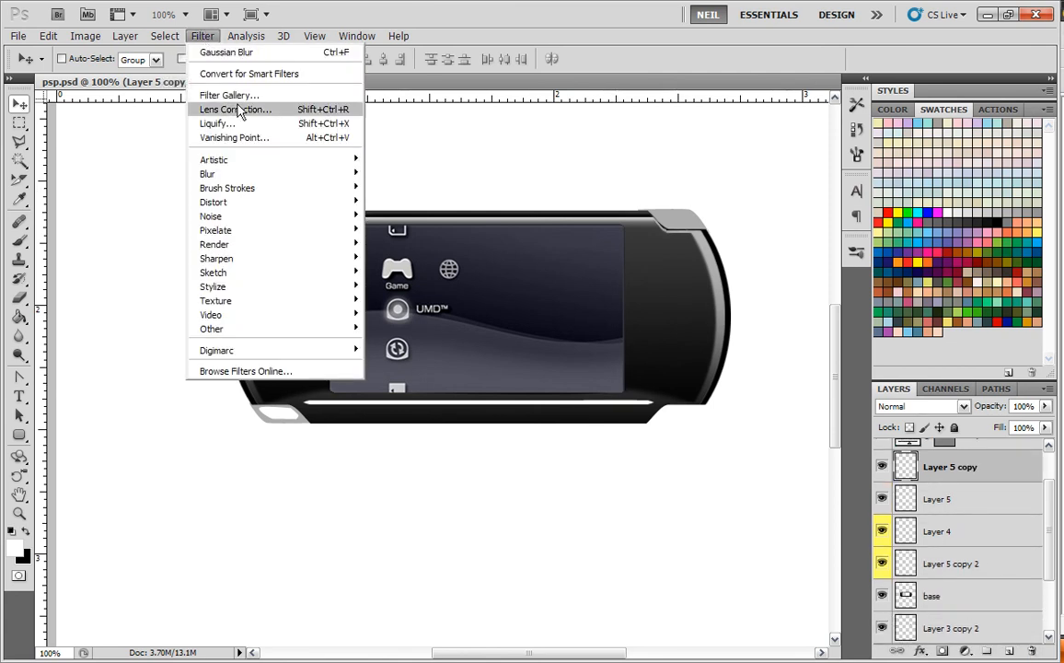
pyautogui.click(225, 52)
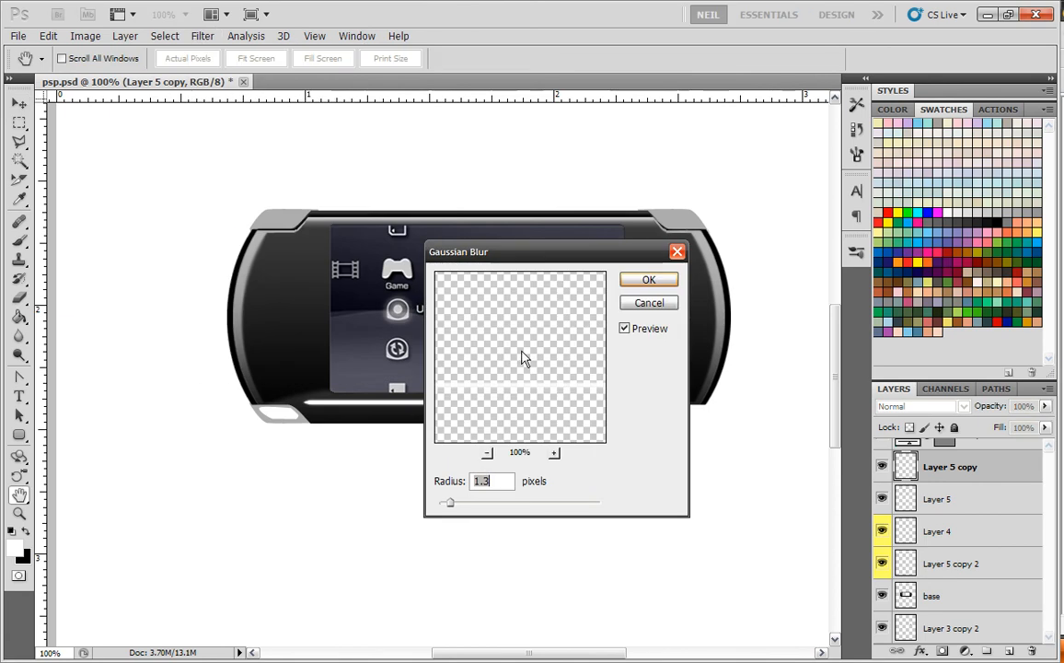
pyautogui.moveTo(445, 501); pyautogui.dragTo(470, 501)
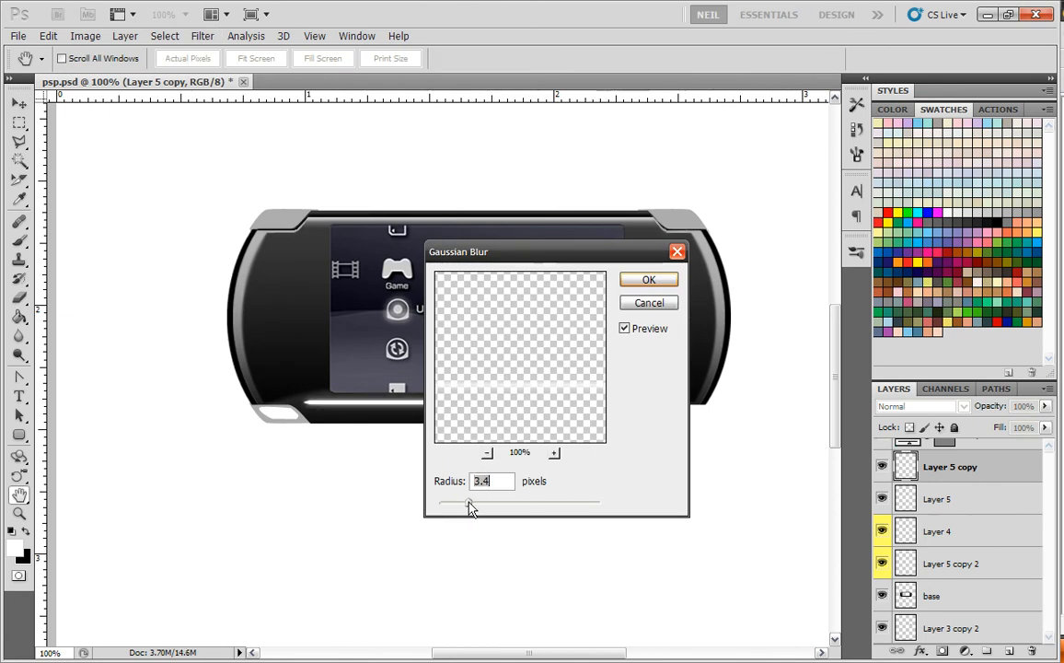
pyautogui.moveTo(470, 504); pyautogui.dragTo(477, 505)
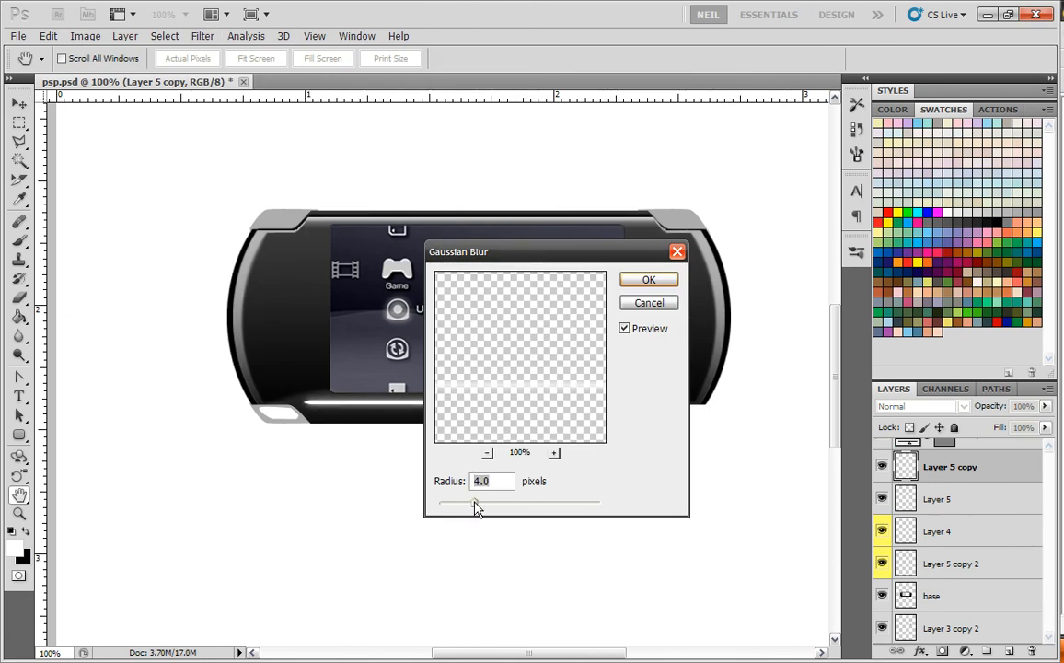
pyautogui.moveTo(477, 505); pyautogui.dragTo(475, 505)
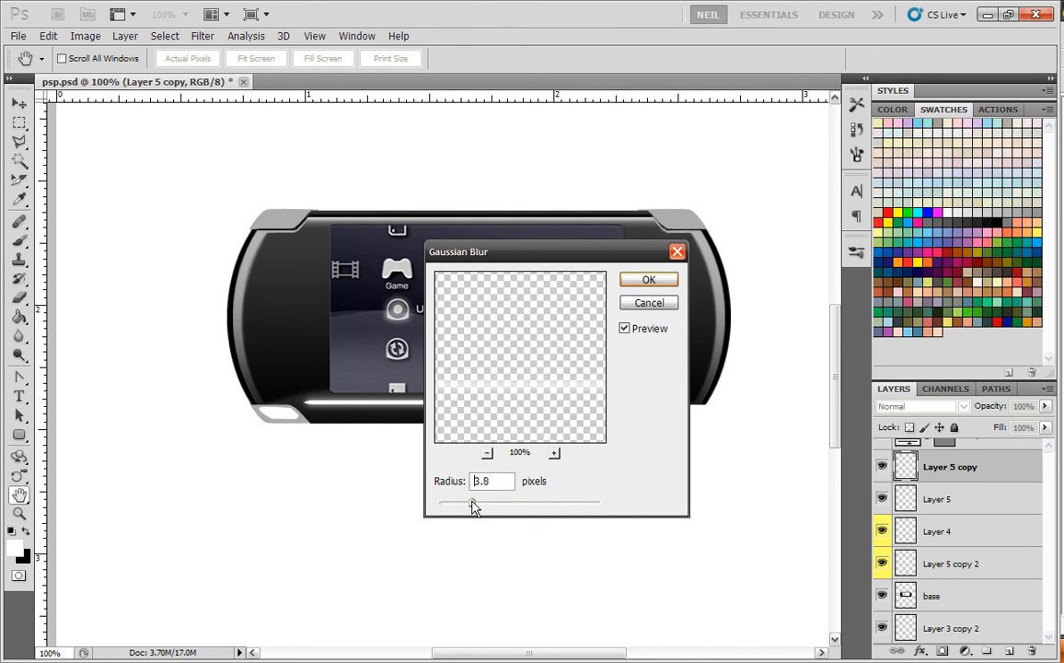
pyautogui.click(648, 280)
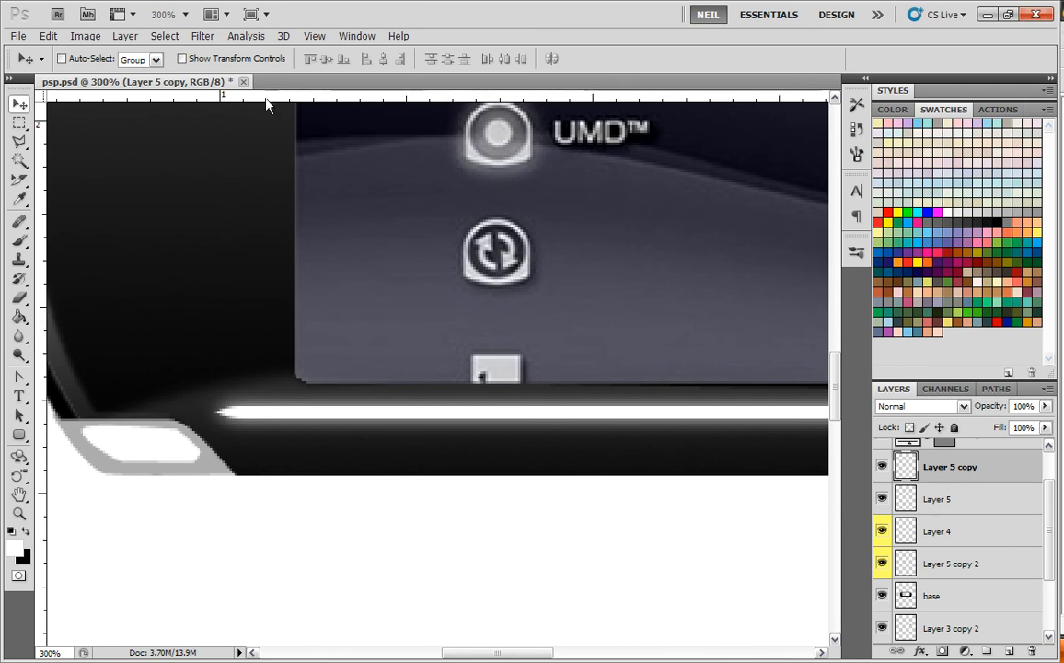
# Apply a Motion Blur at angle 0 with a large distance to streak the line sideways
pyautogui.click(202, 35)
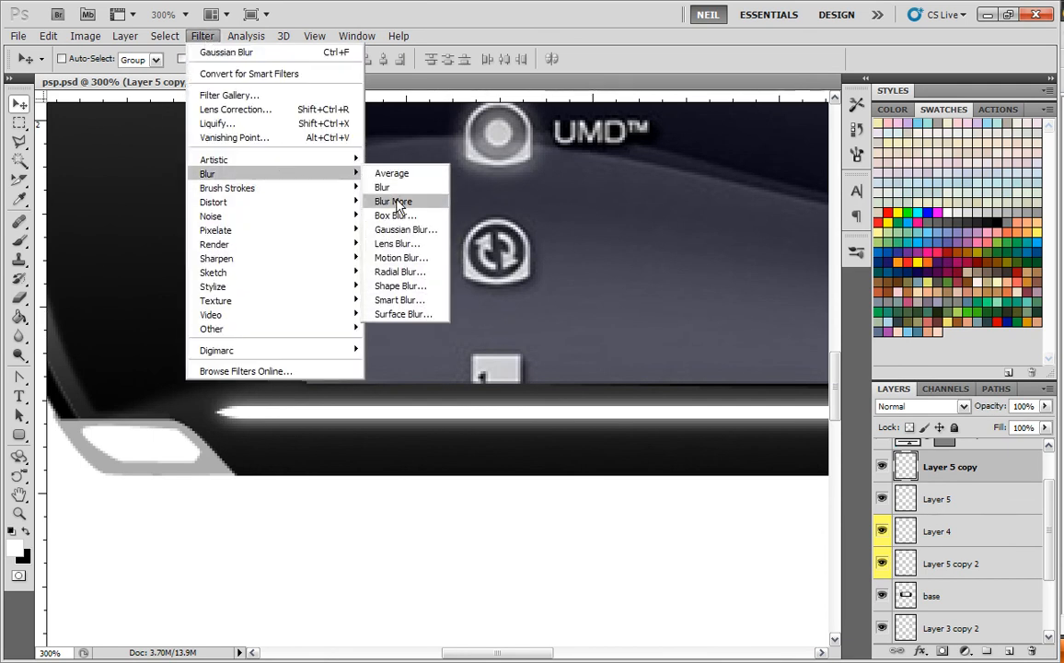
pyautogui.click(401, 258)
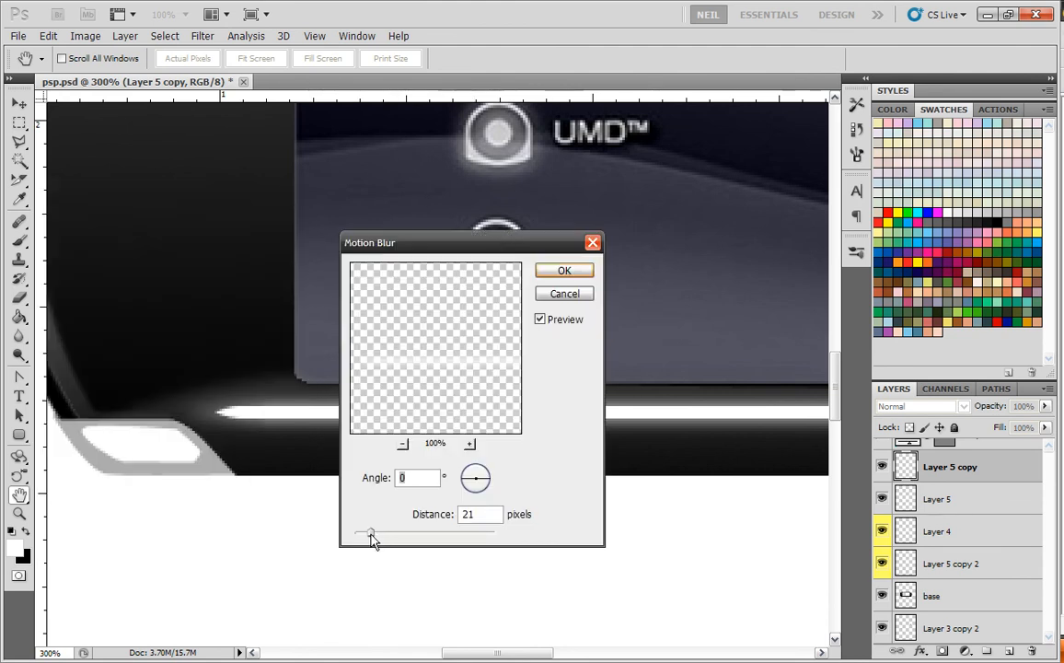
pyautogui.moveTo(370, 533); pyautogui.dragTo(388, 532)
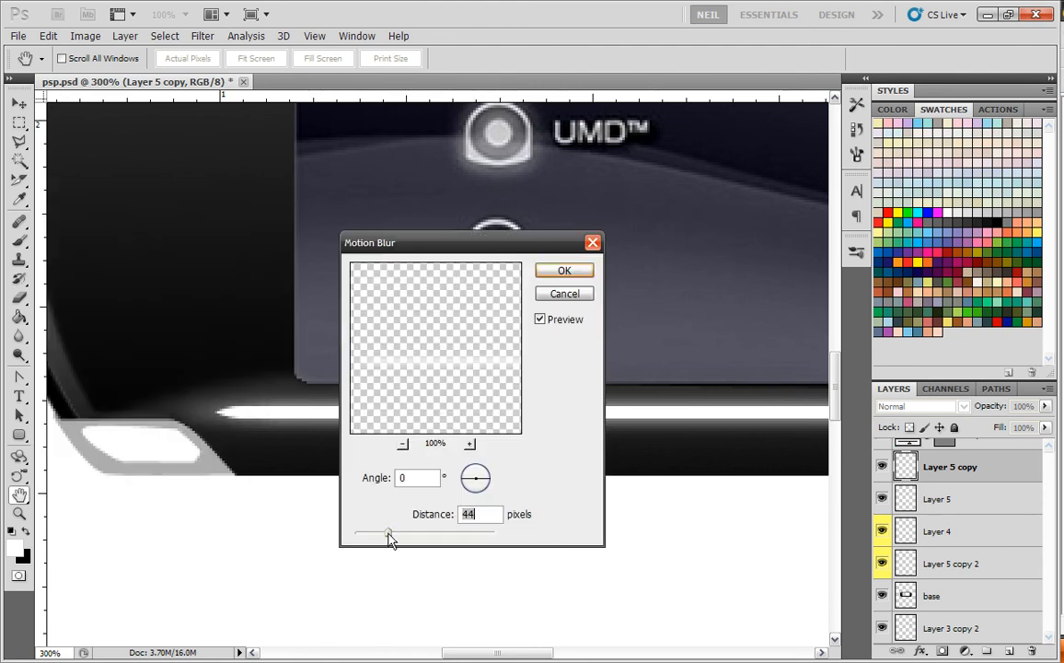
pyautogui.click(563, 269)
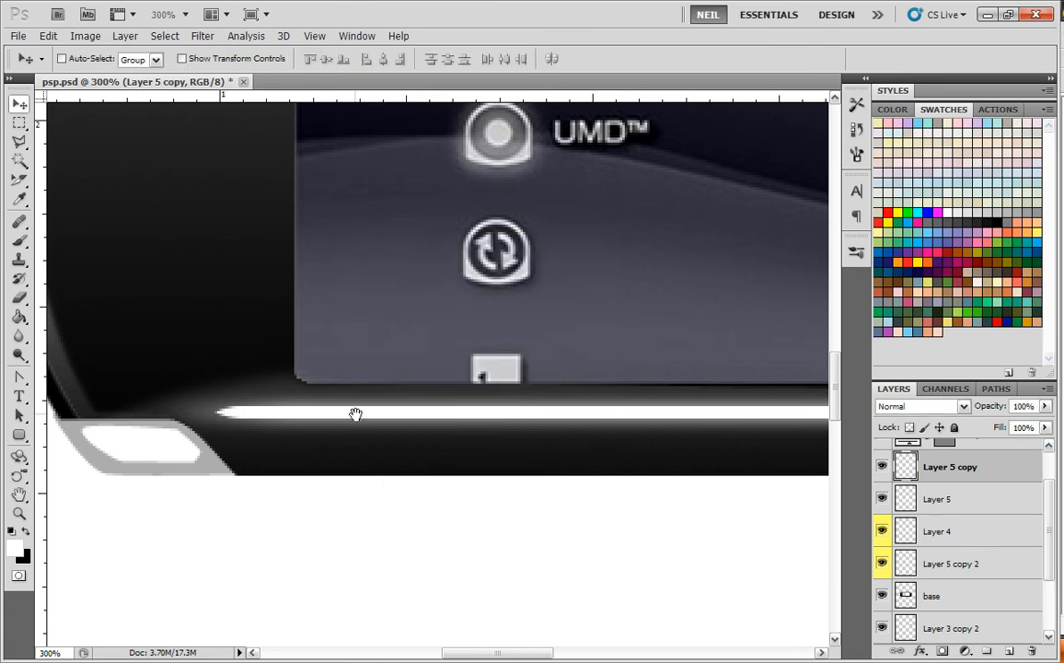